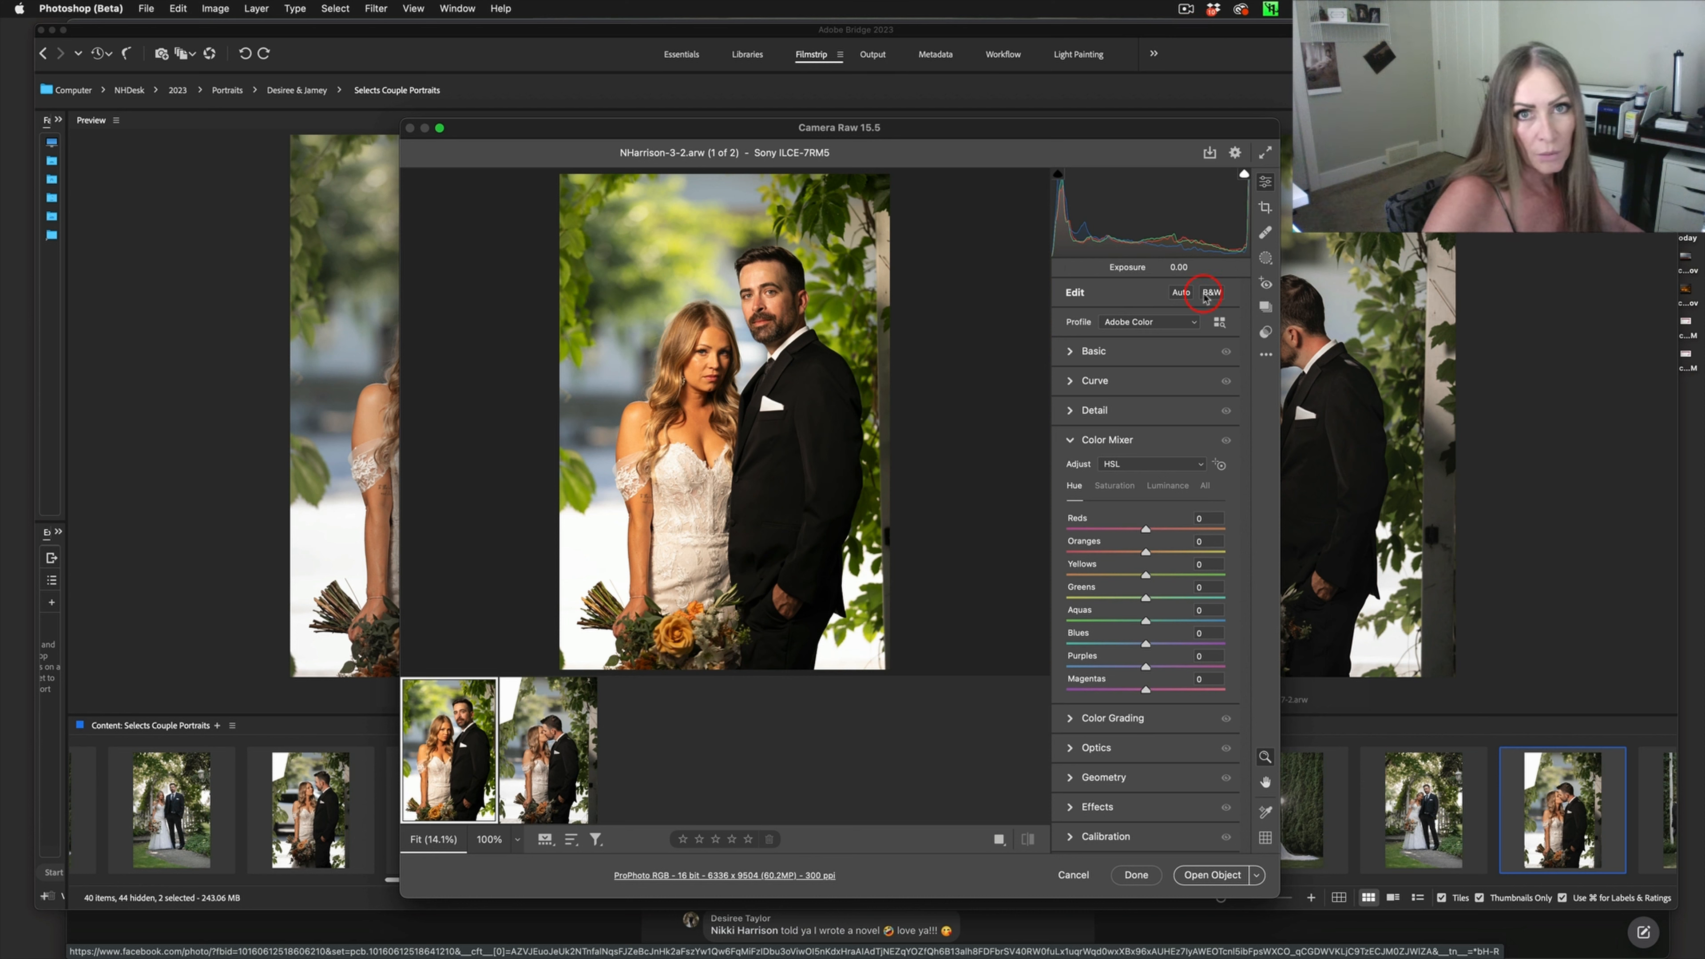
Apply the saved 'desj' preset from the Presets panel to the first portrait
click(544, 750)
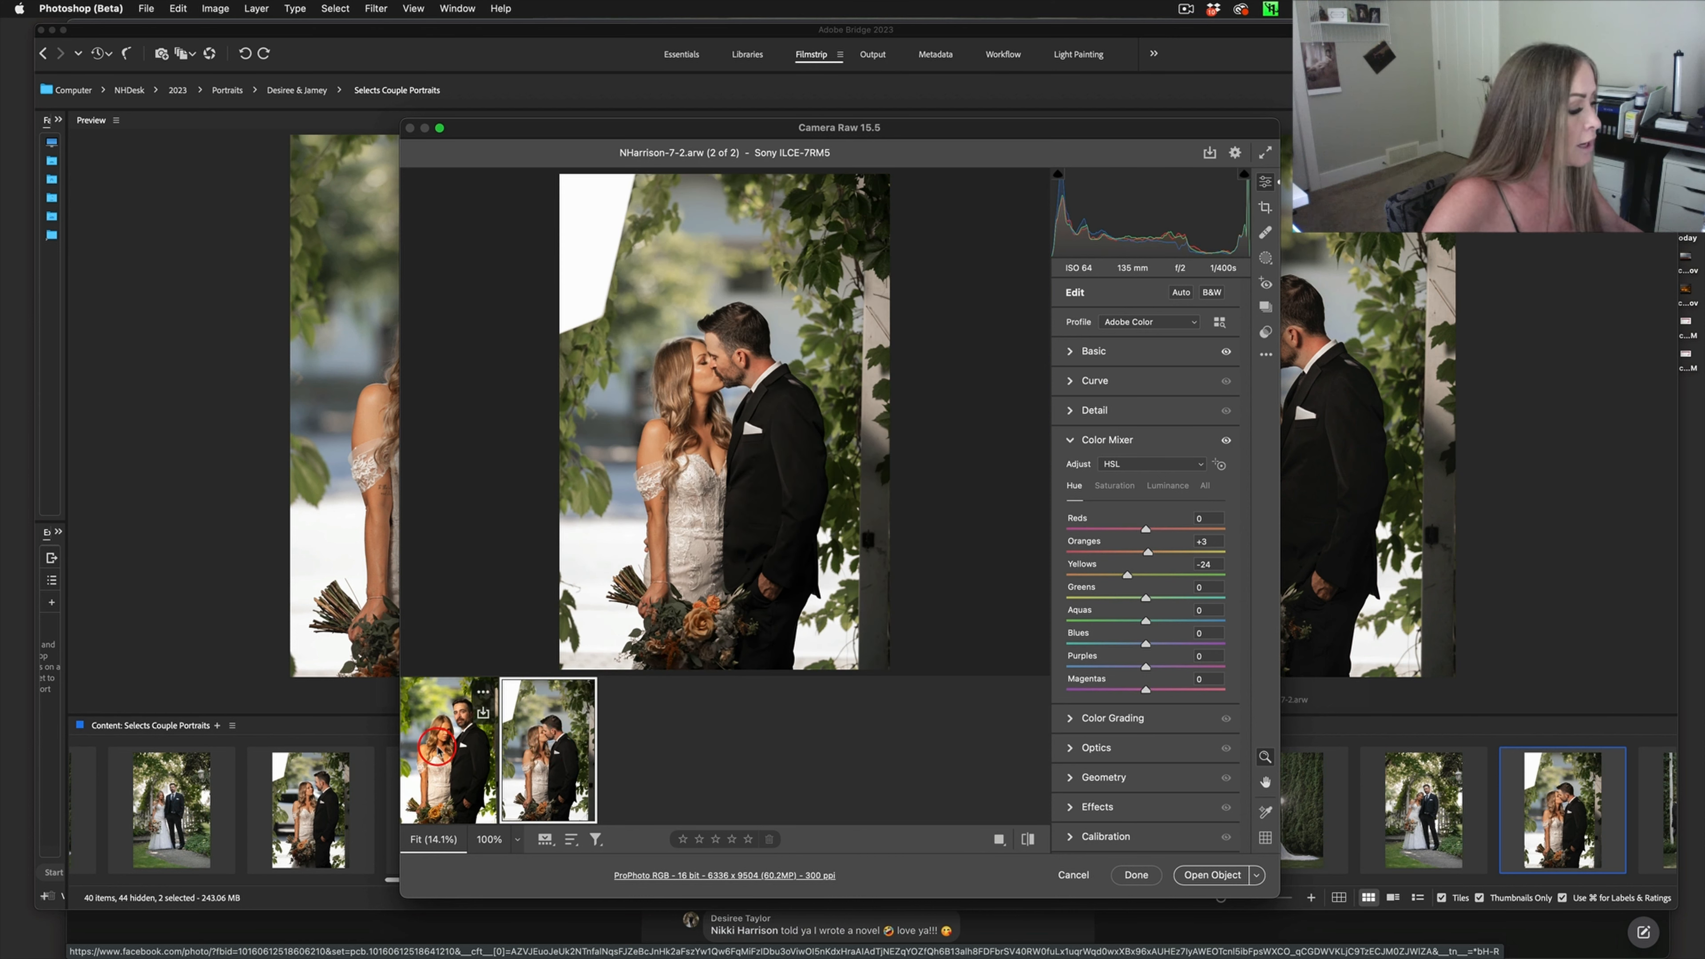
click(446, 748)
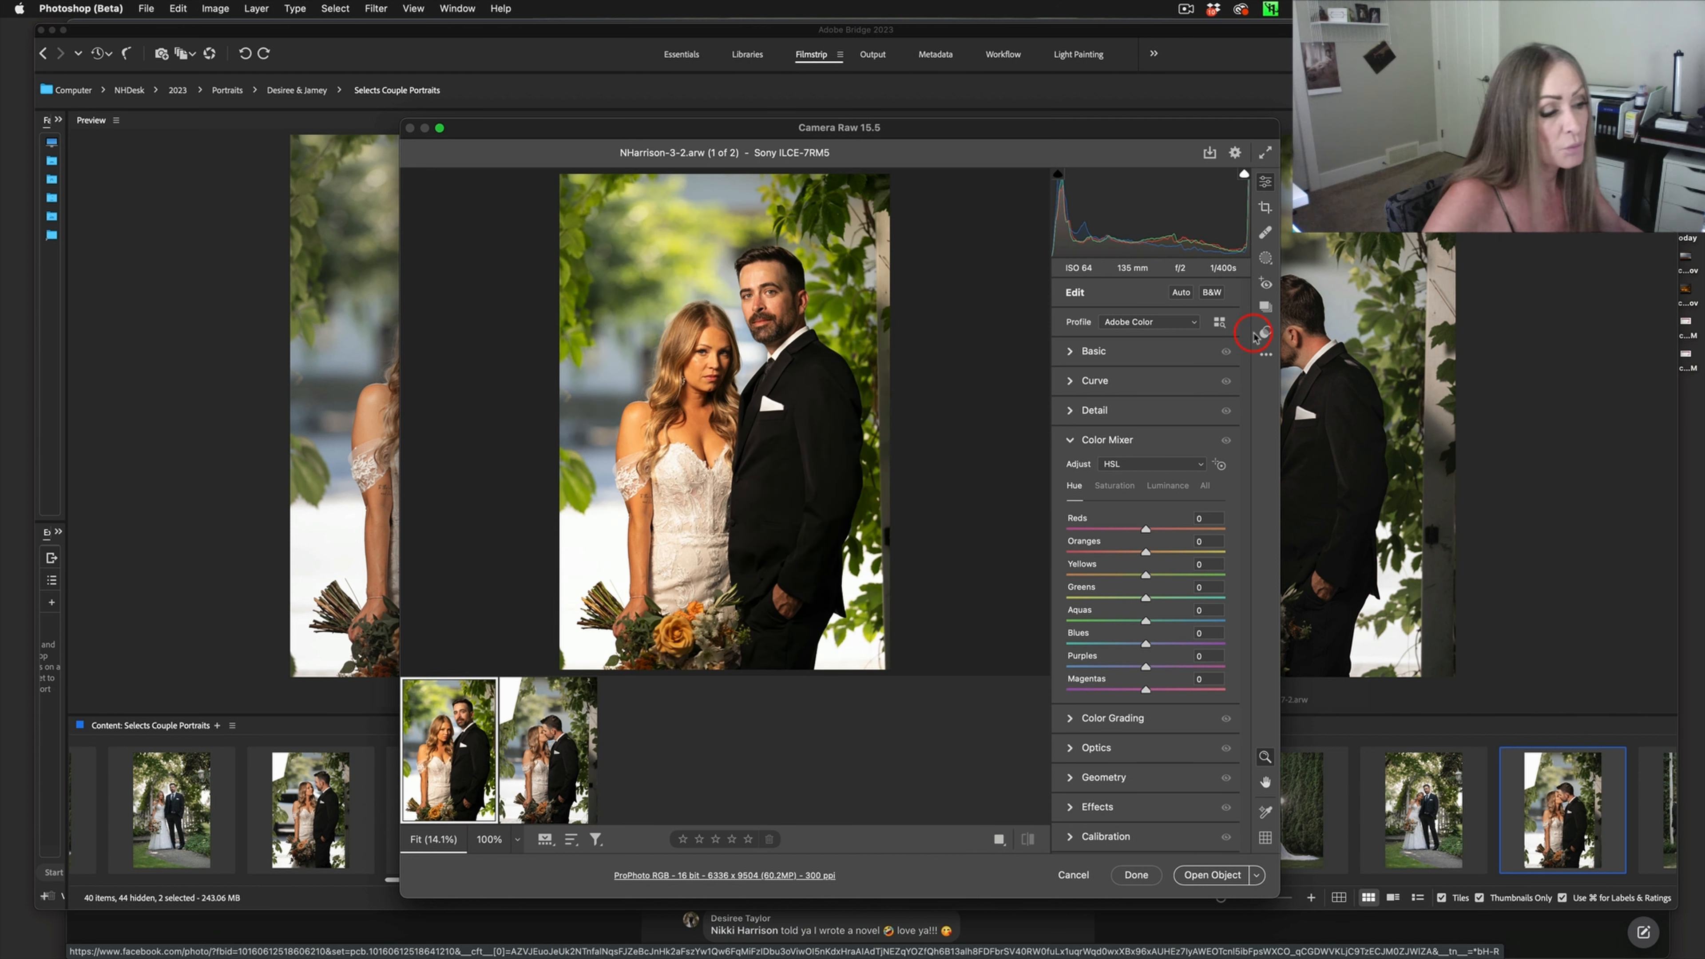
click(1263, 330)
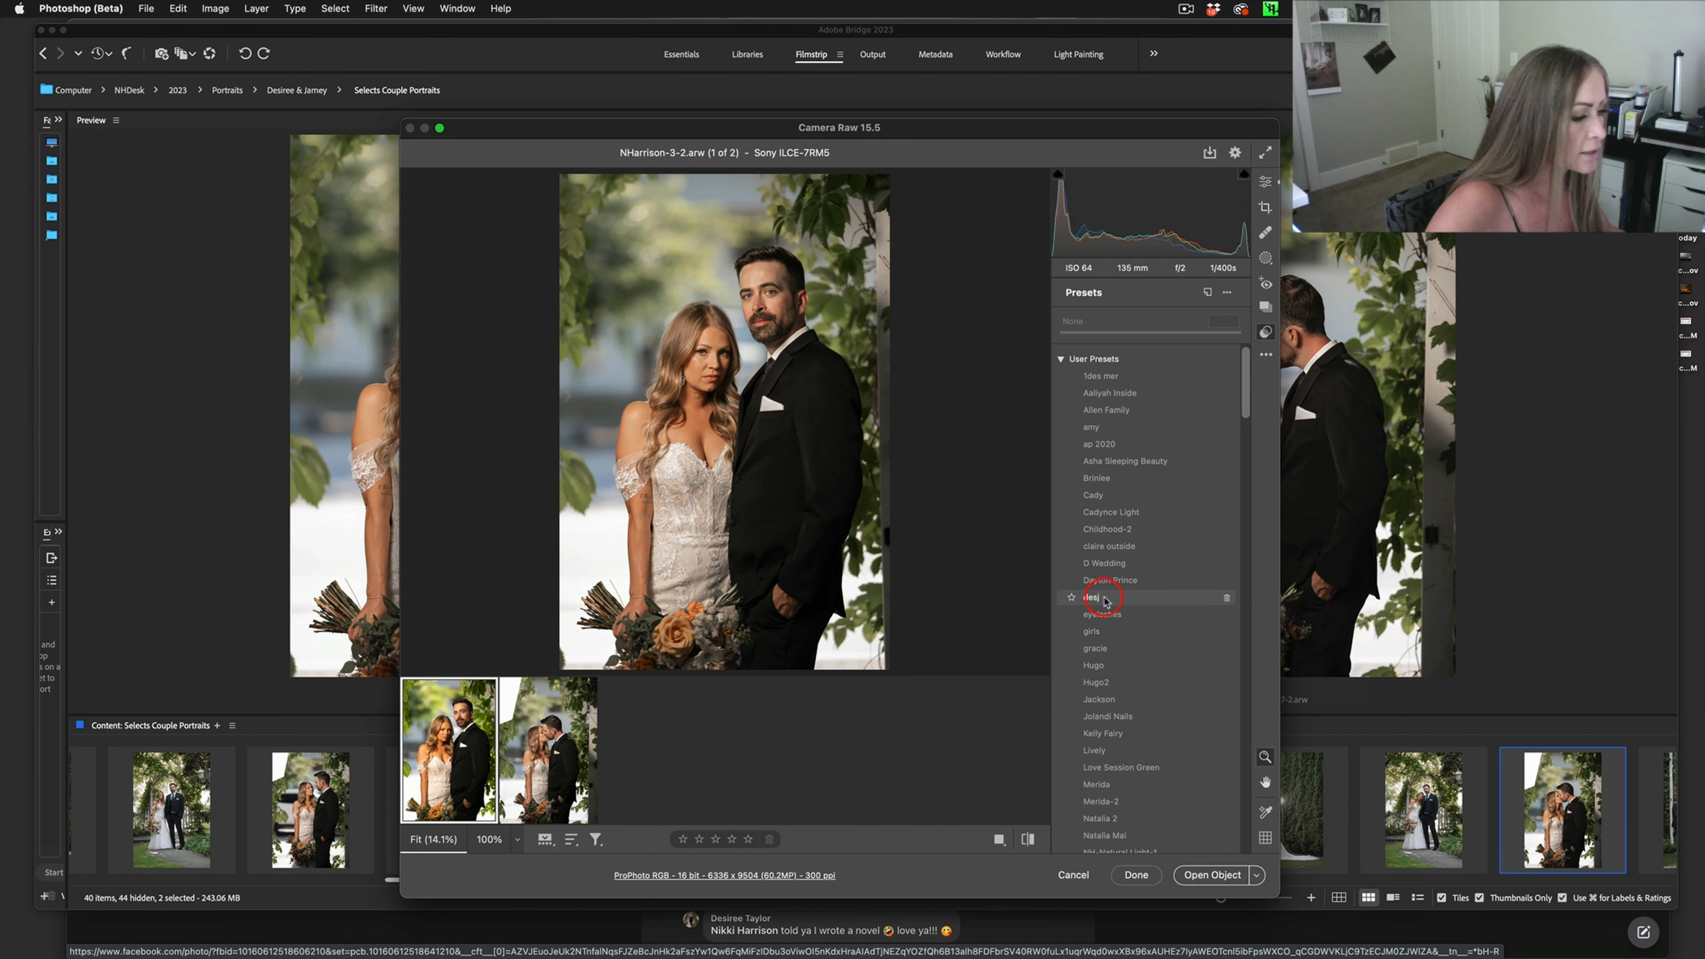
click(1100, 597)
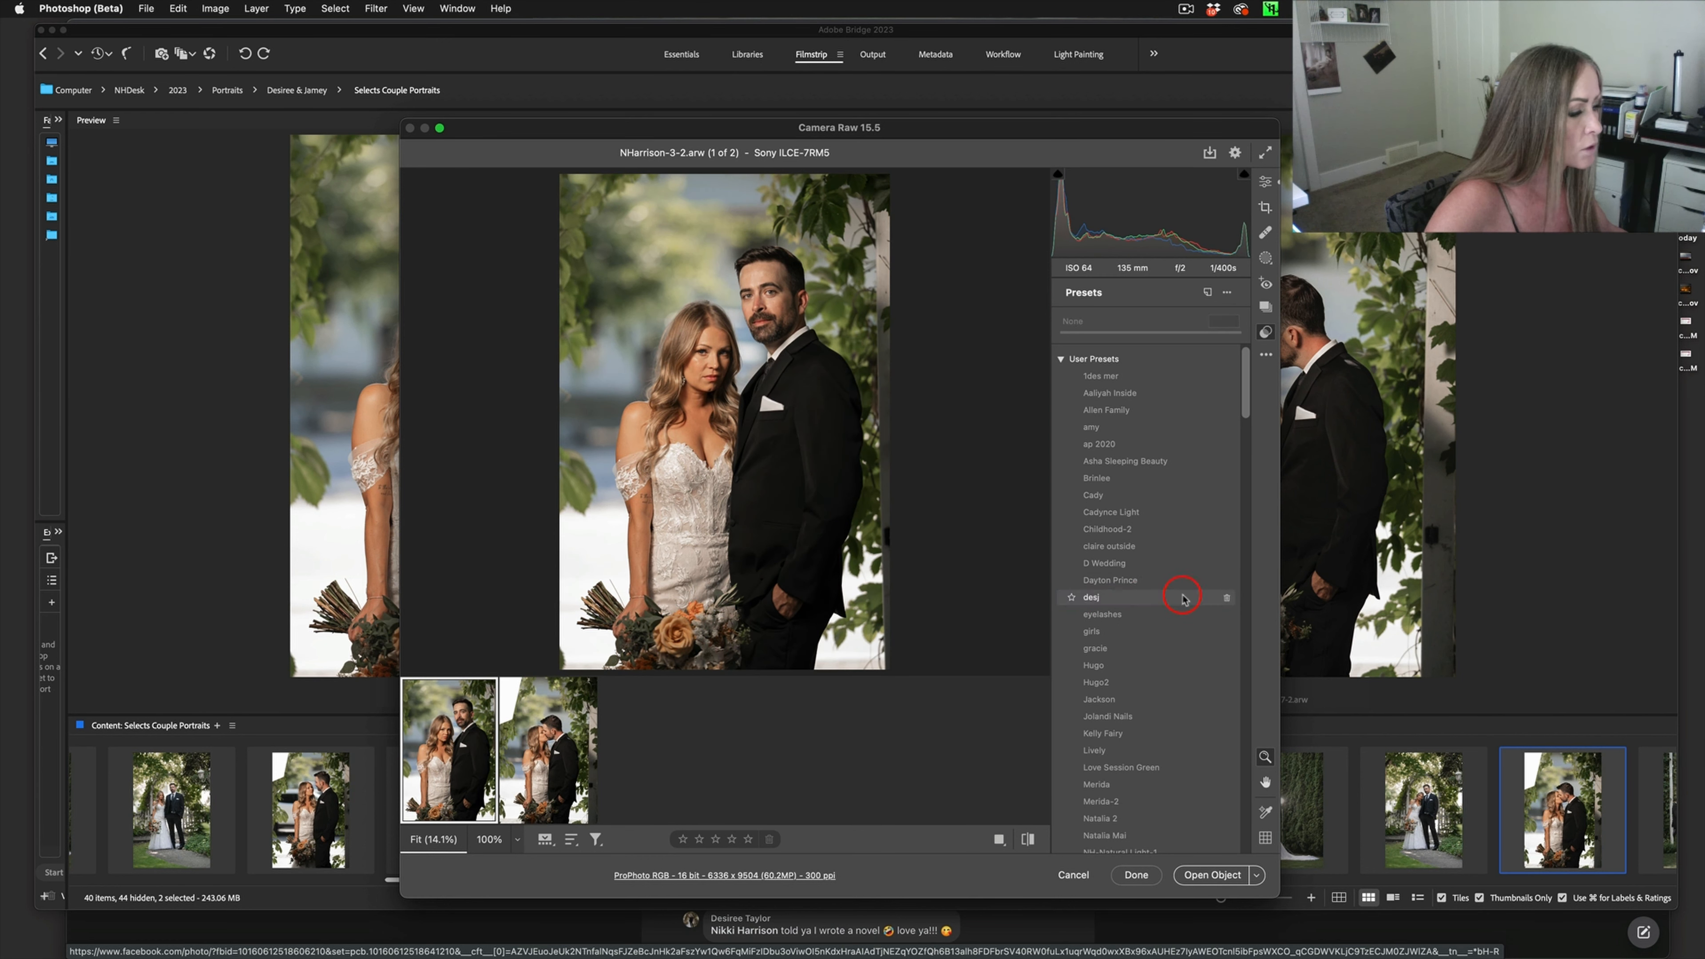
mouse_move(970, 678)
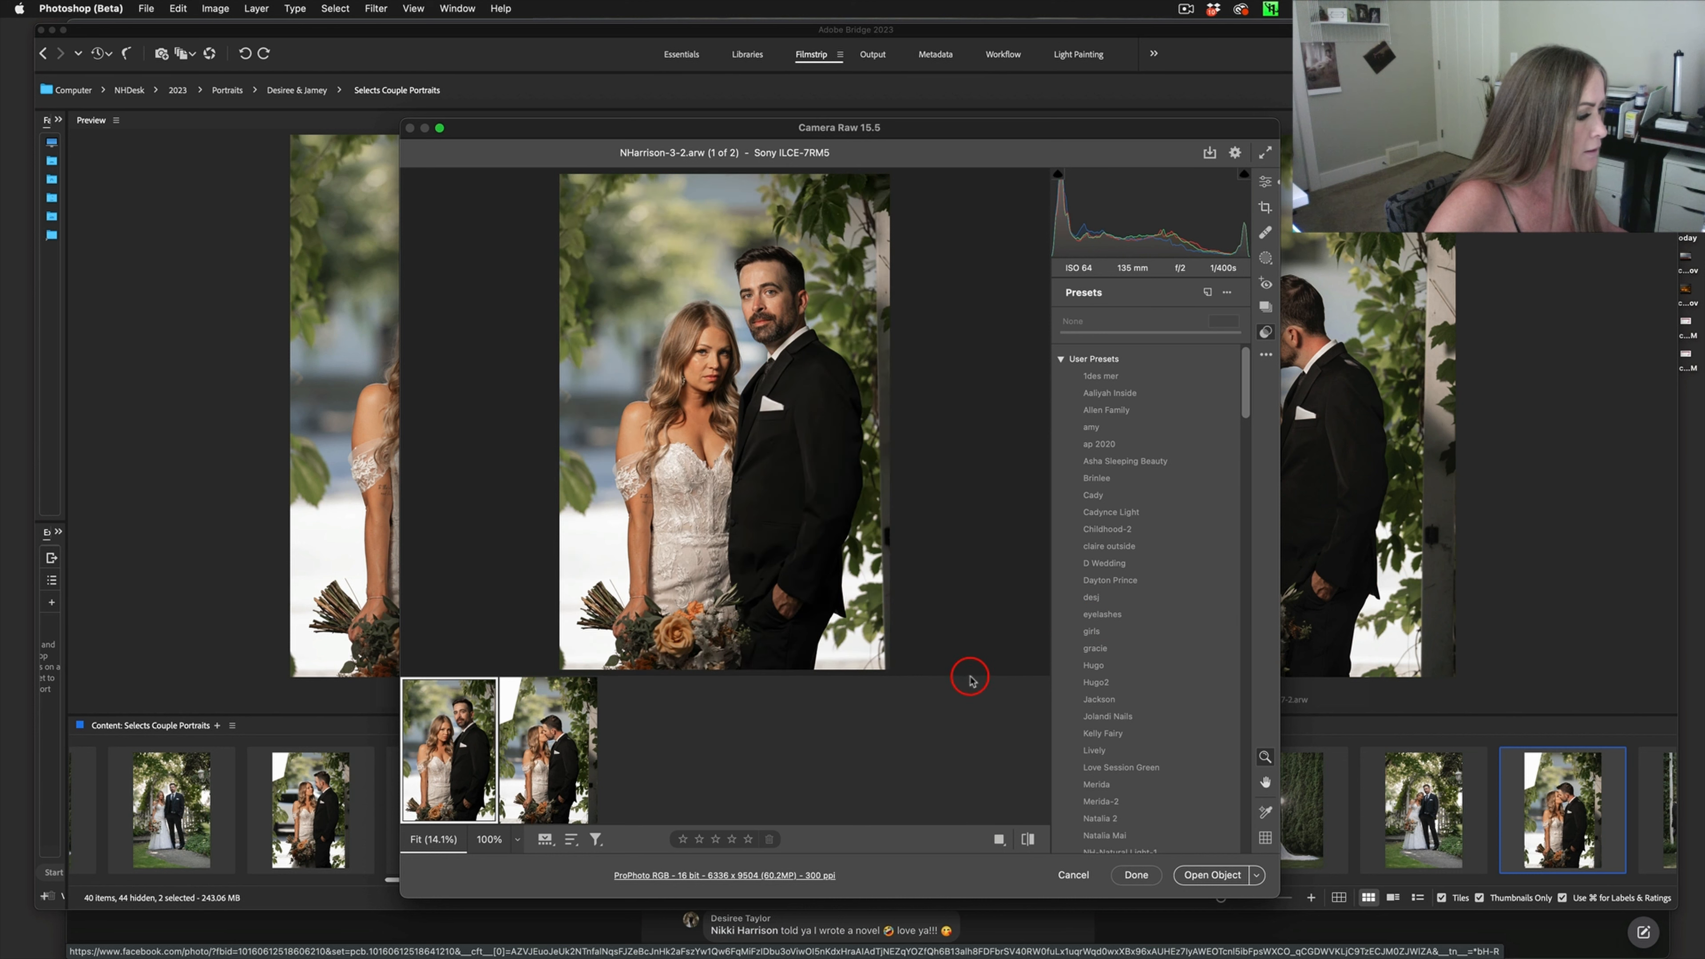
Select both filmstrip portraits and send them to Photoshop as smart objects via Open Objects
click(549, 751)
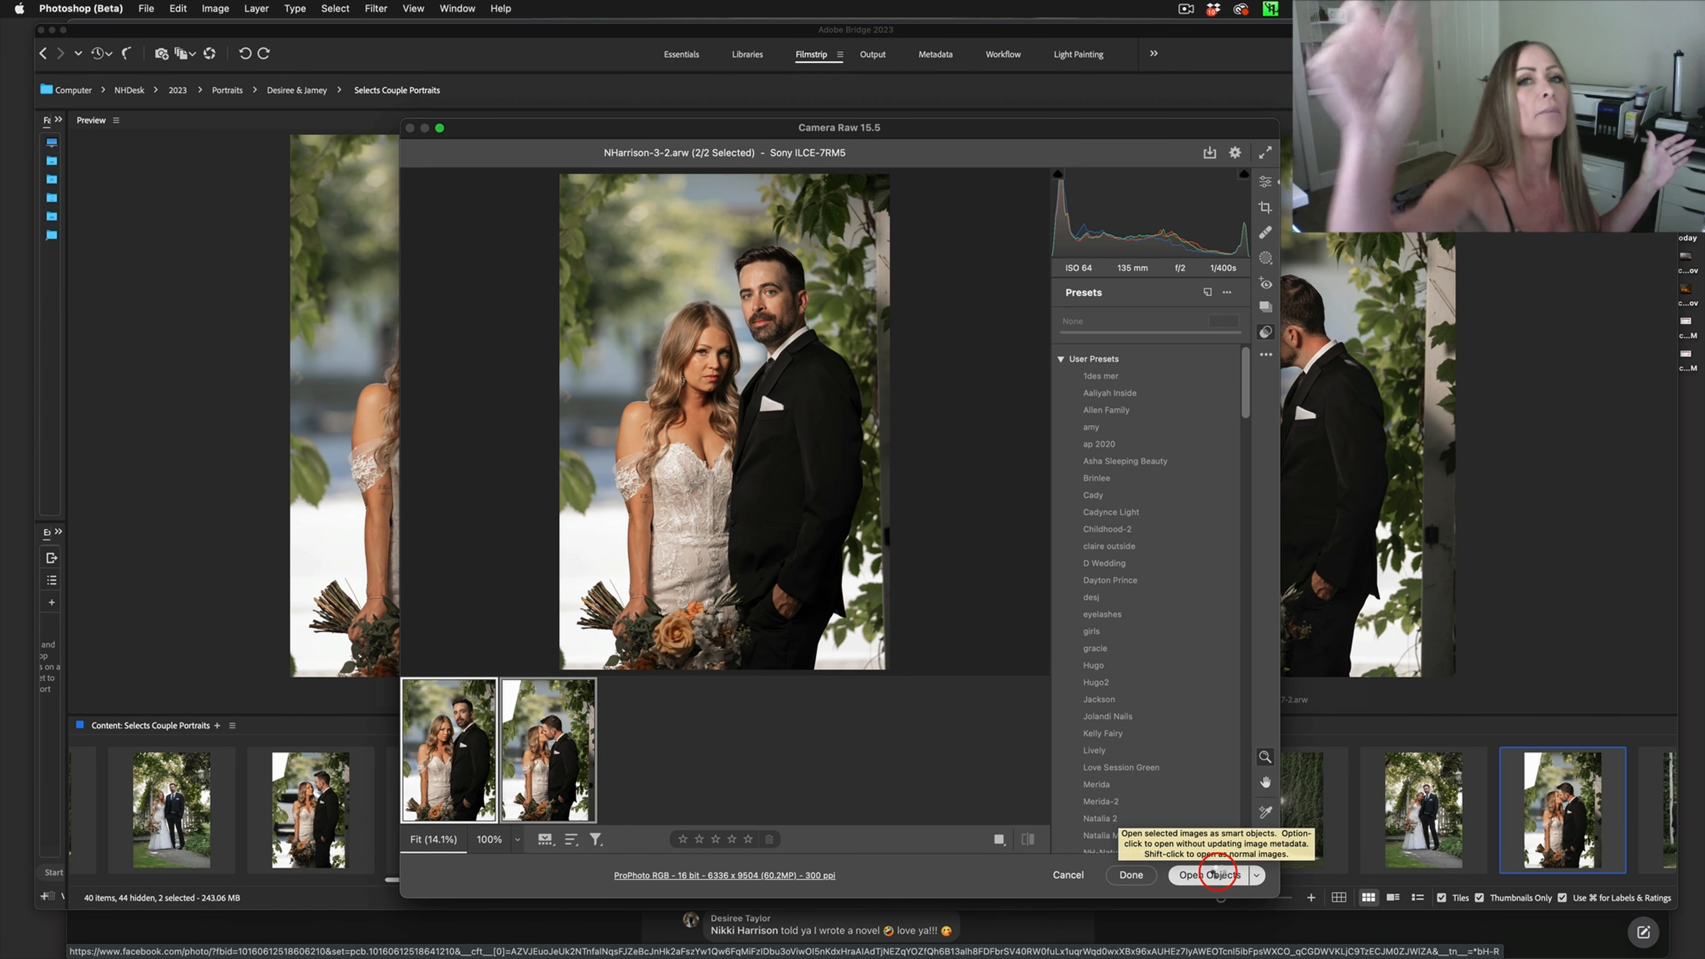
click(1210, 873)
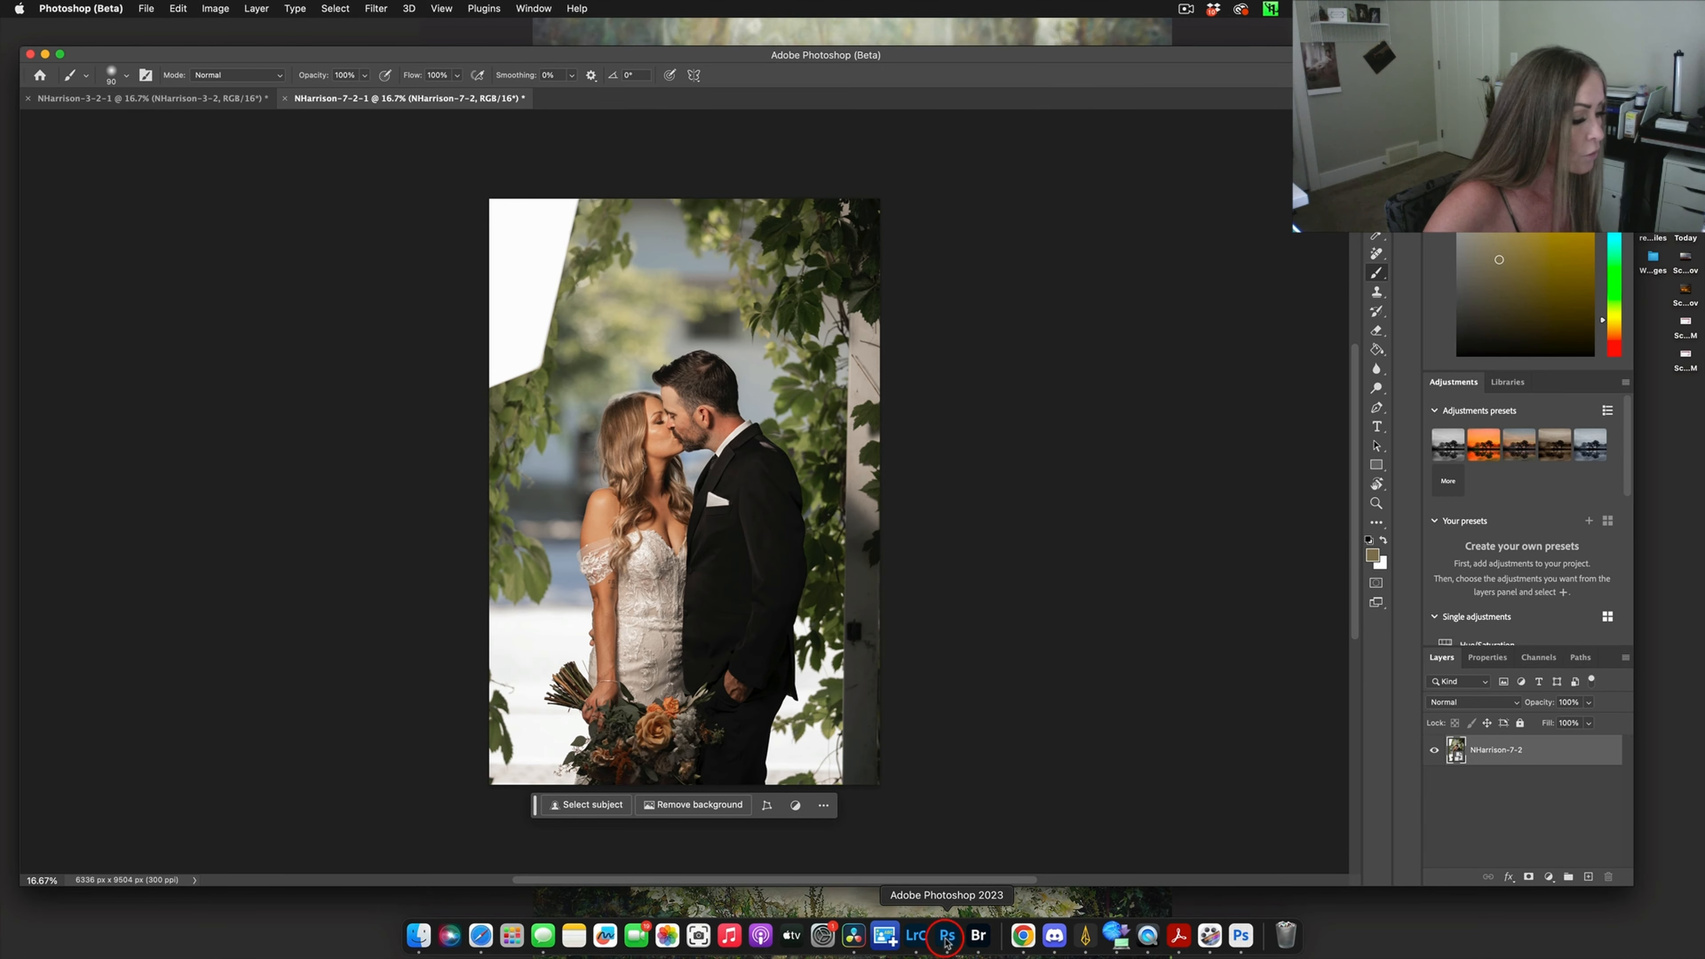
click(948, 935)
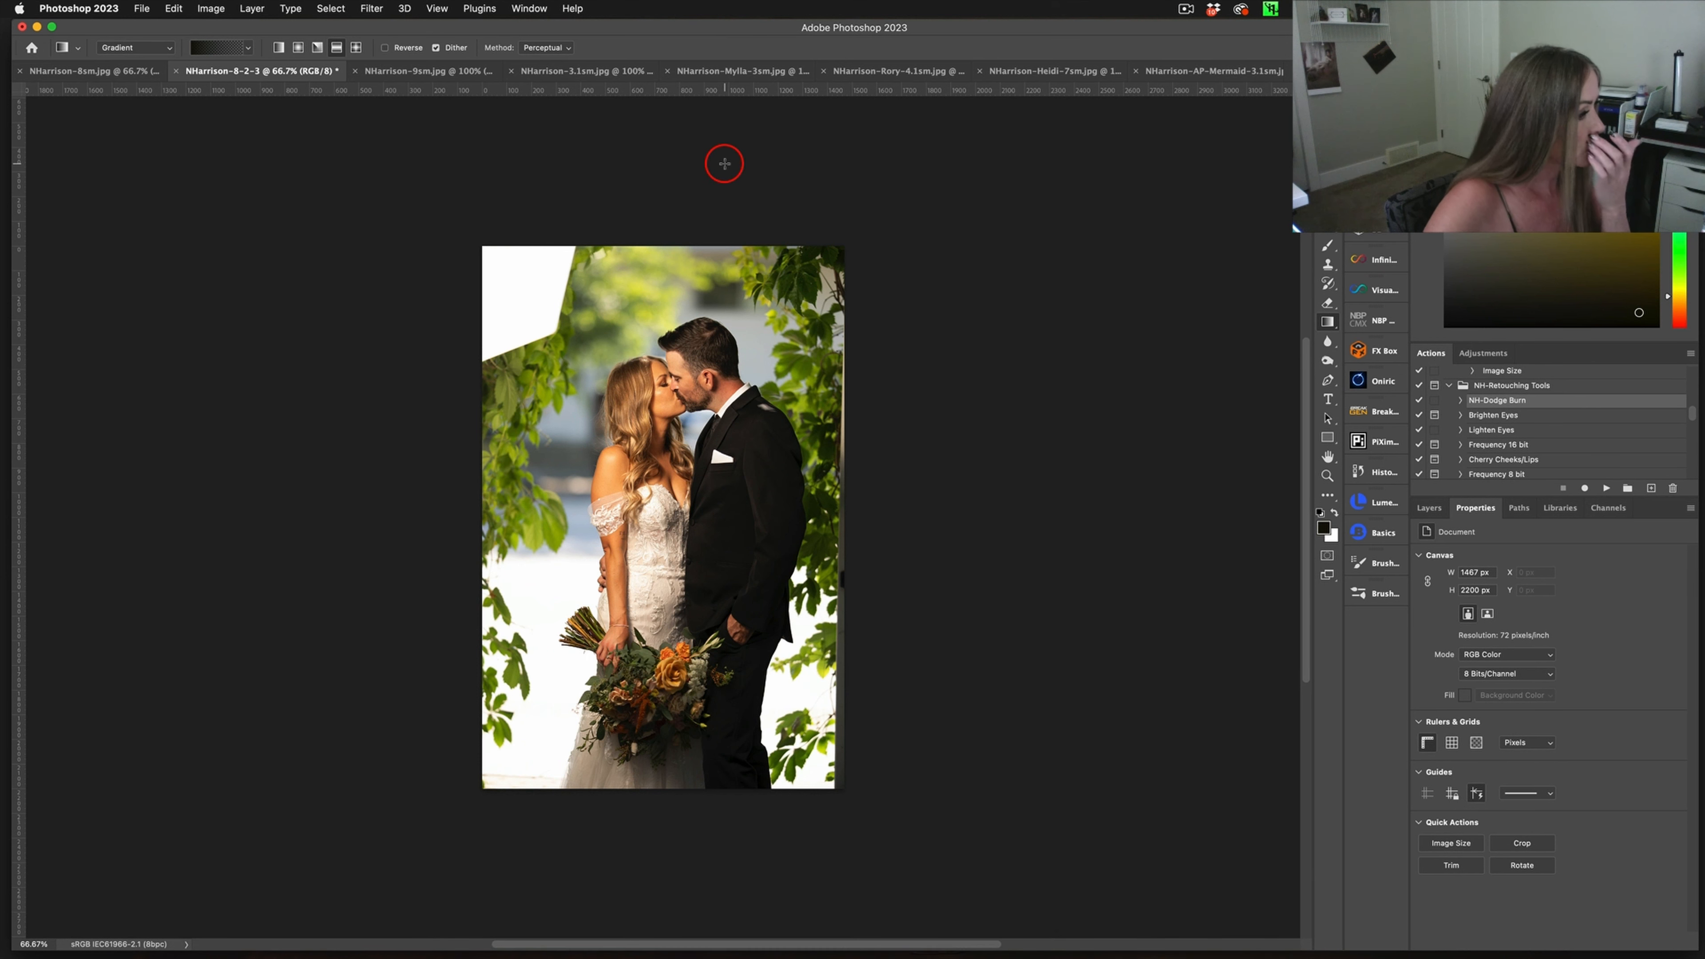
mouse_move(569, 150)
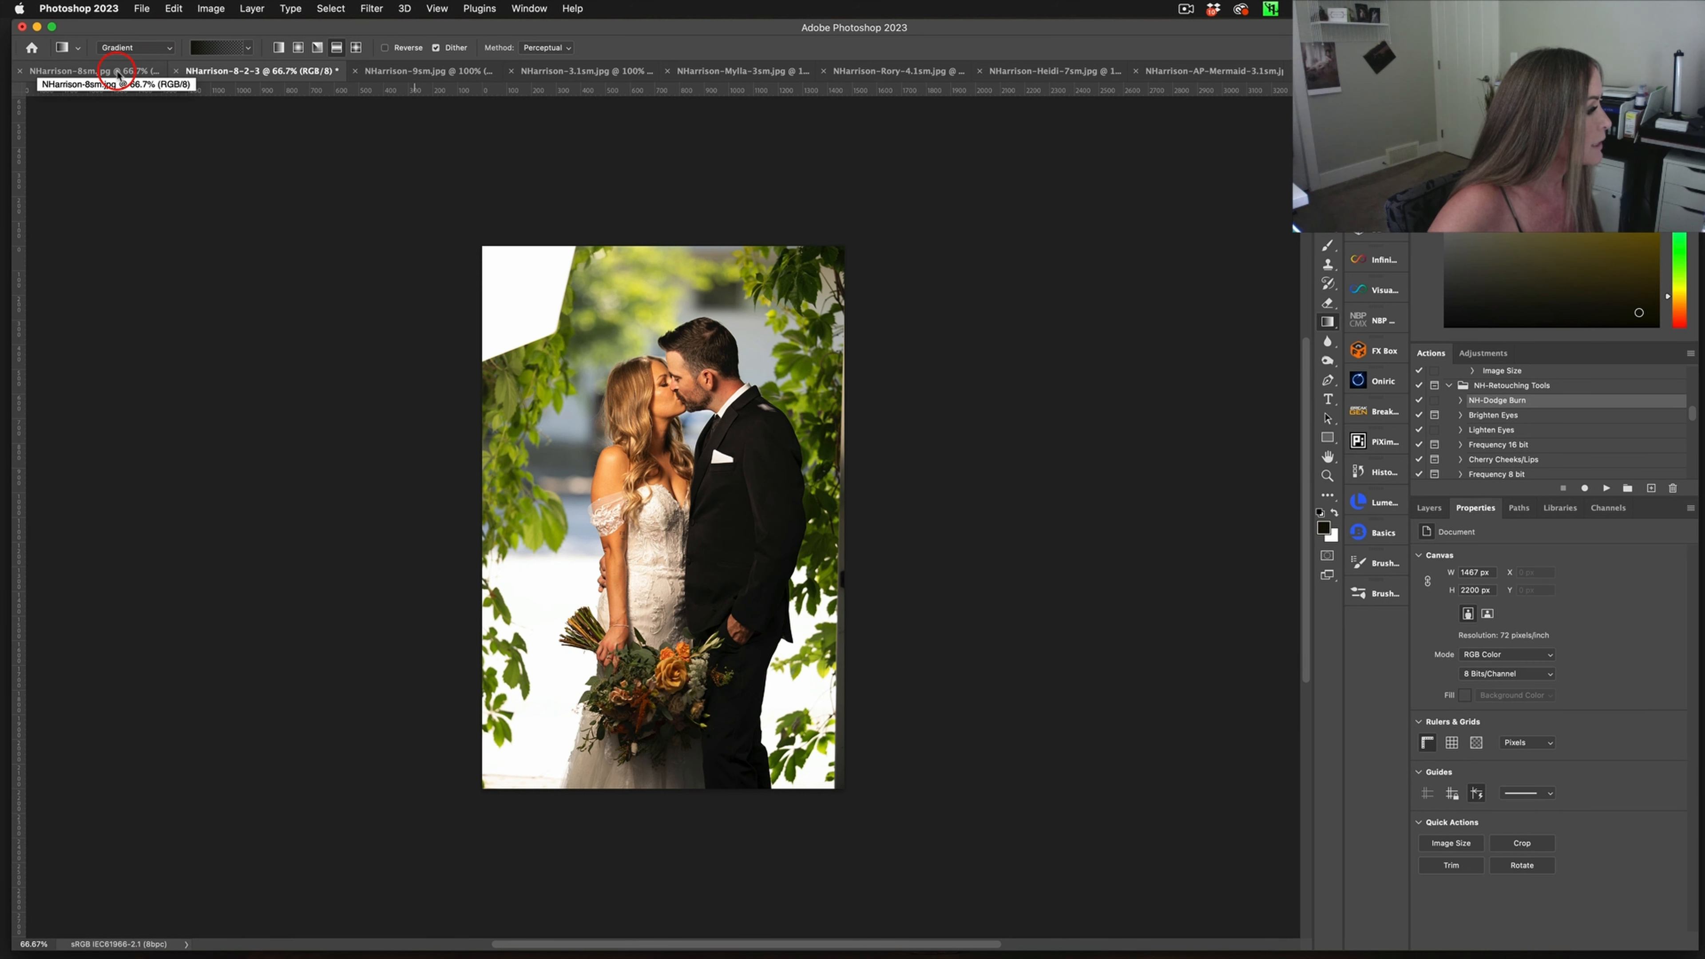
click(402, 71)
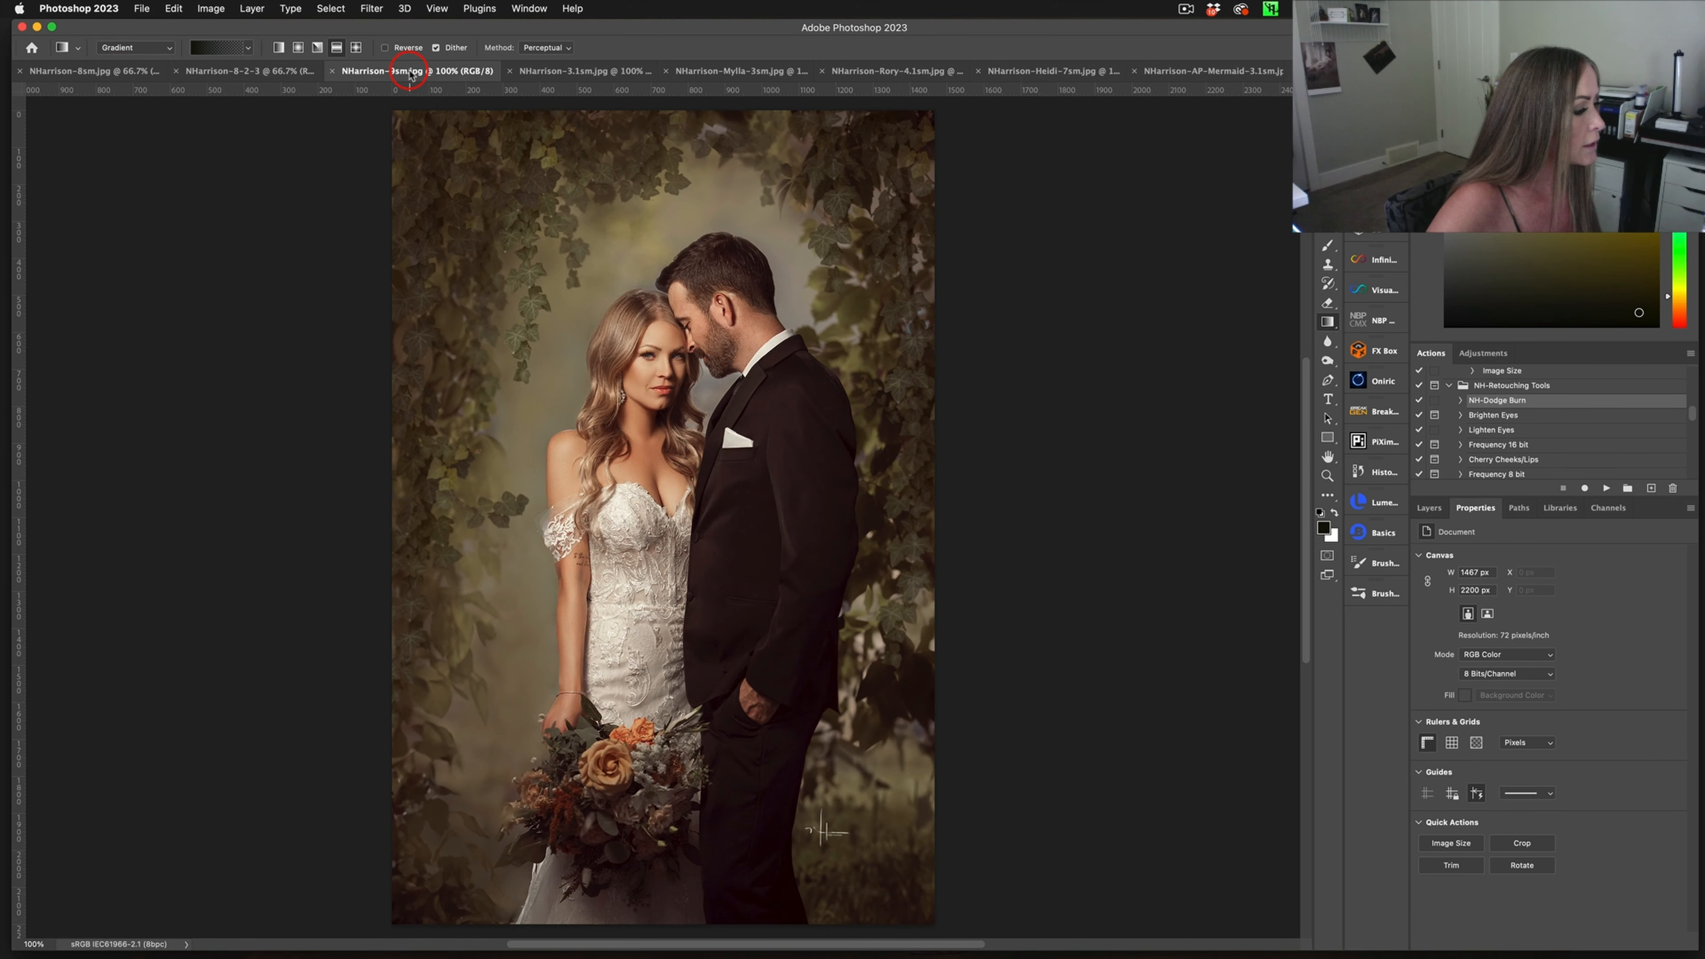
mouse_move(403, 71)
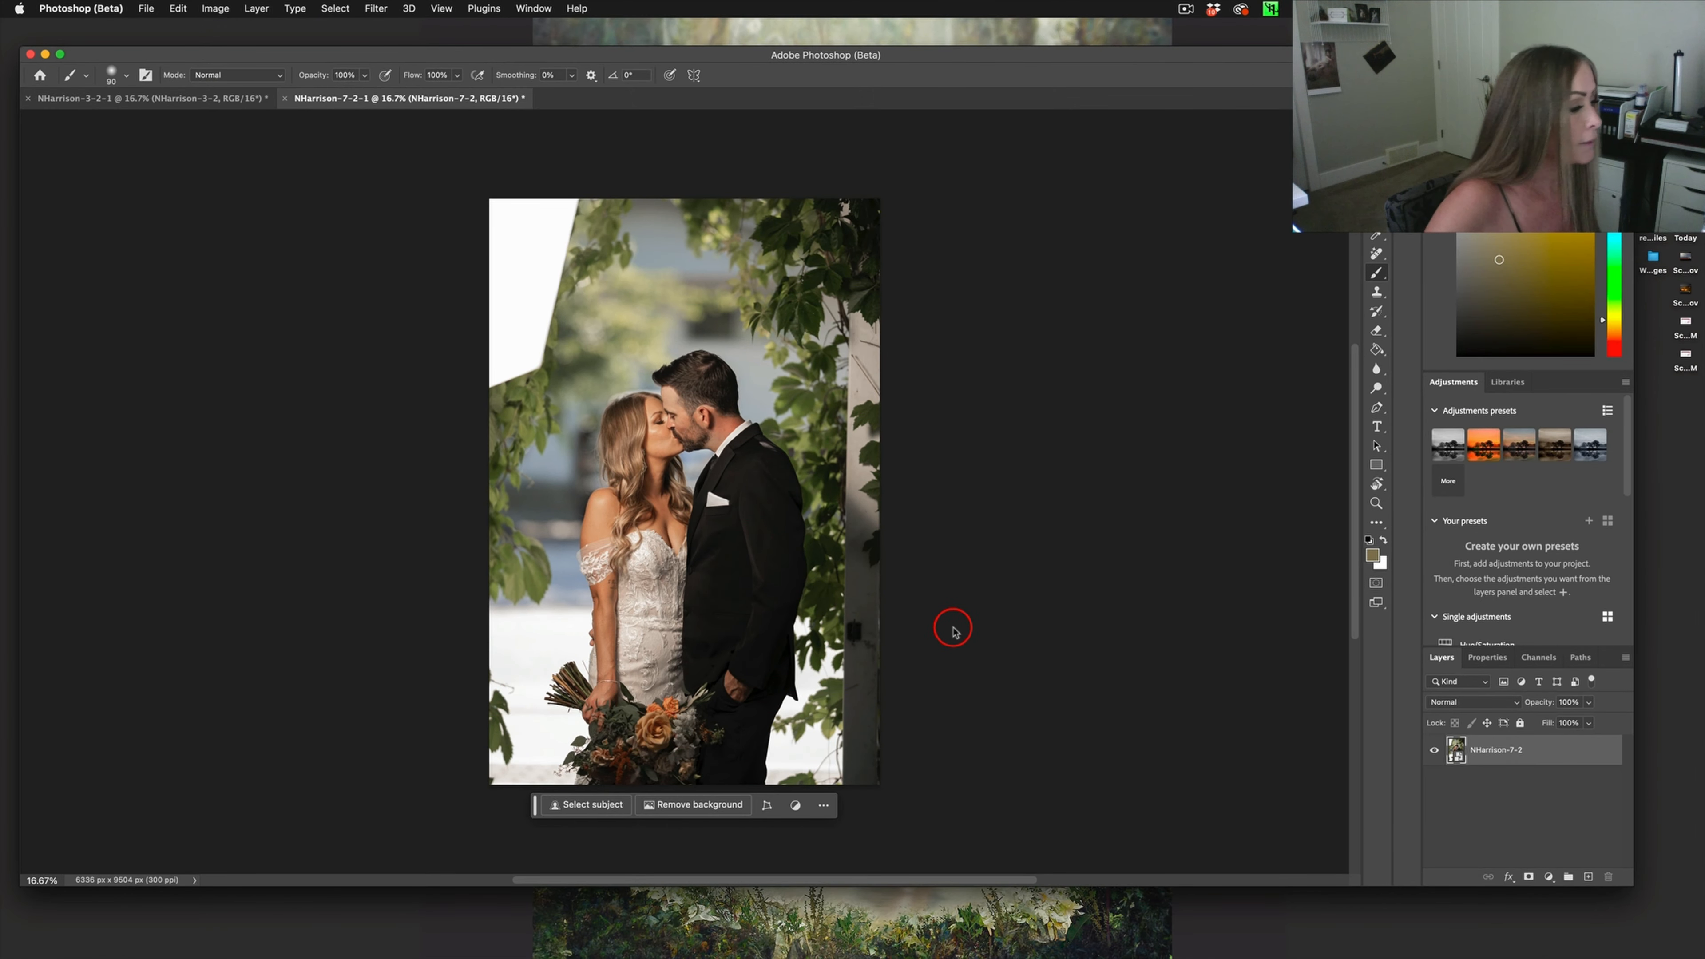
Flatten the kissing portrait's smart object into a single background layer
click(257, 9)
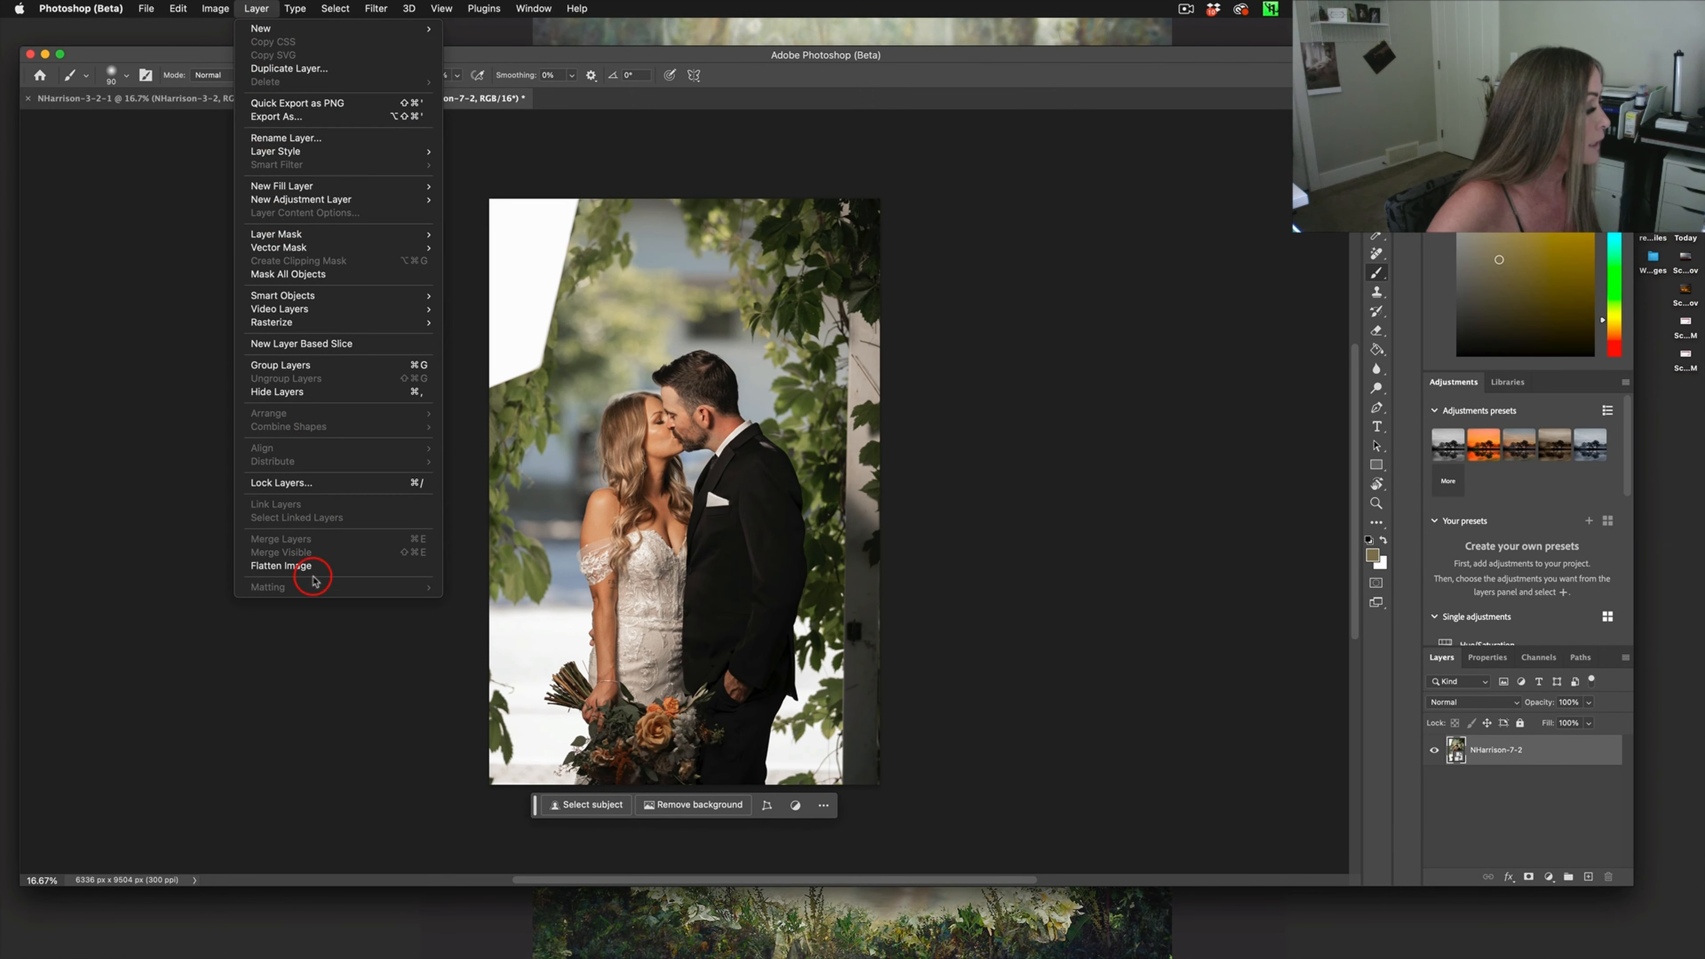
click(280, 566)
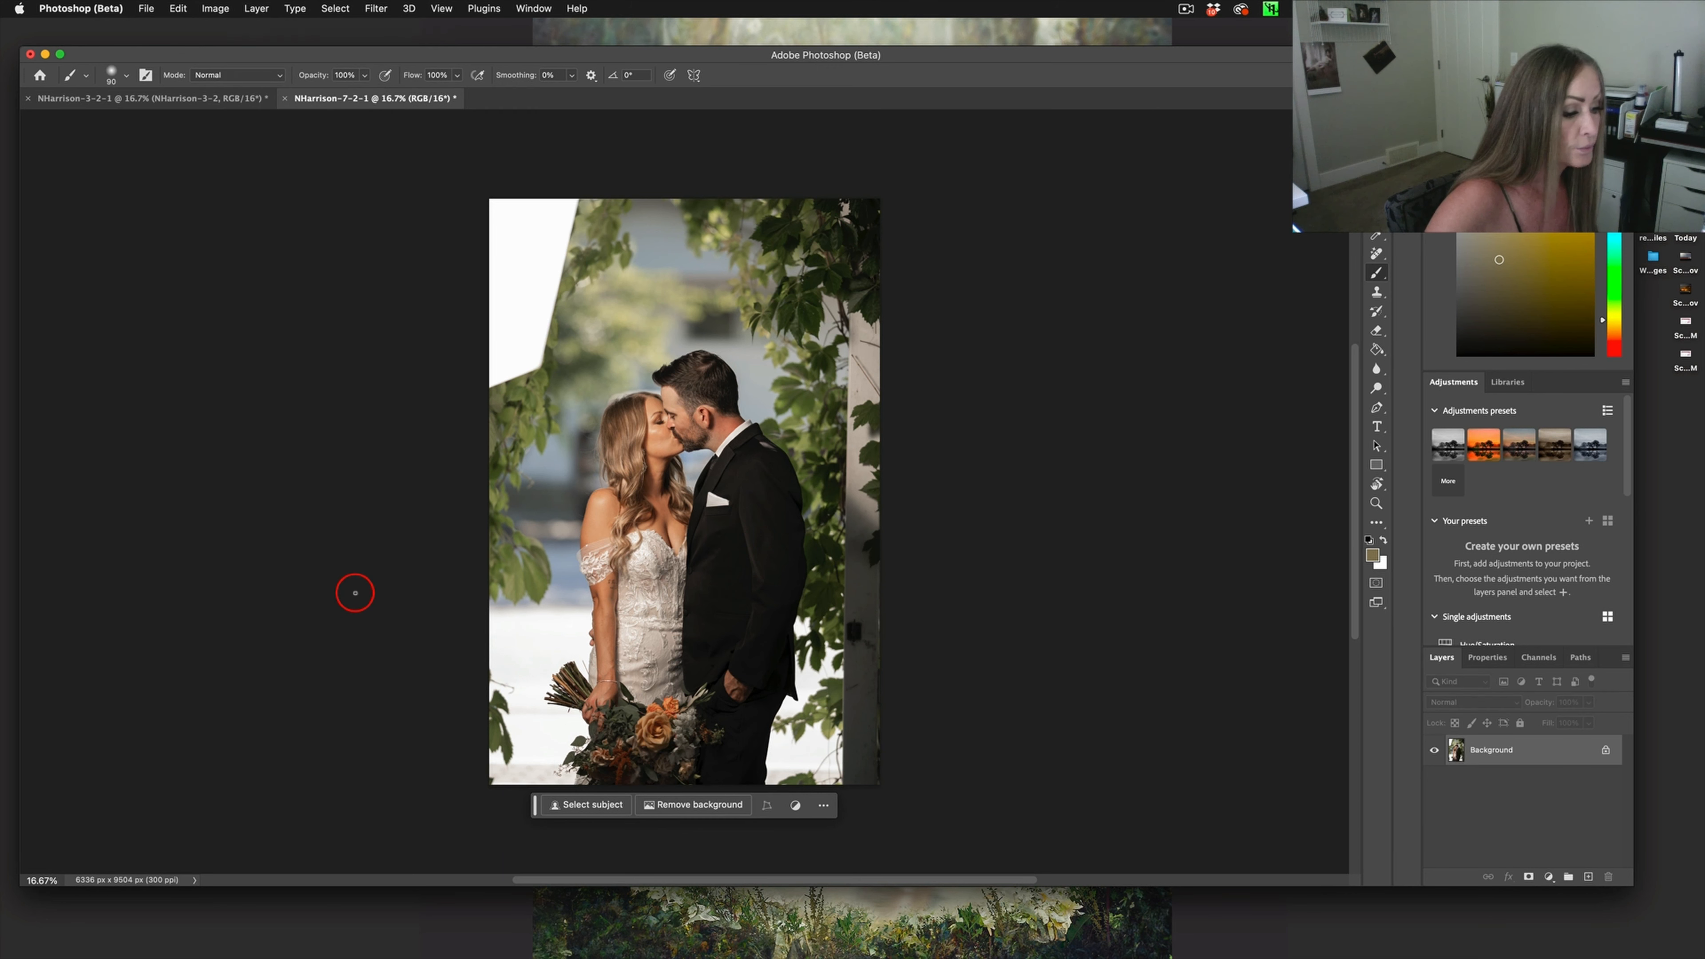
mouse_move(995, 635)
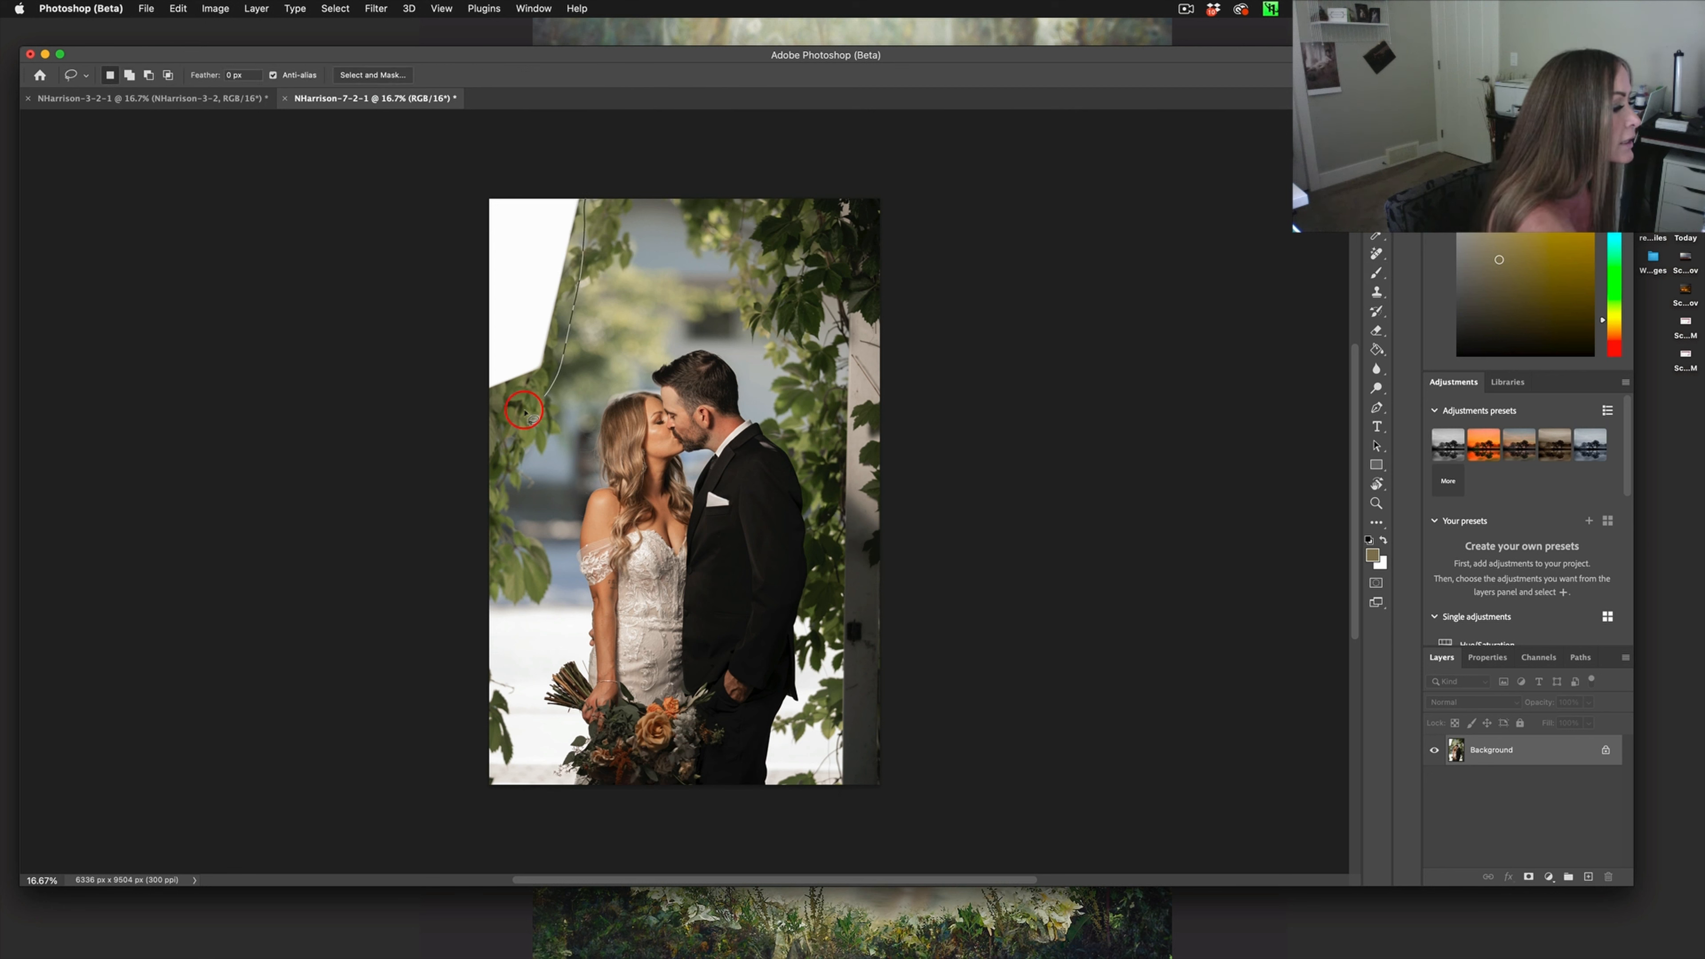
Lasso the white patch at top left and generate foliage fill with no prompt
drag(523, 411, 587, 169)
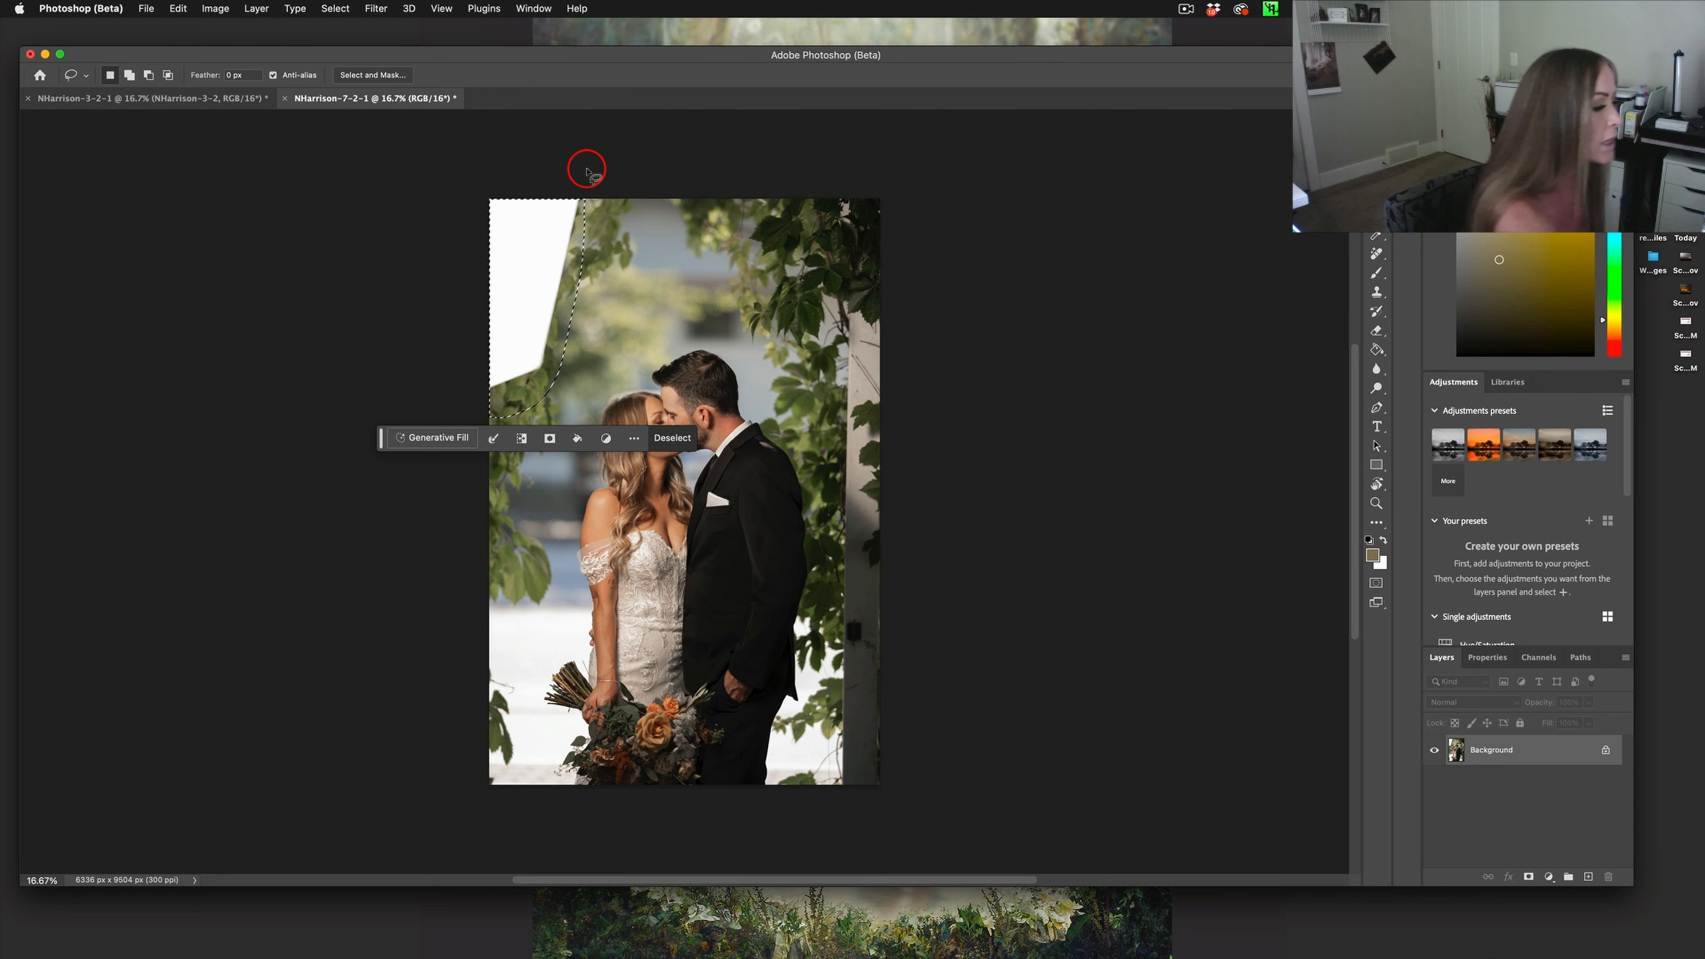
click(438, 437)
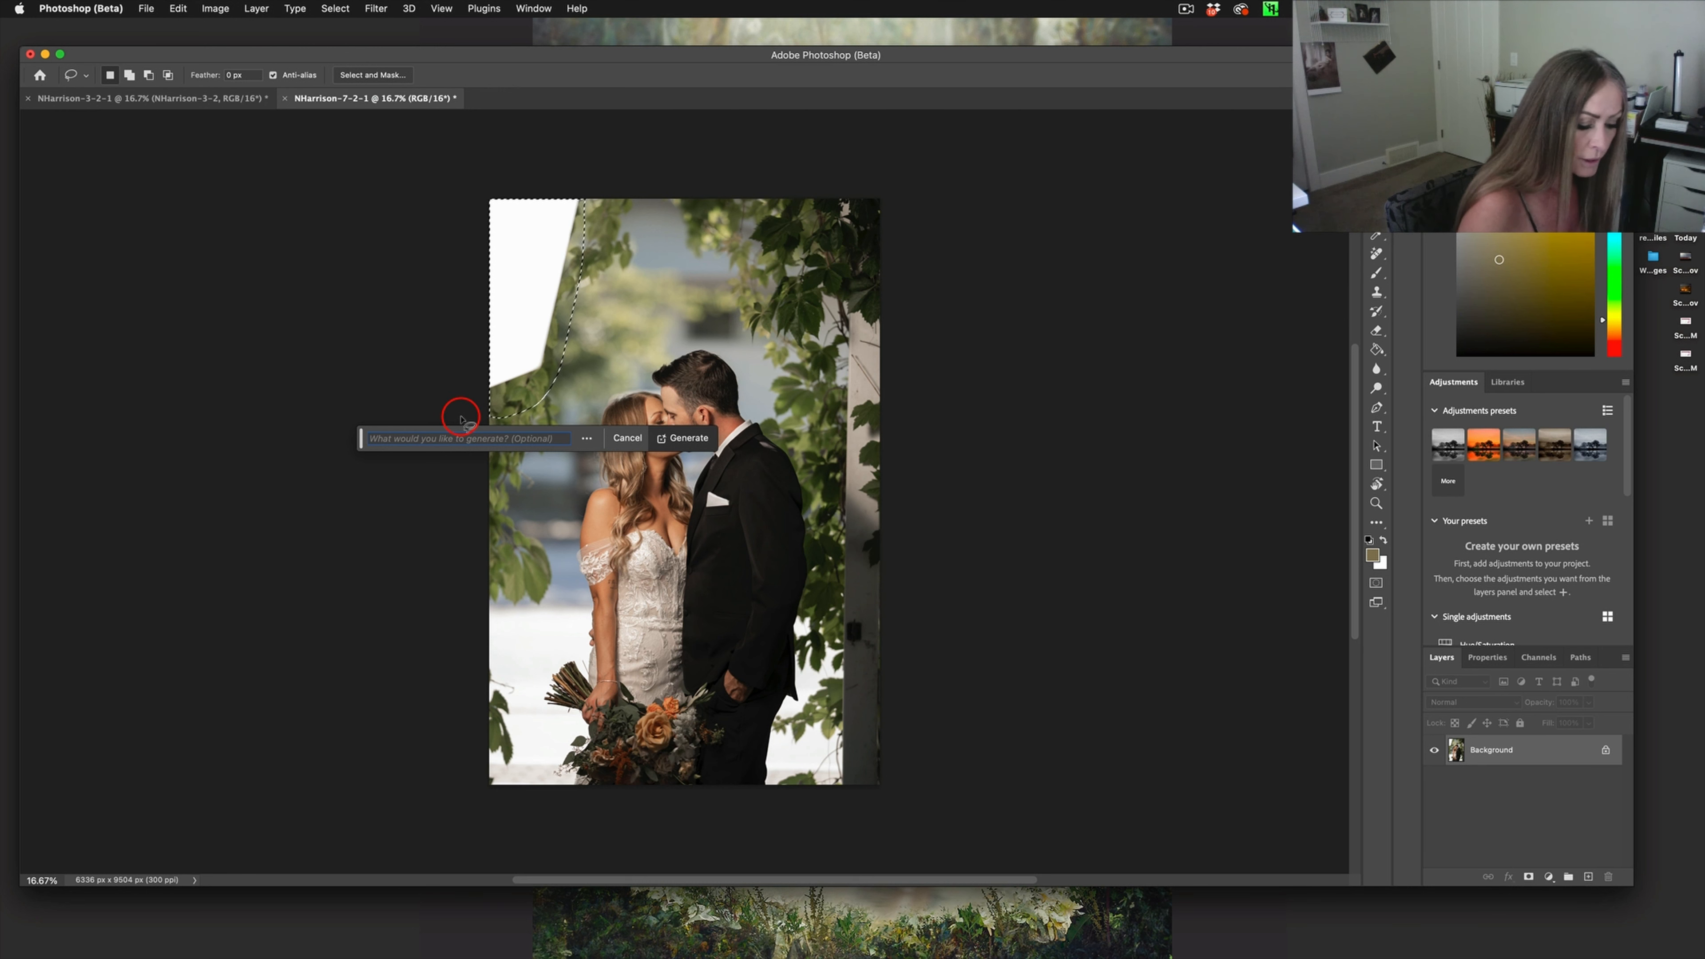
click(682, 438)
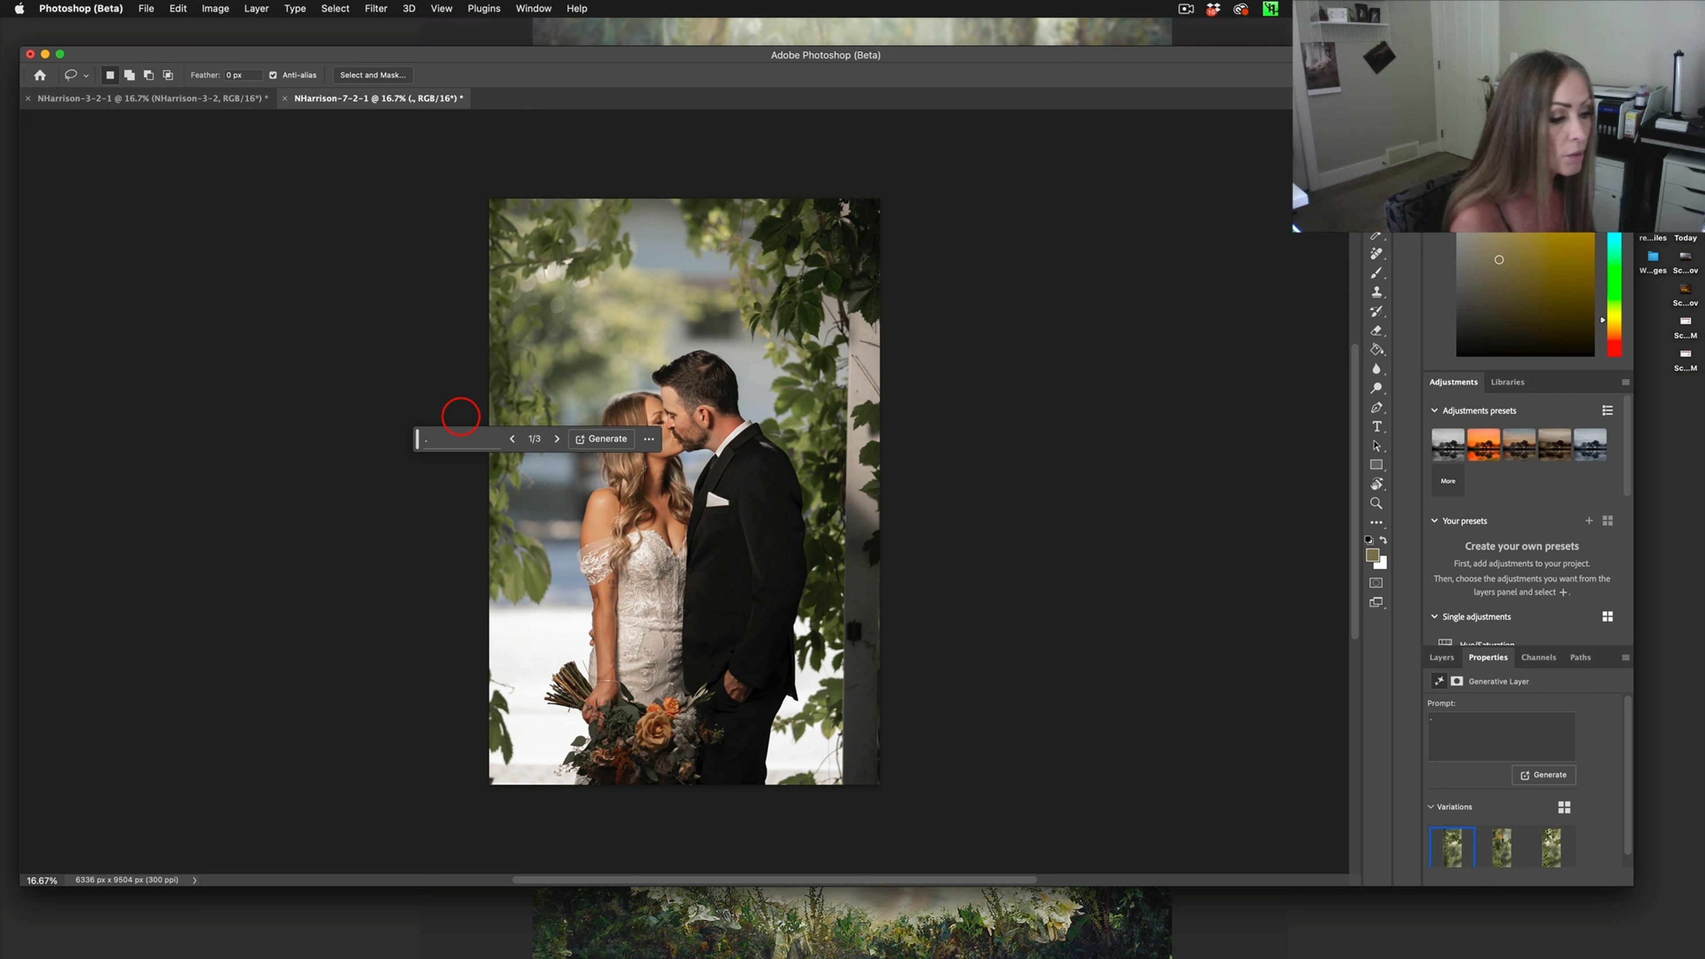
Preview the second and third foliage variations, then return to the first
click(1501, 847)
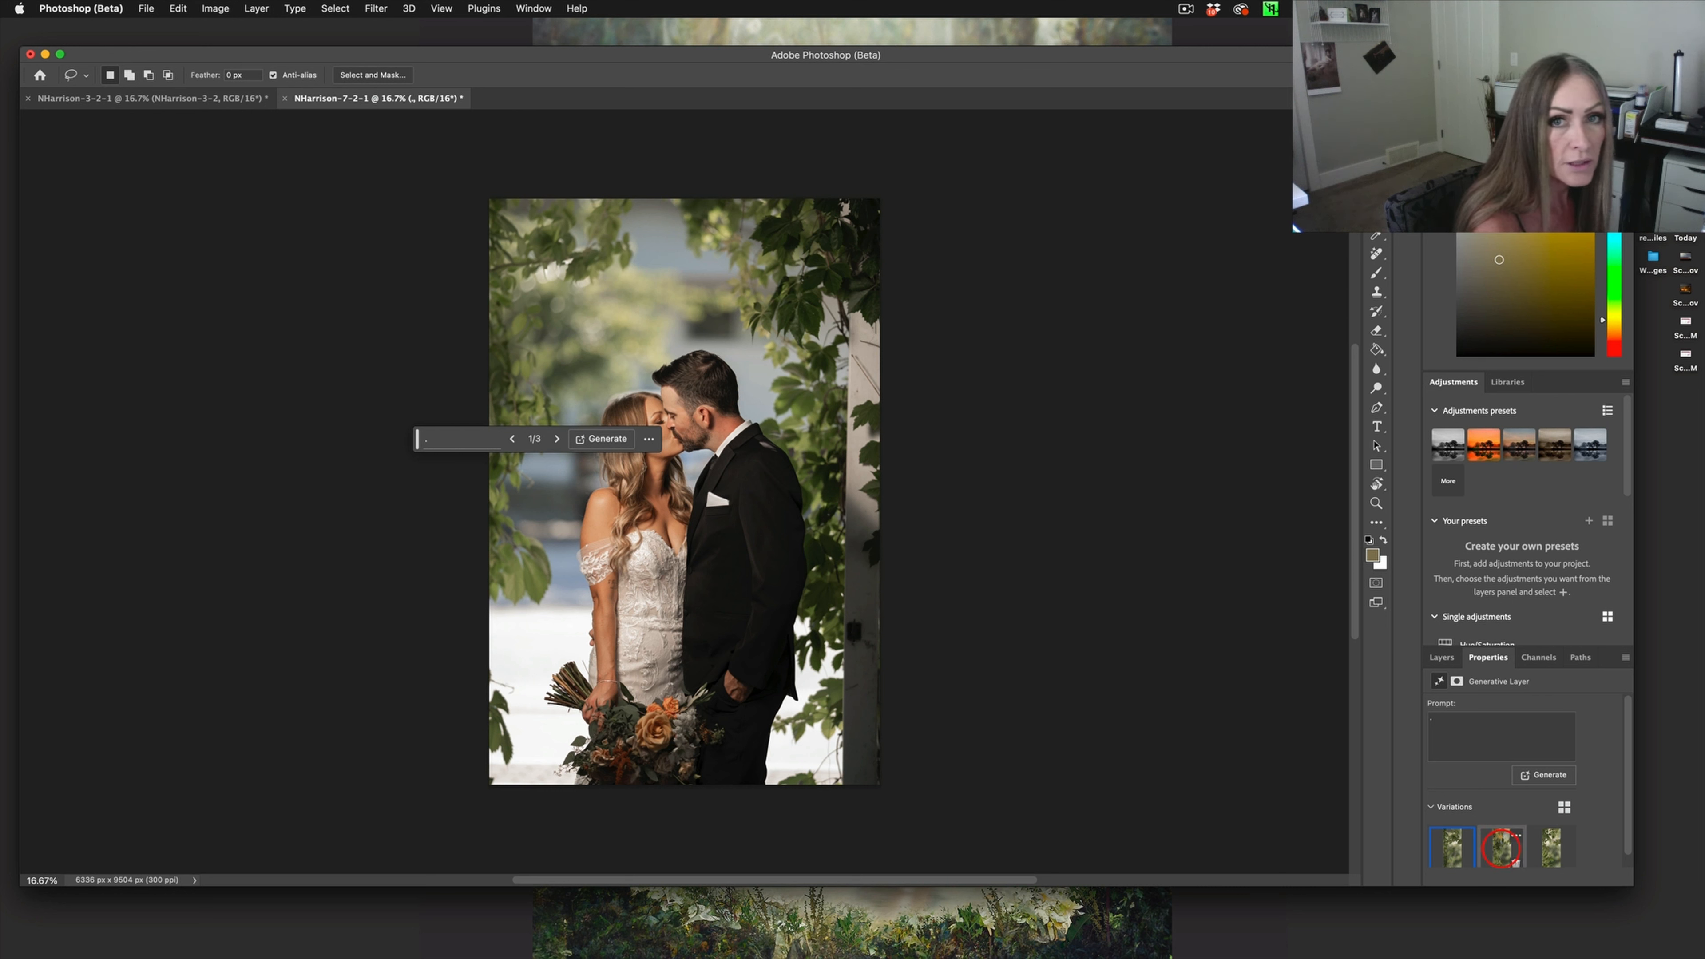
click(1501, 847)
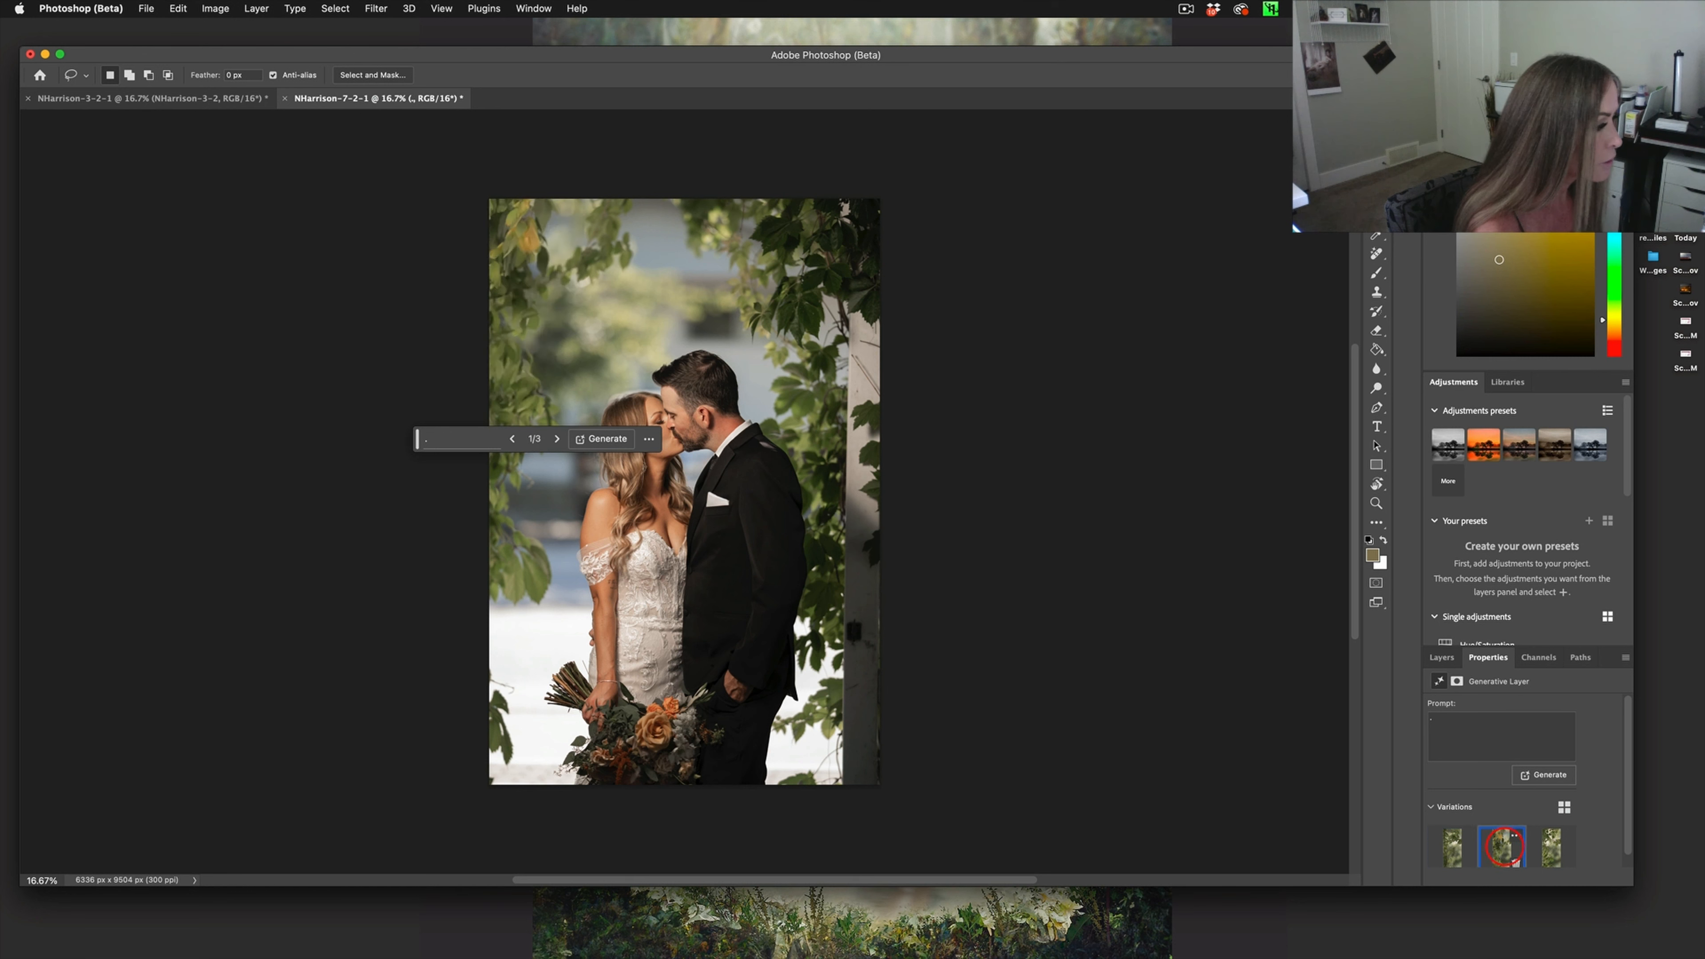
click(556, 438)
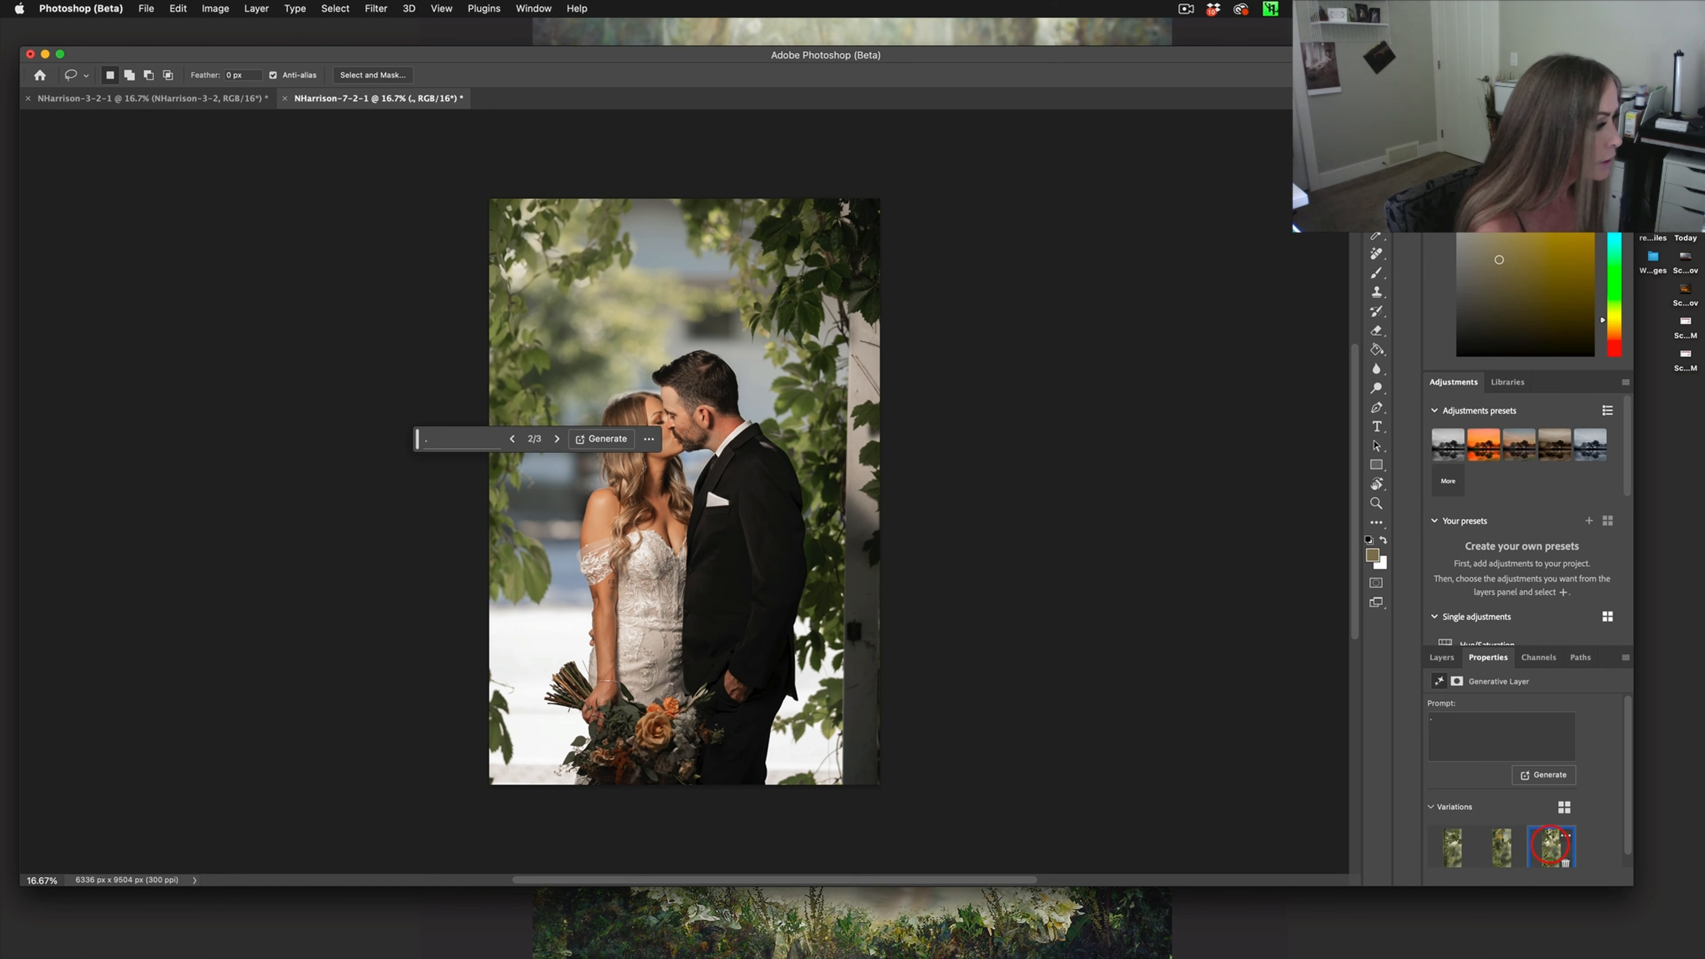
click(557, 438)
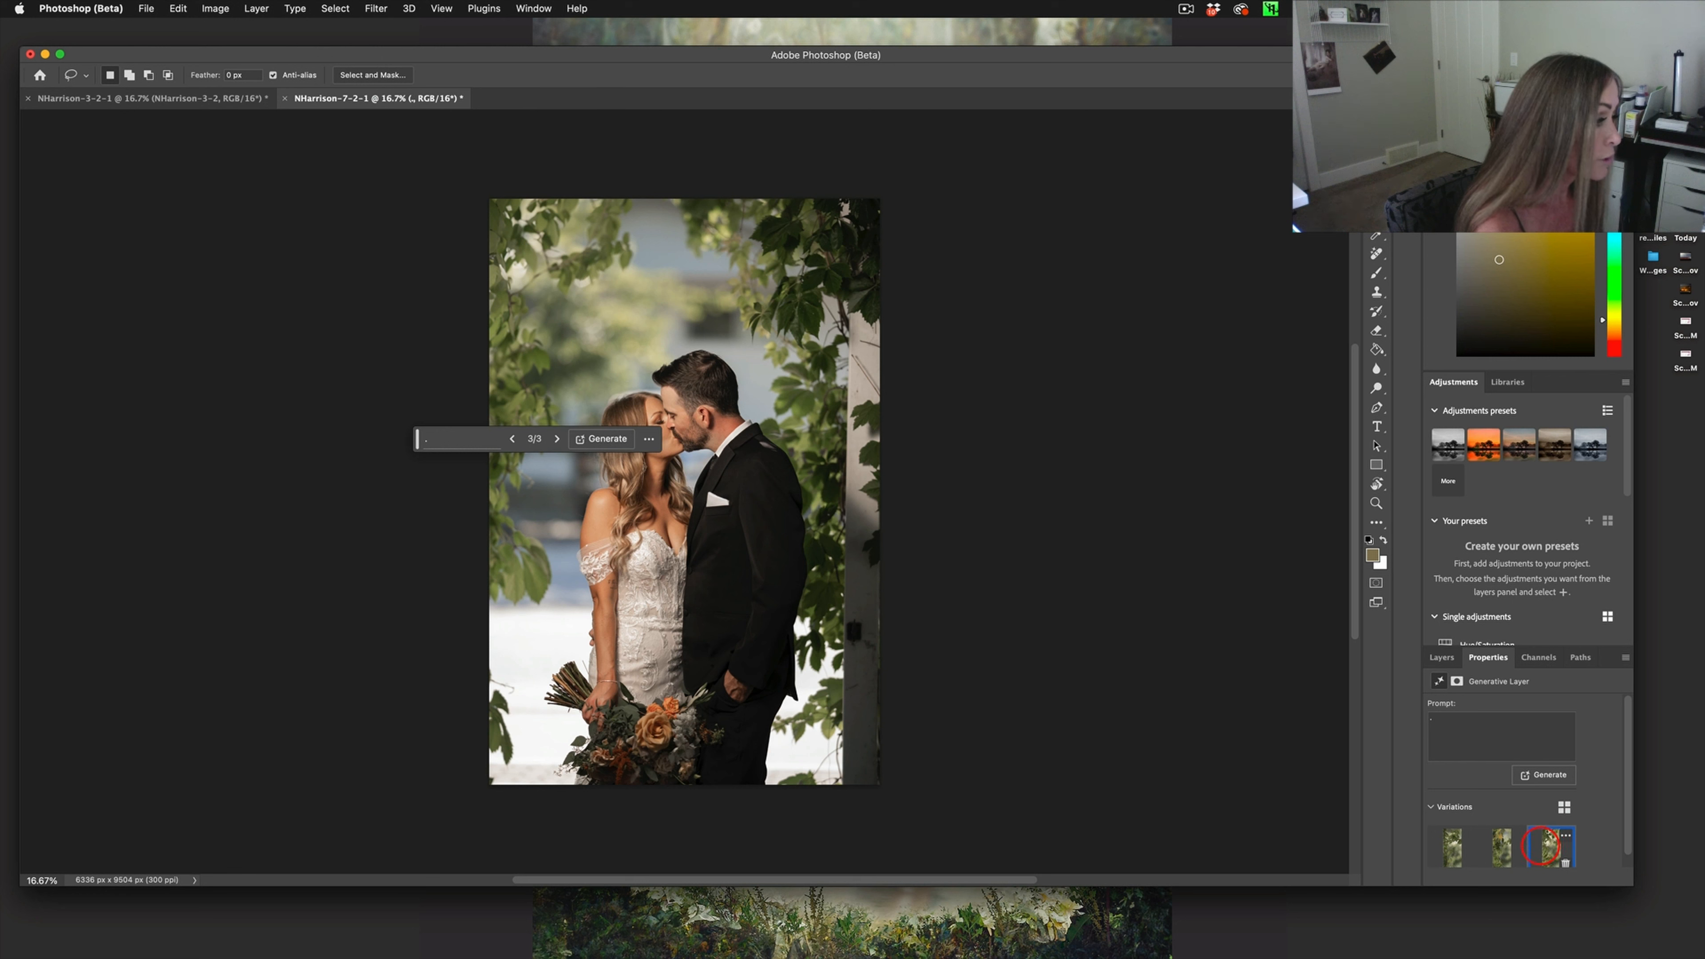
click(1452, 846)
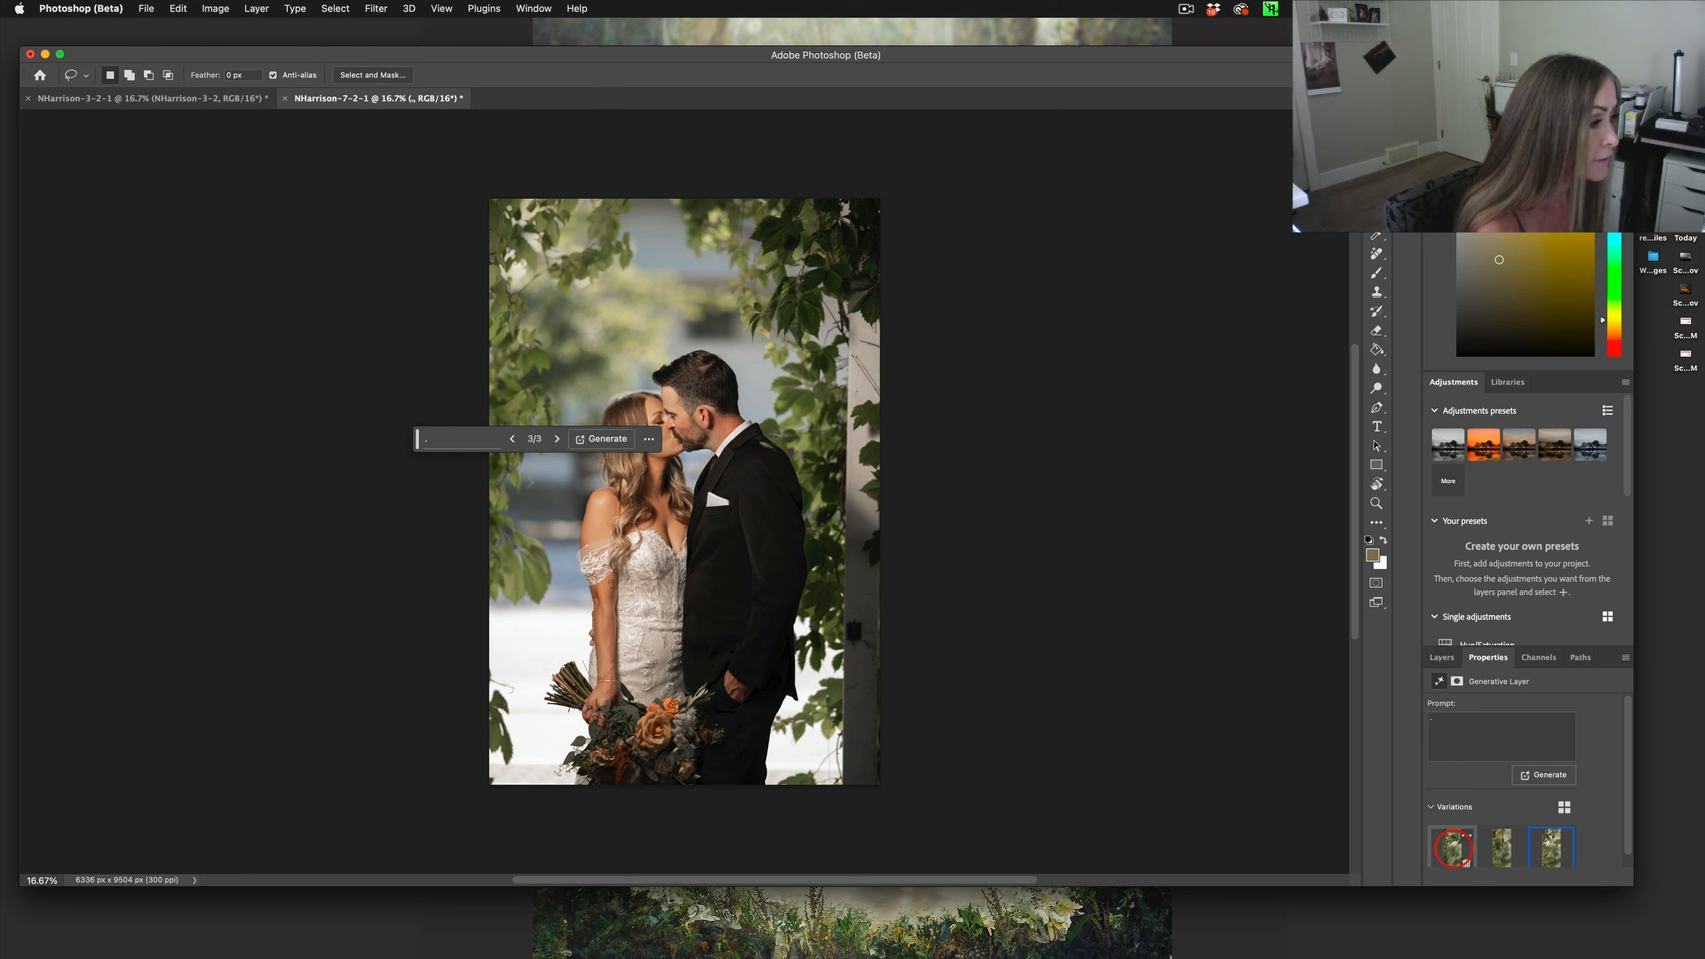
Keep the first foliage variation and begin outlining the gap beside the bride's hair
click(1553, 847)
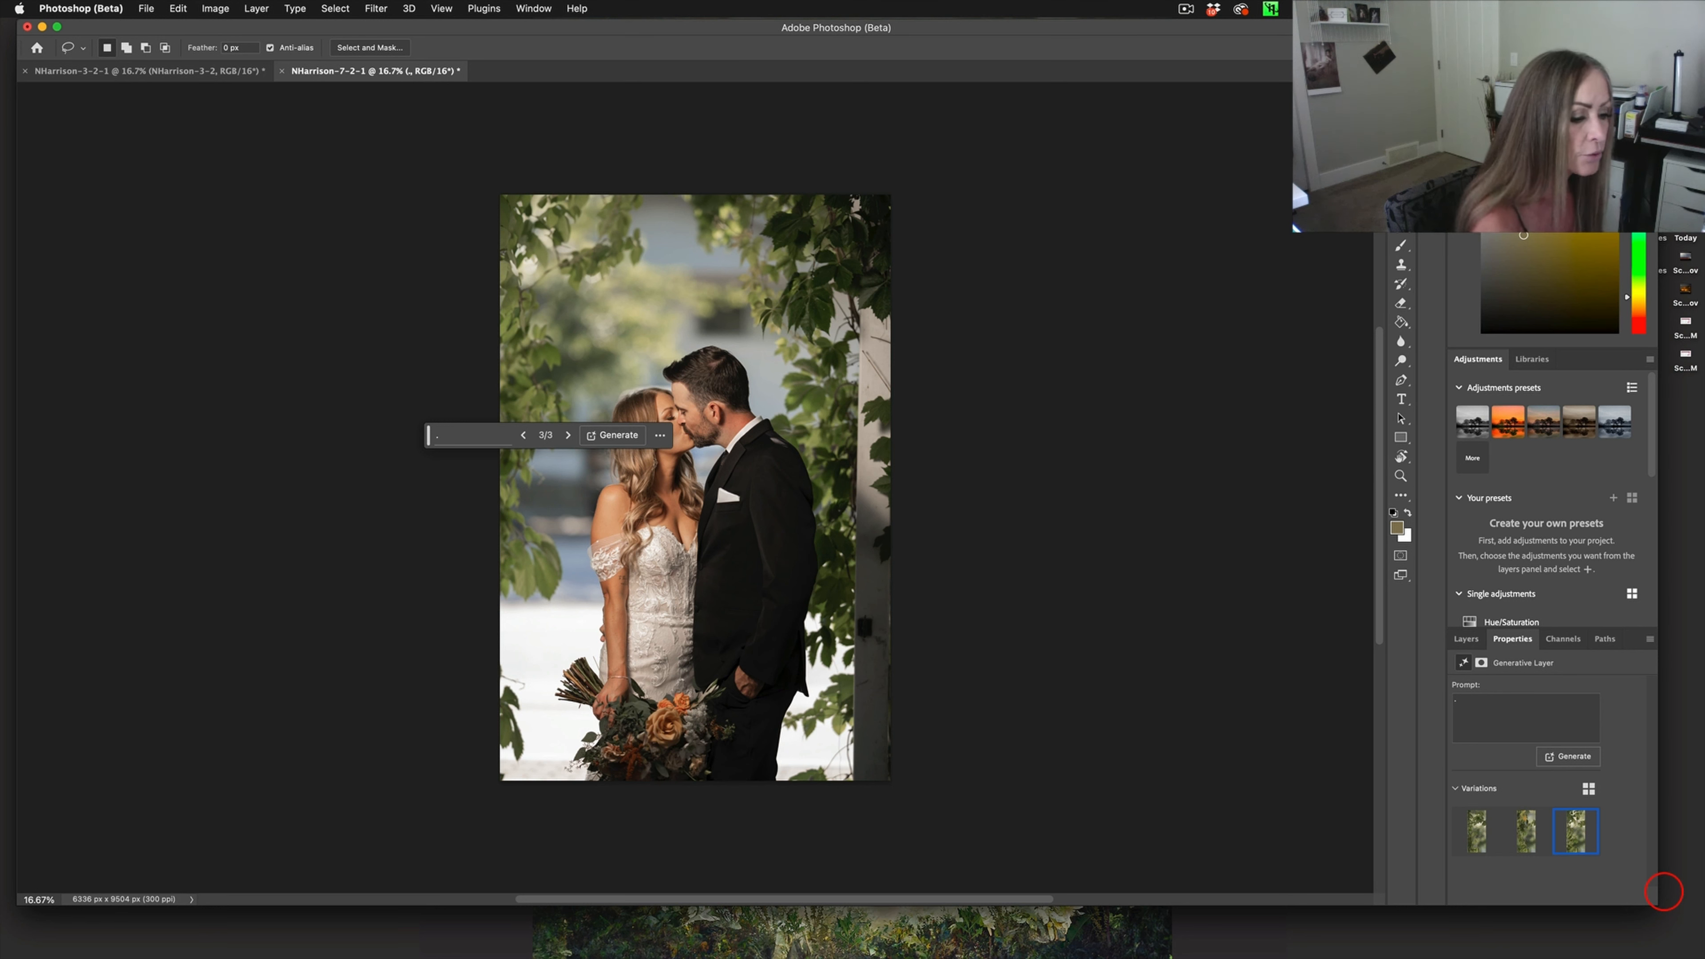
click(1474, 831)
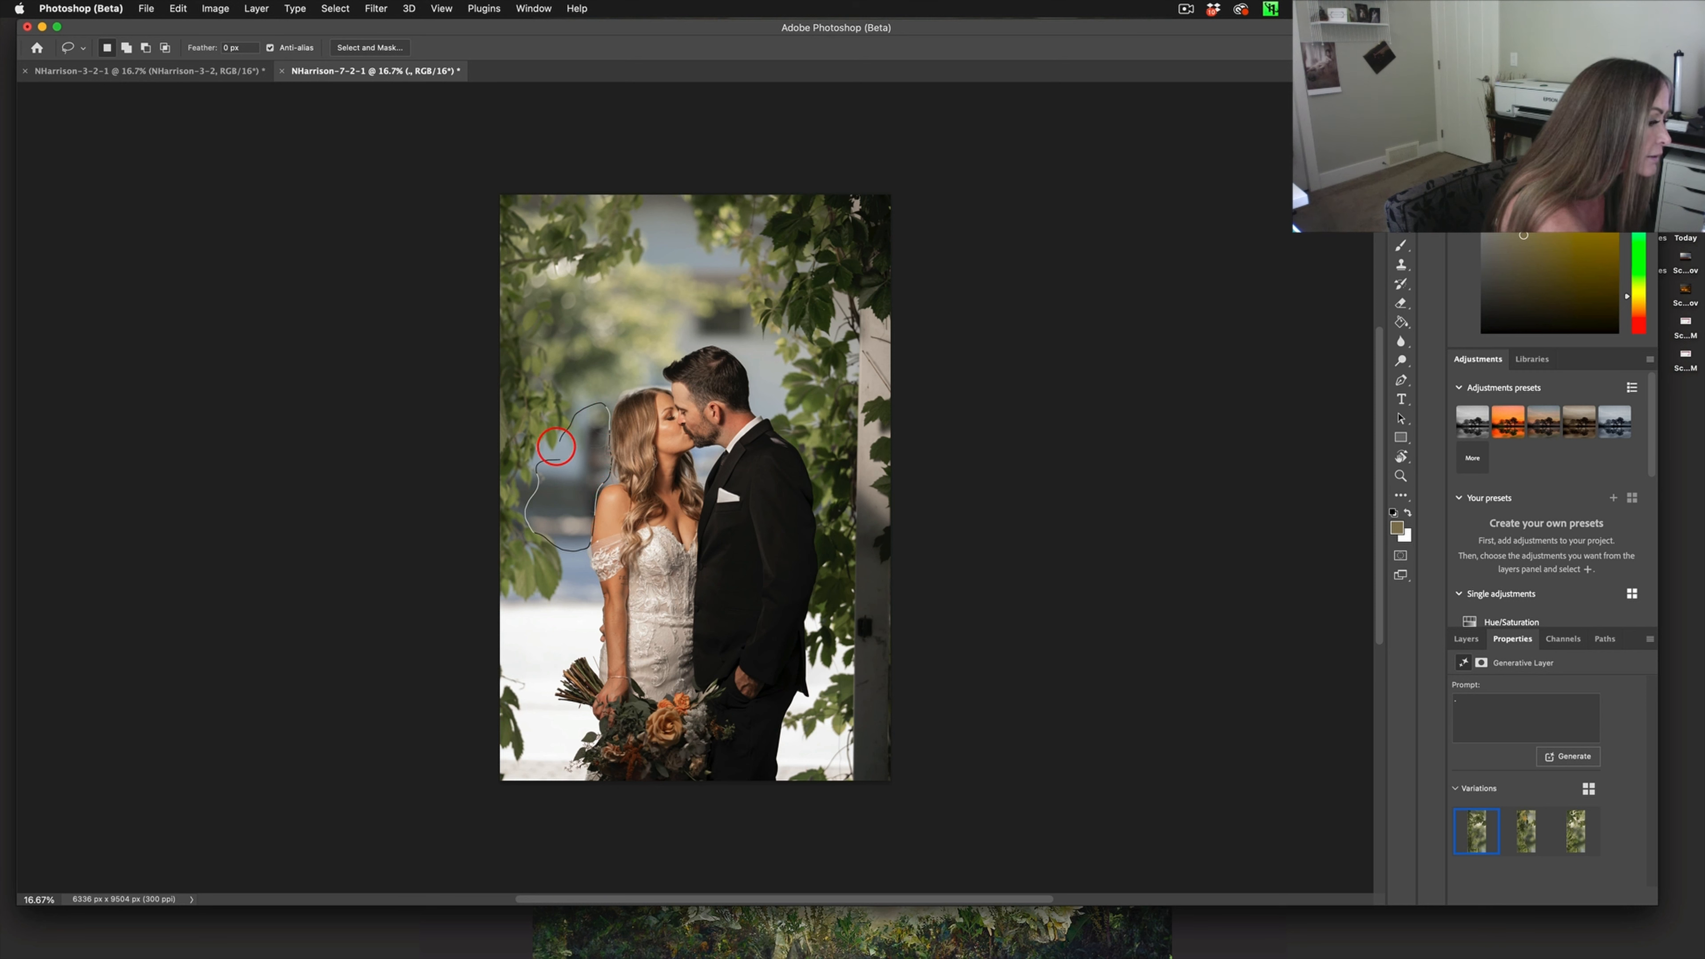
Generate foliage for the selection beside the bride's hair and keep the first variation
click(554, 444)
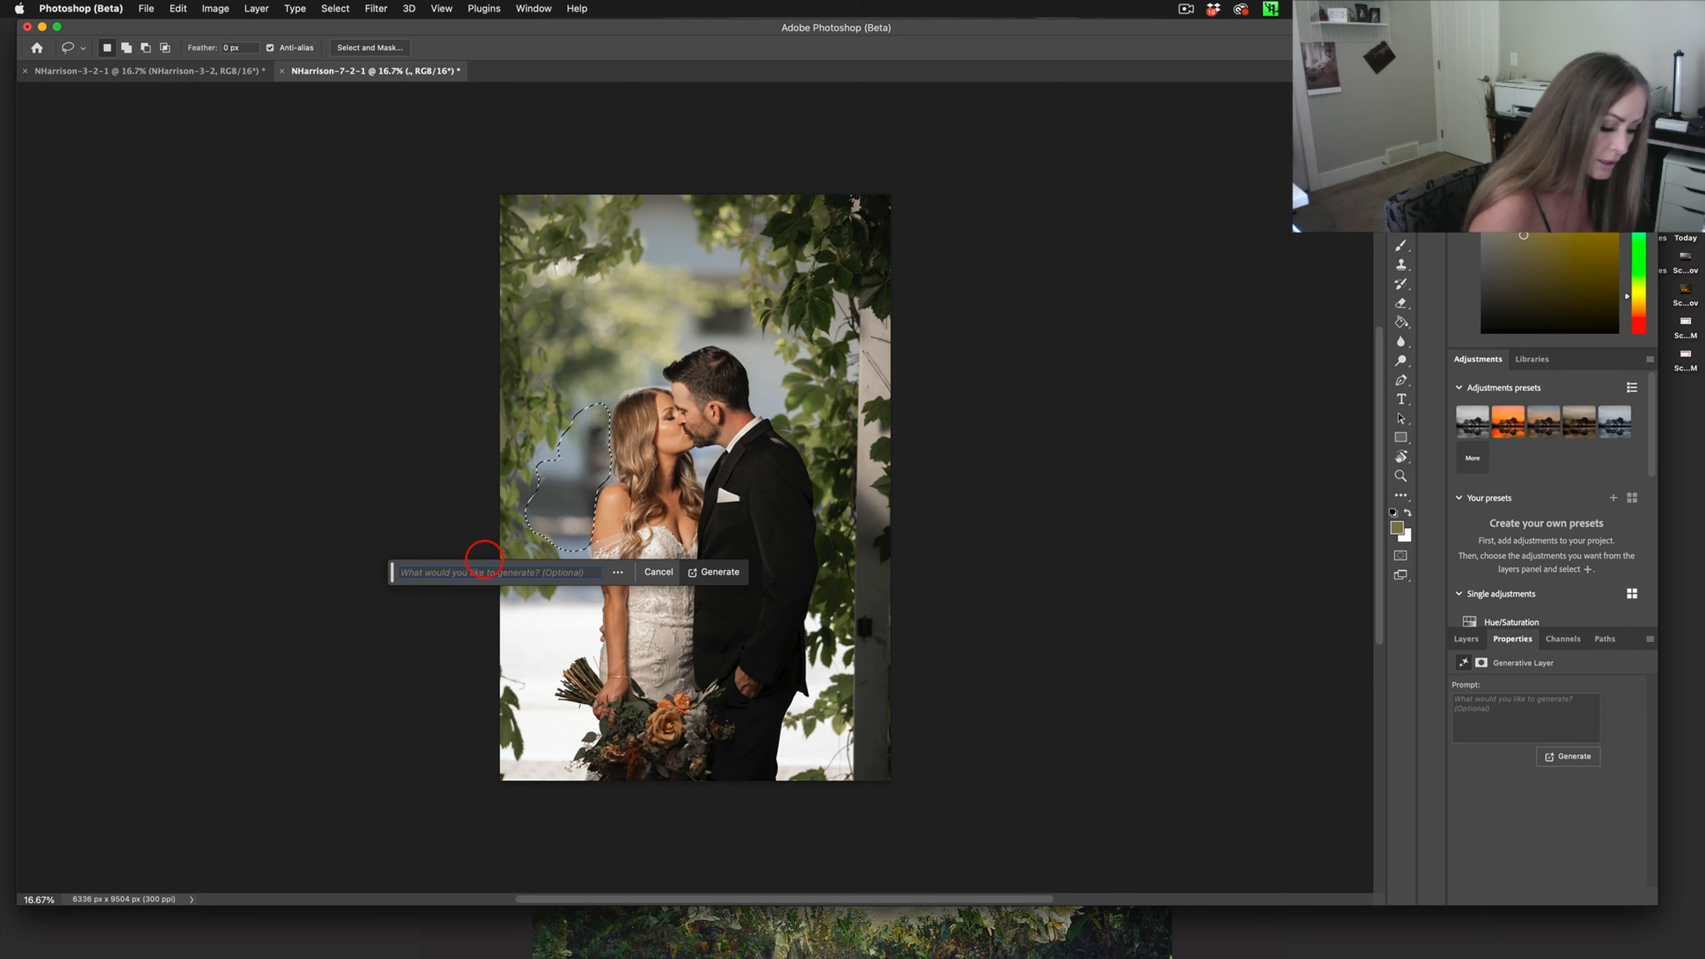
click(713, 572)
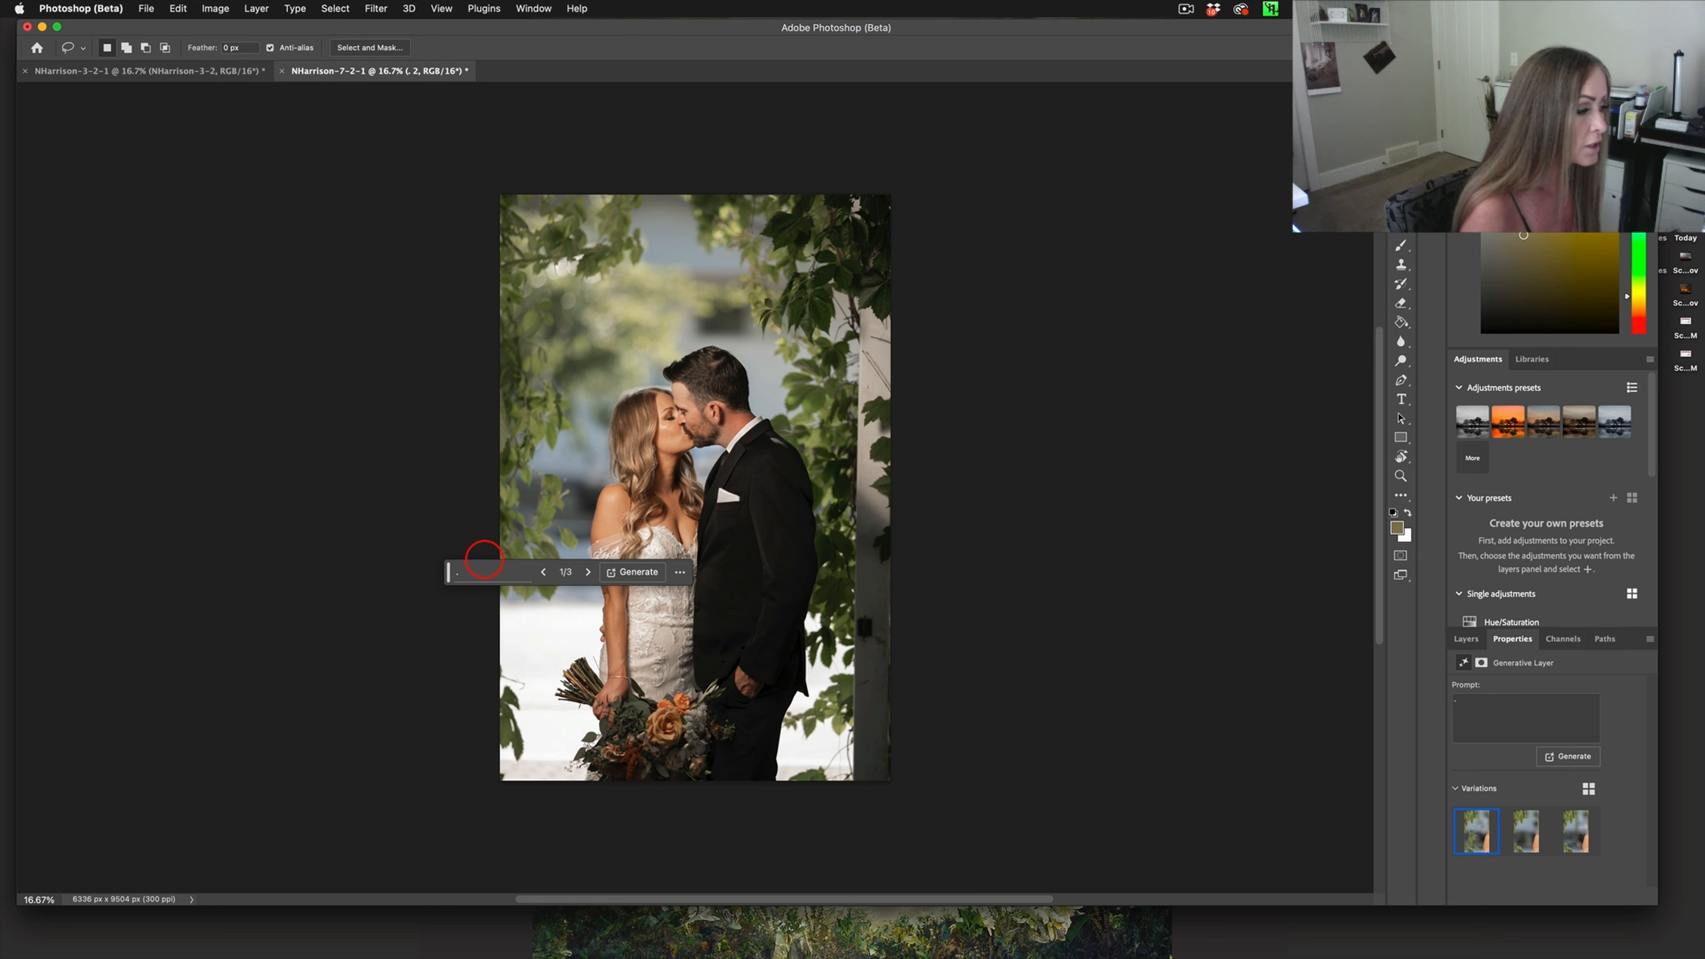
mouse_move(561, 688)
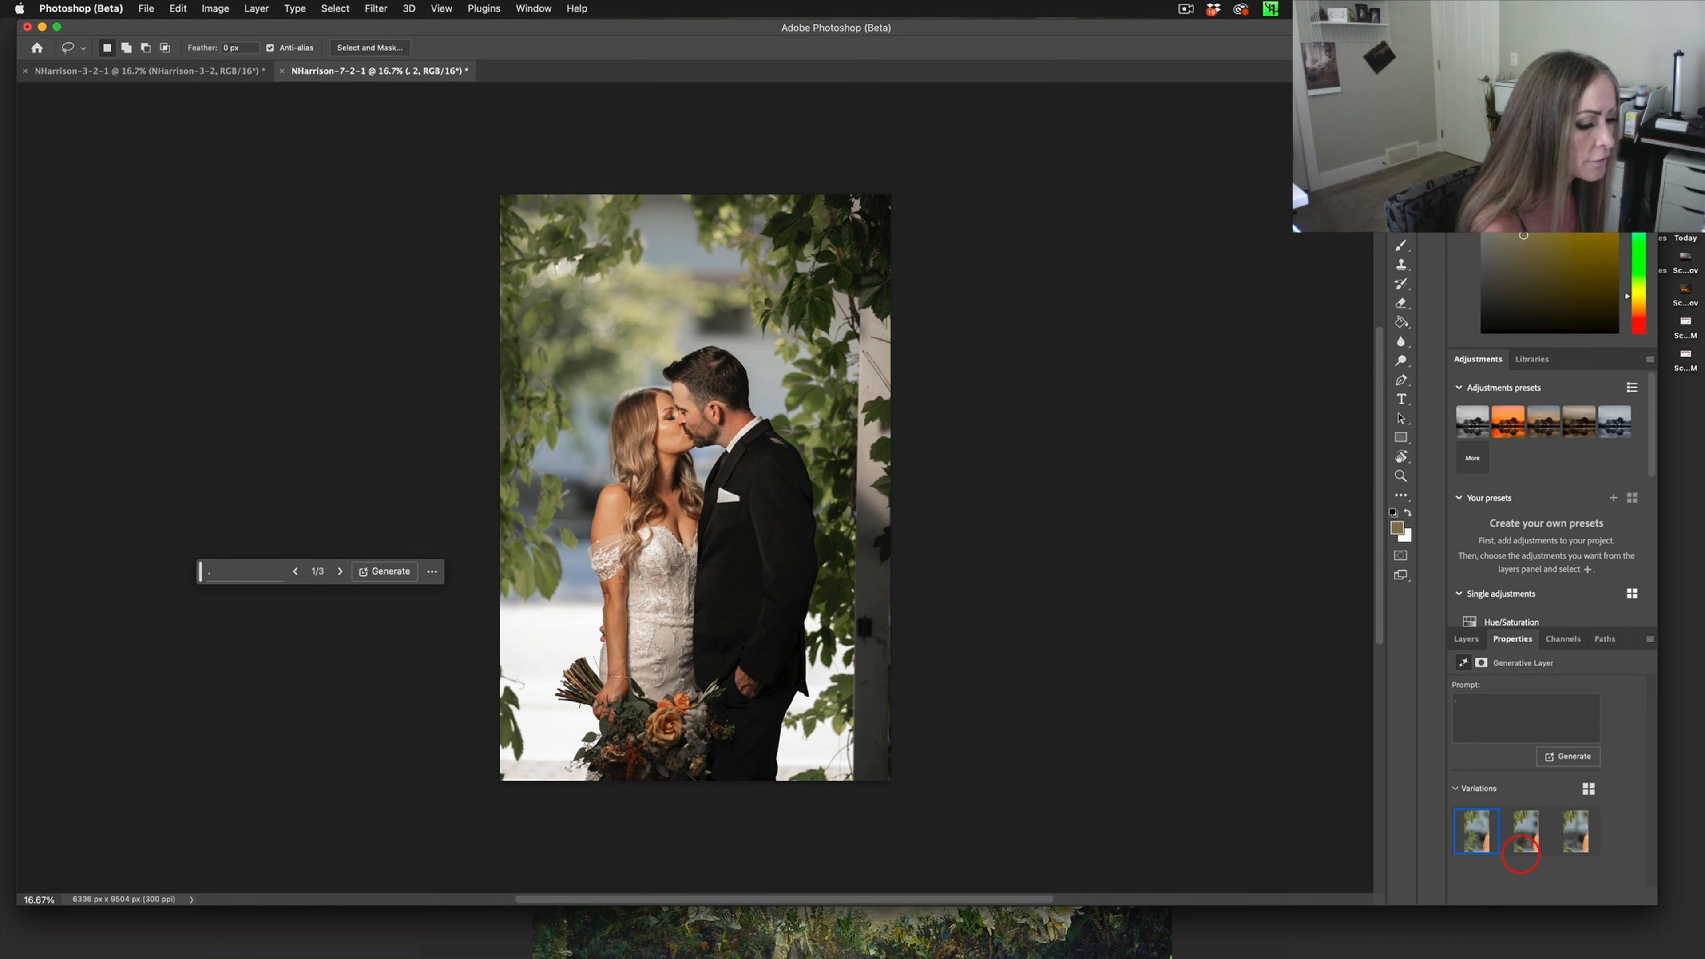
click(1525, 833)
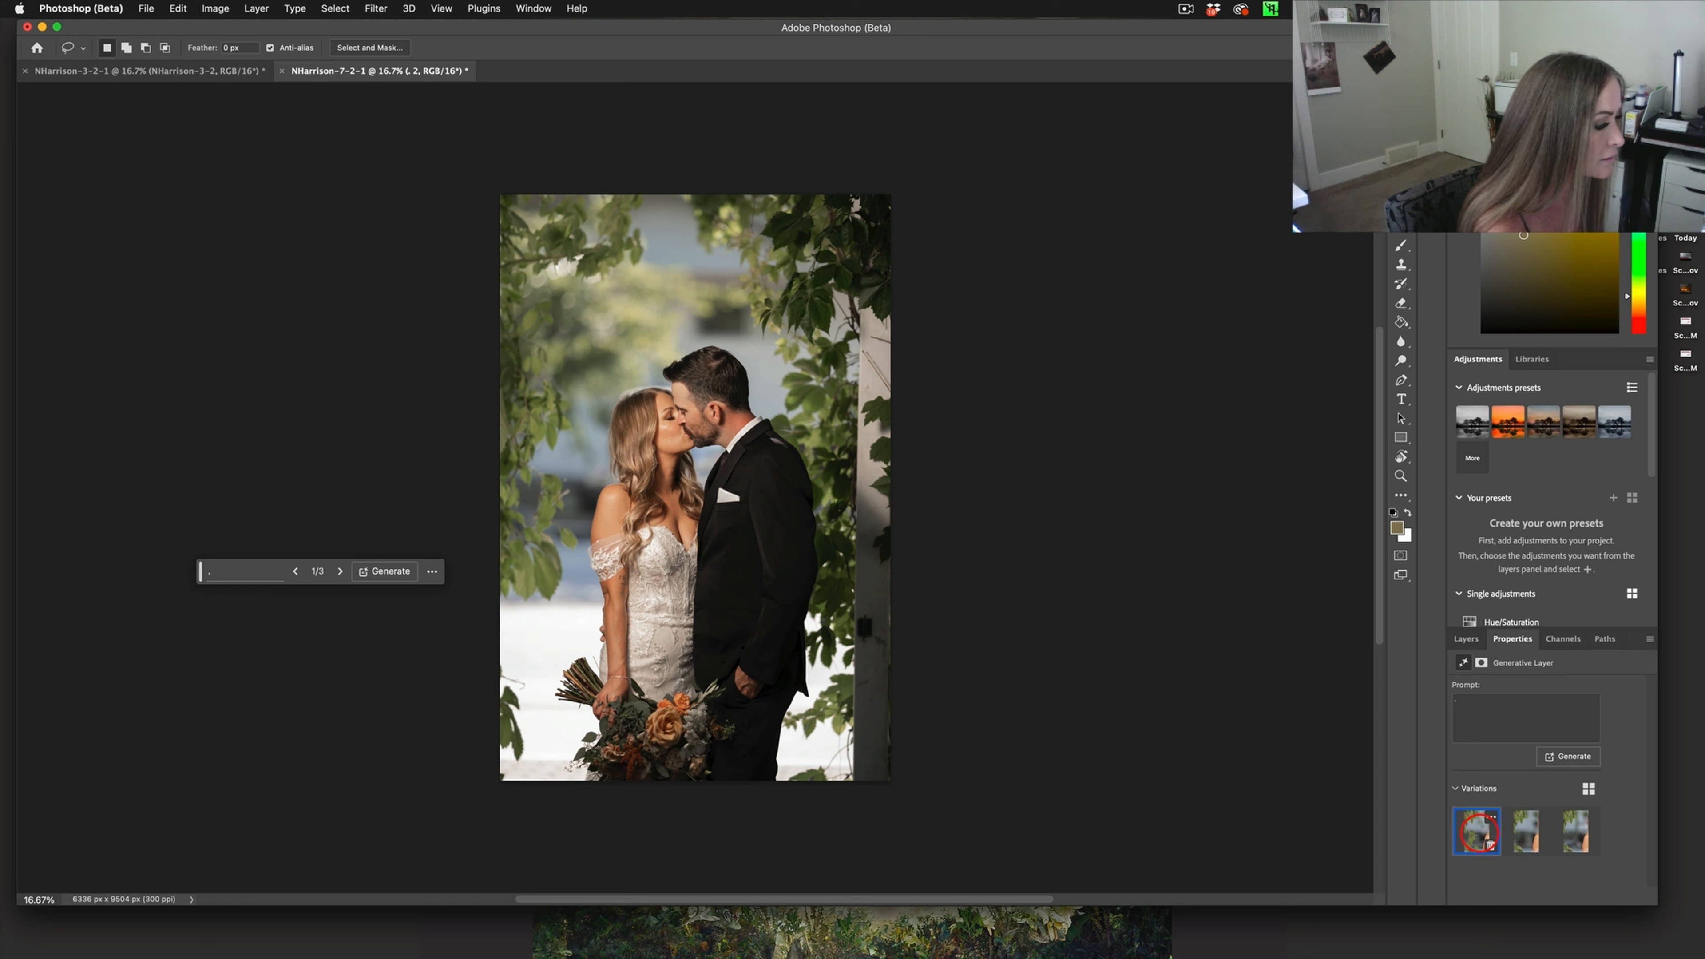
click(1573, 831)
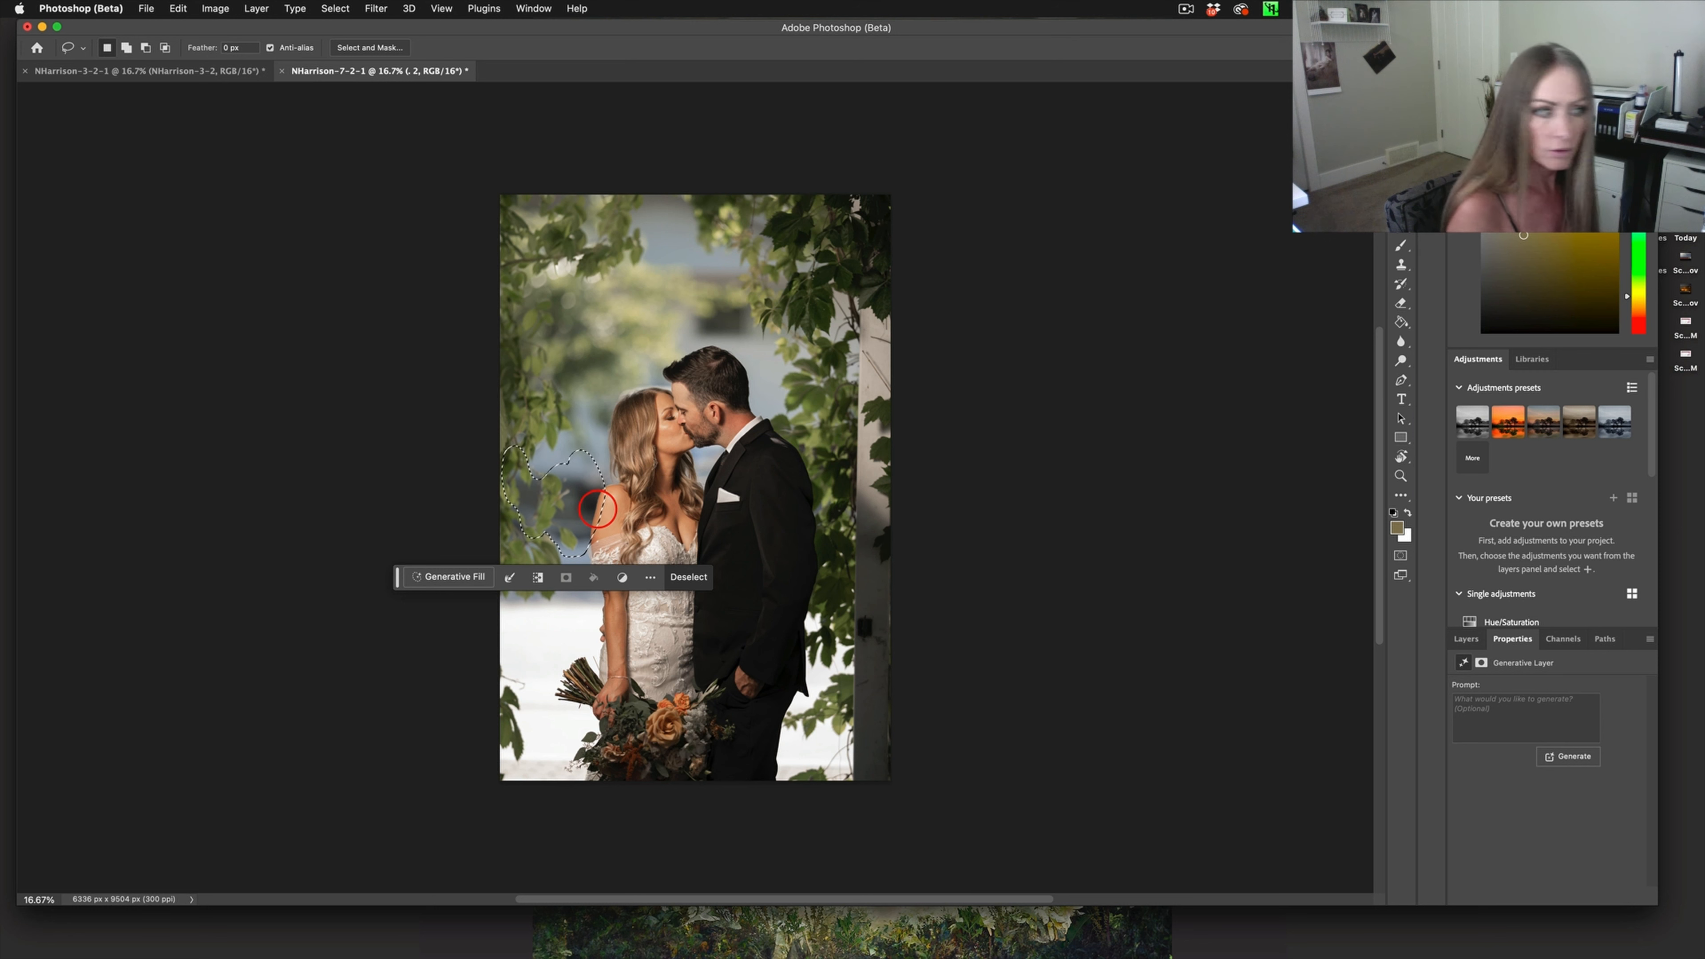
Fill the patch beside the bride's shoulder with prompt-free foliage, choosing the third variation
click(455, 577)
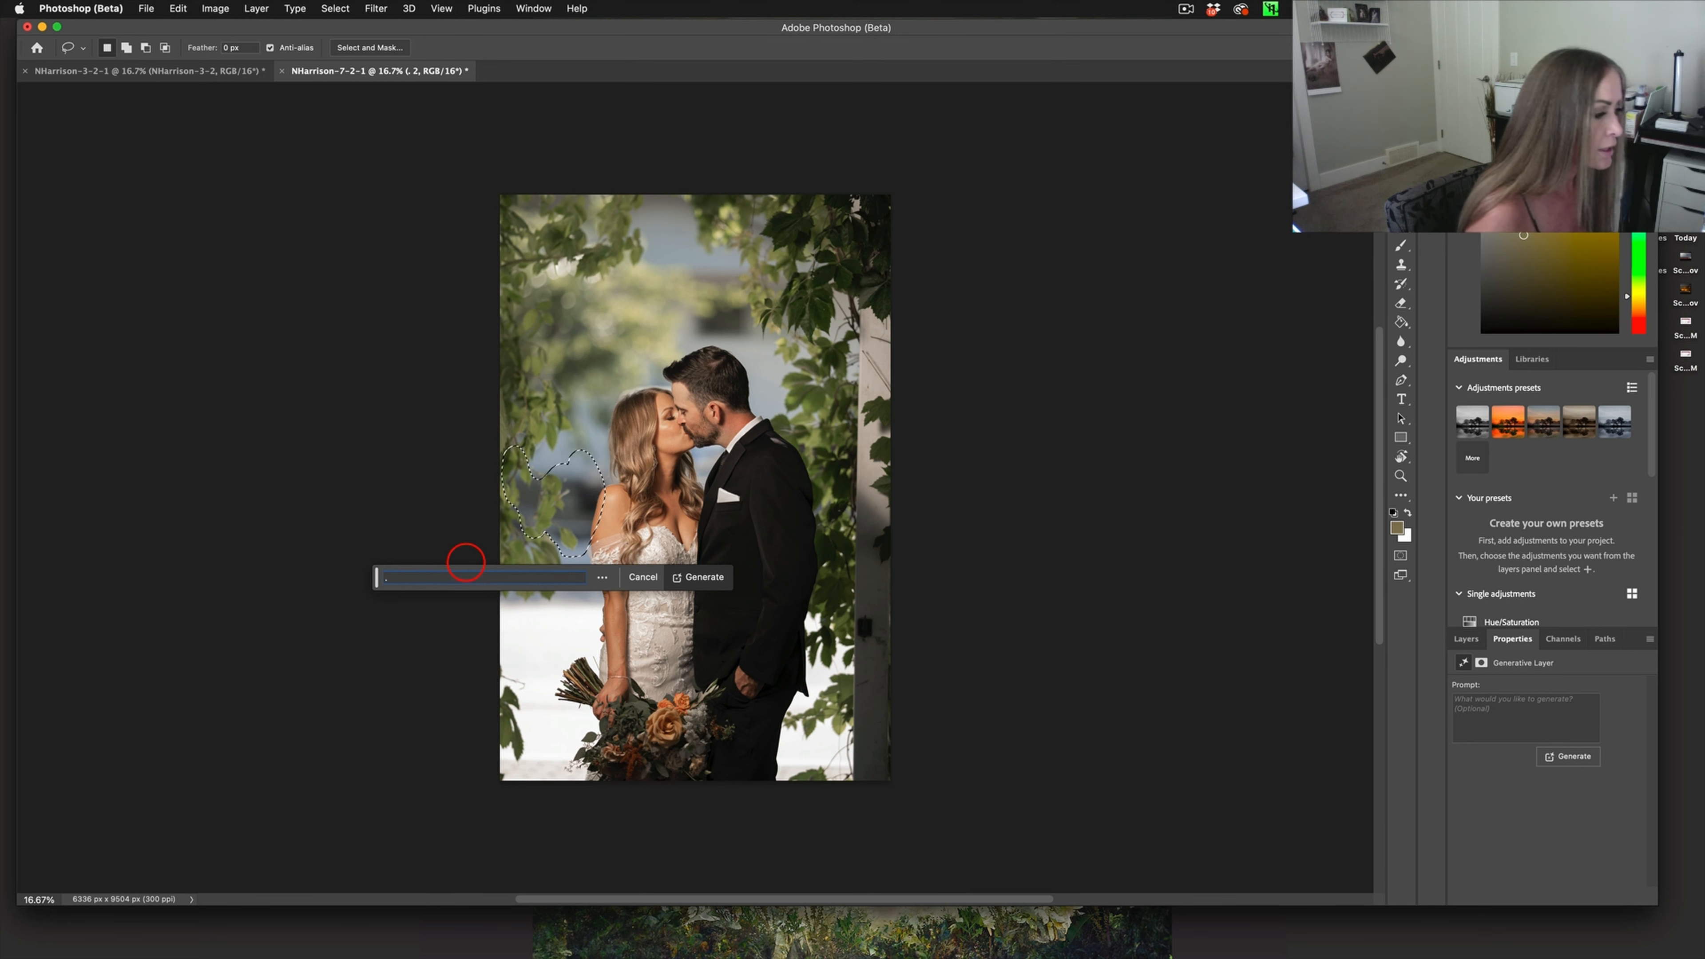
click(697, 577)
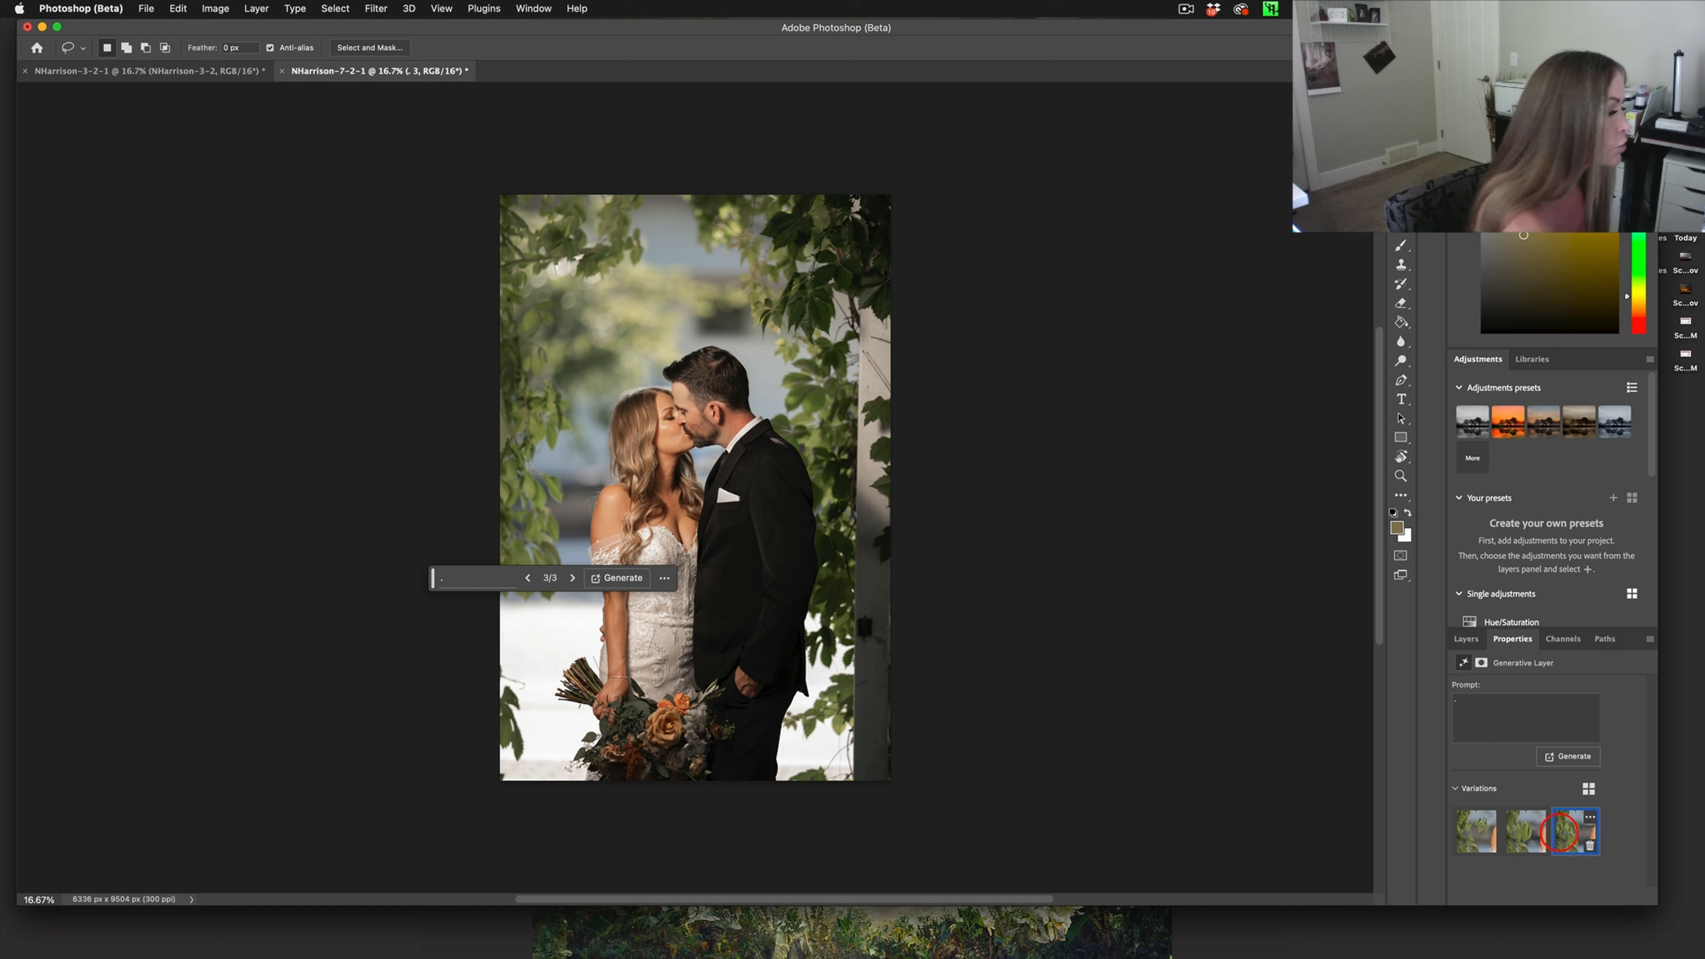
click(1575, 831)
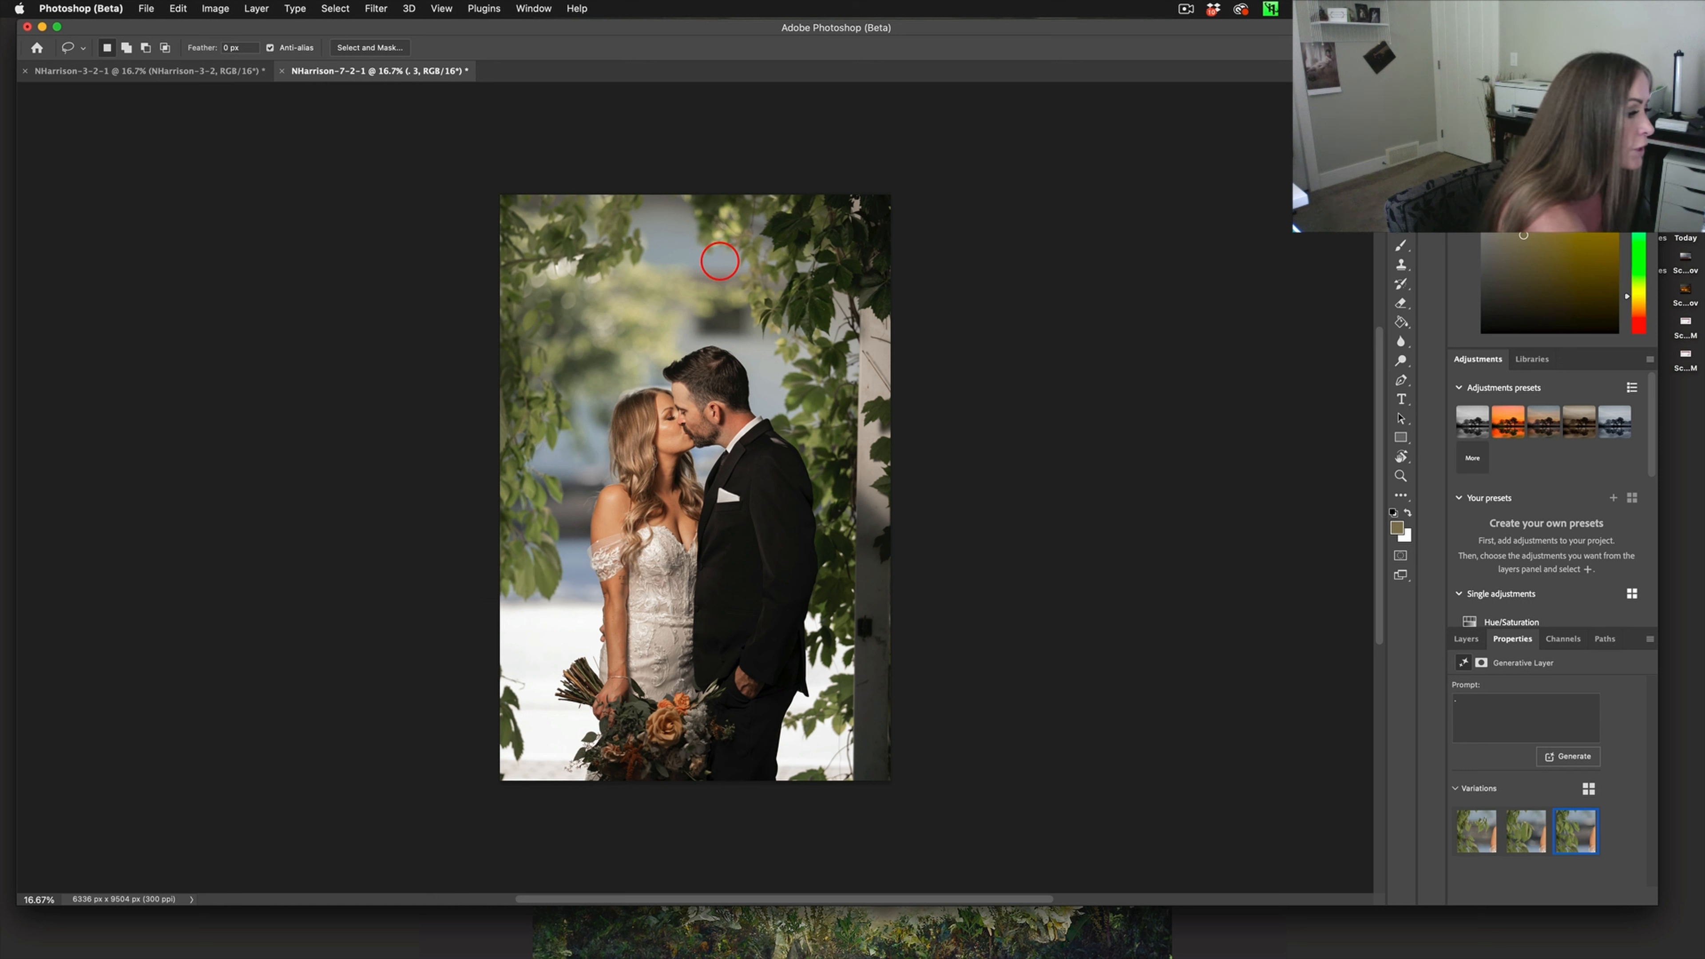
Lasso the top-centre sky gap, generate leaves with no prompt and preview the third variation
drag(718, 261, 760, 291)
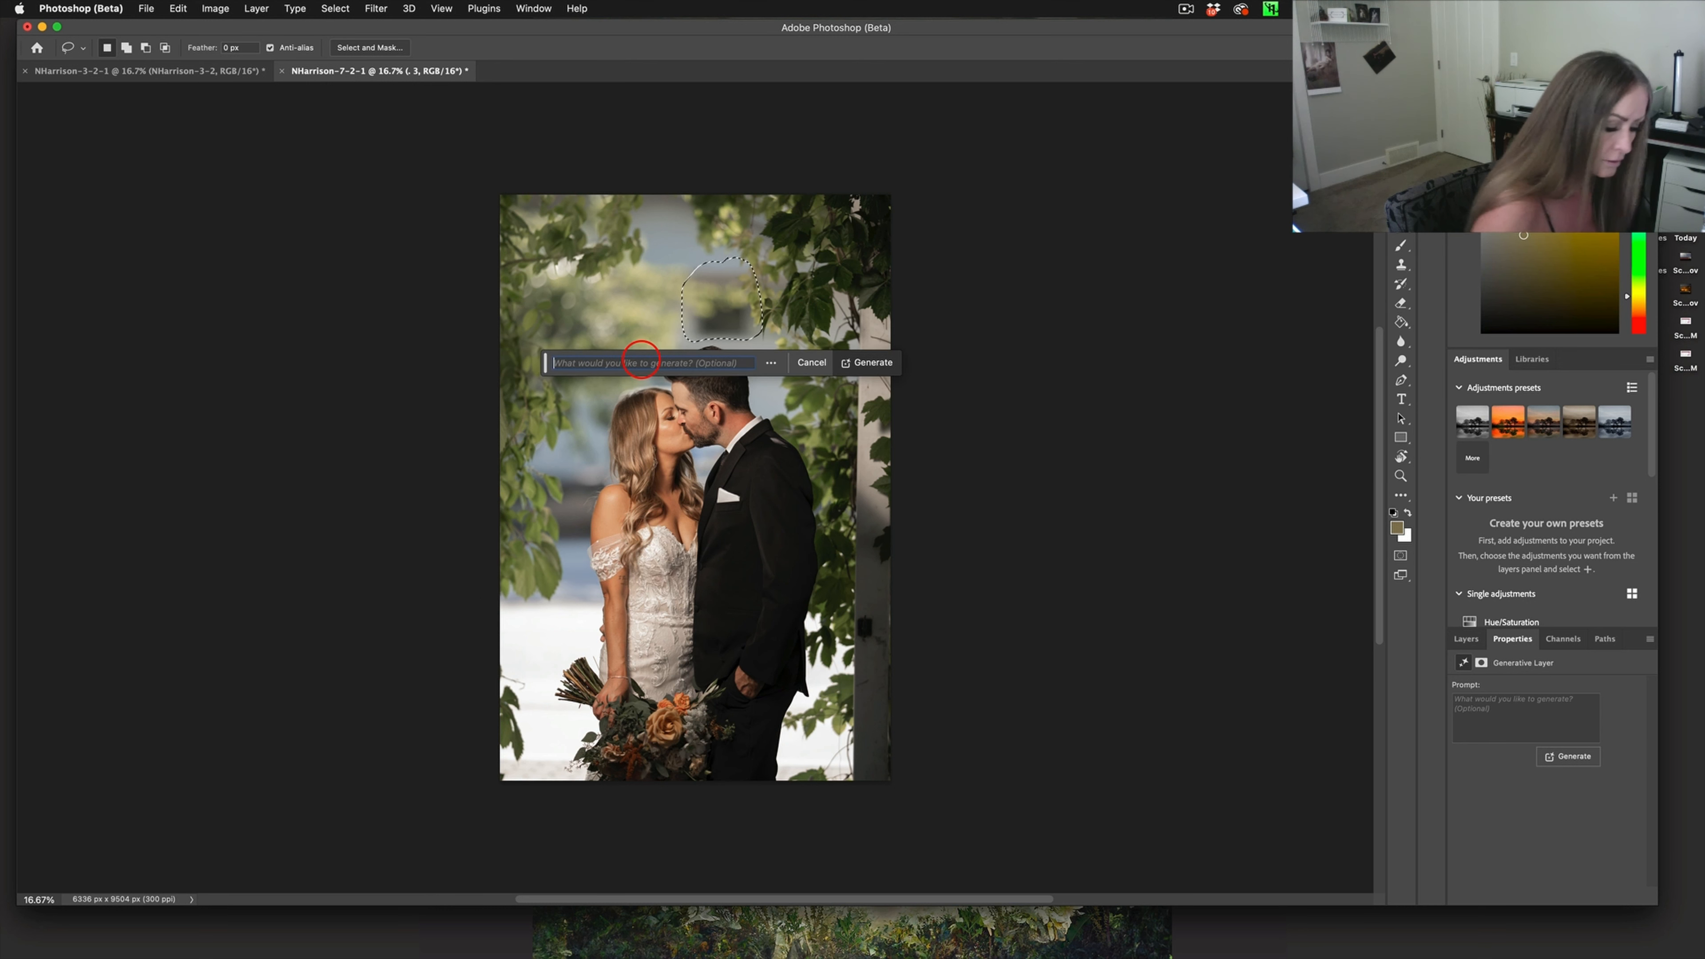
click(872, 363)
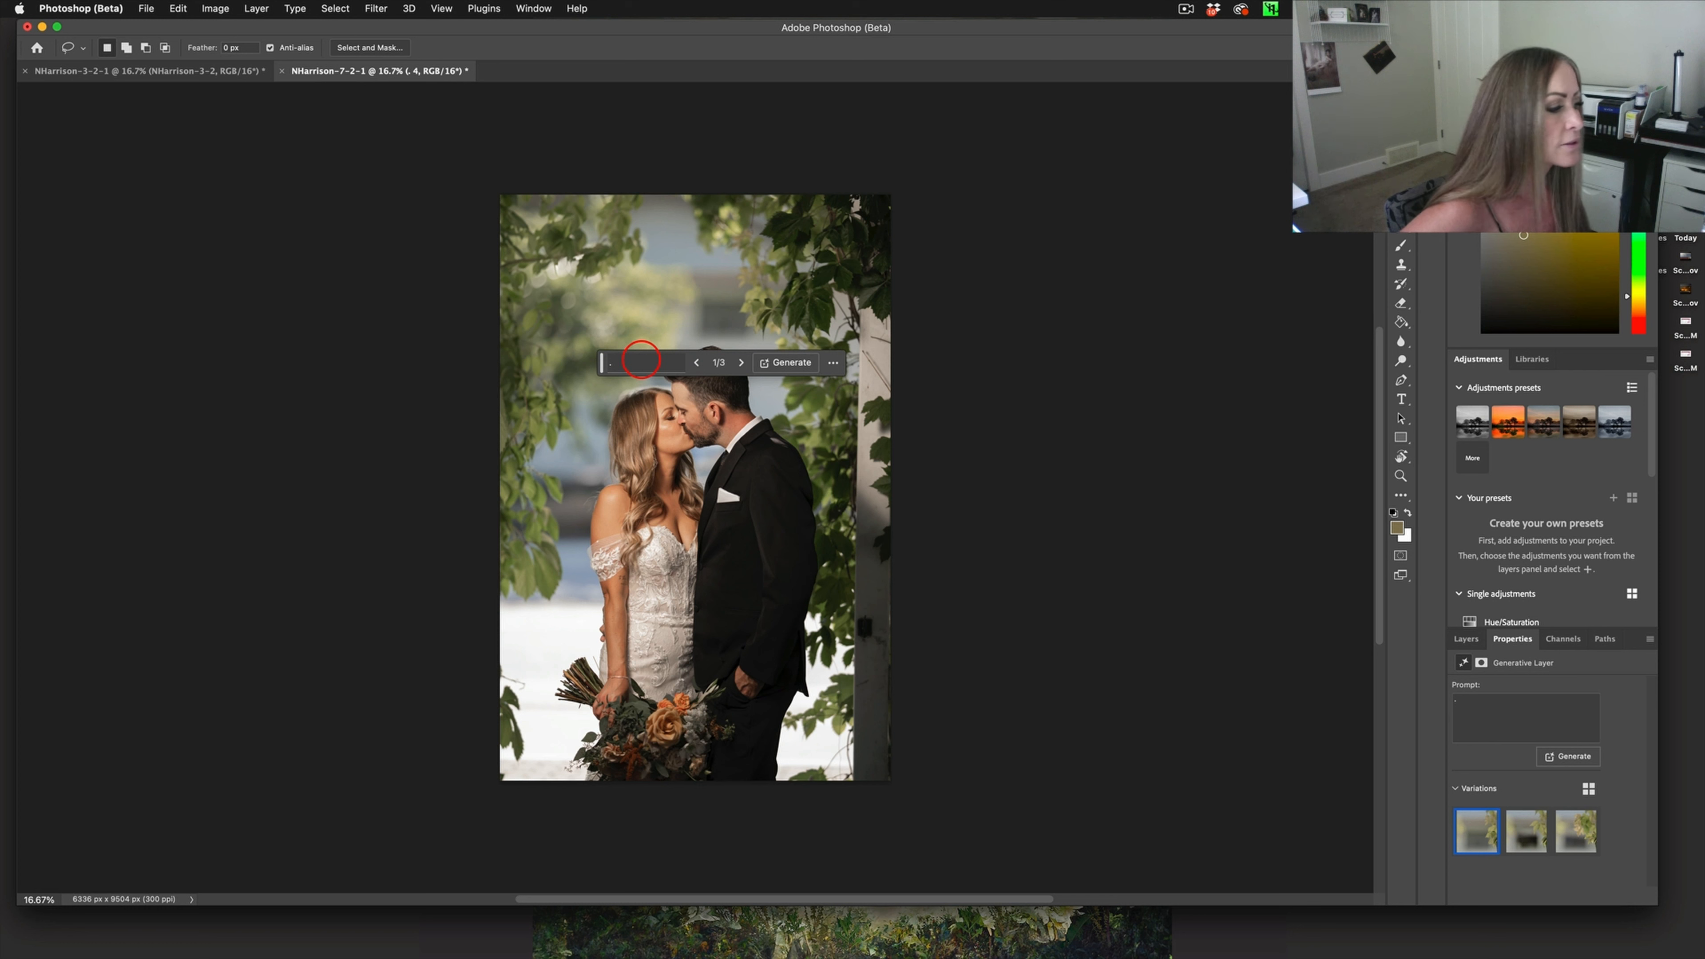
mouse_move(640, 363)
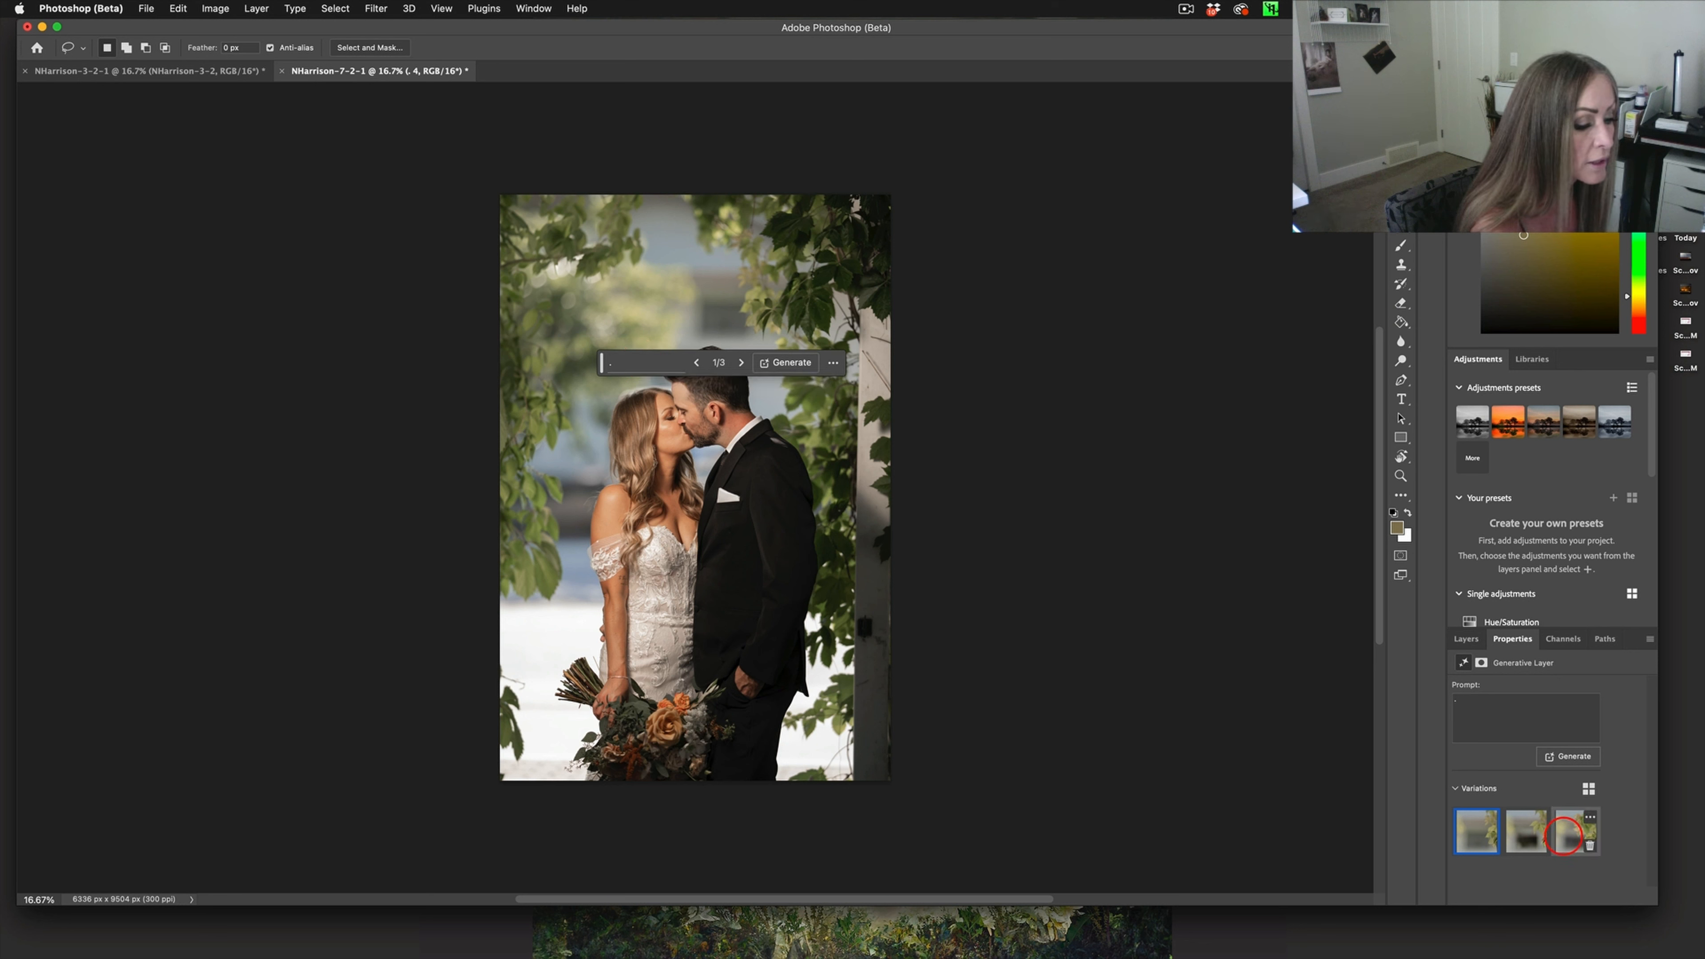
click(1575, 831)
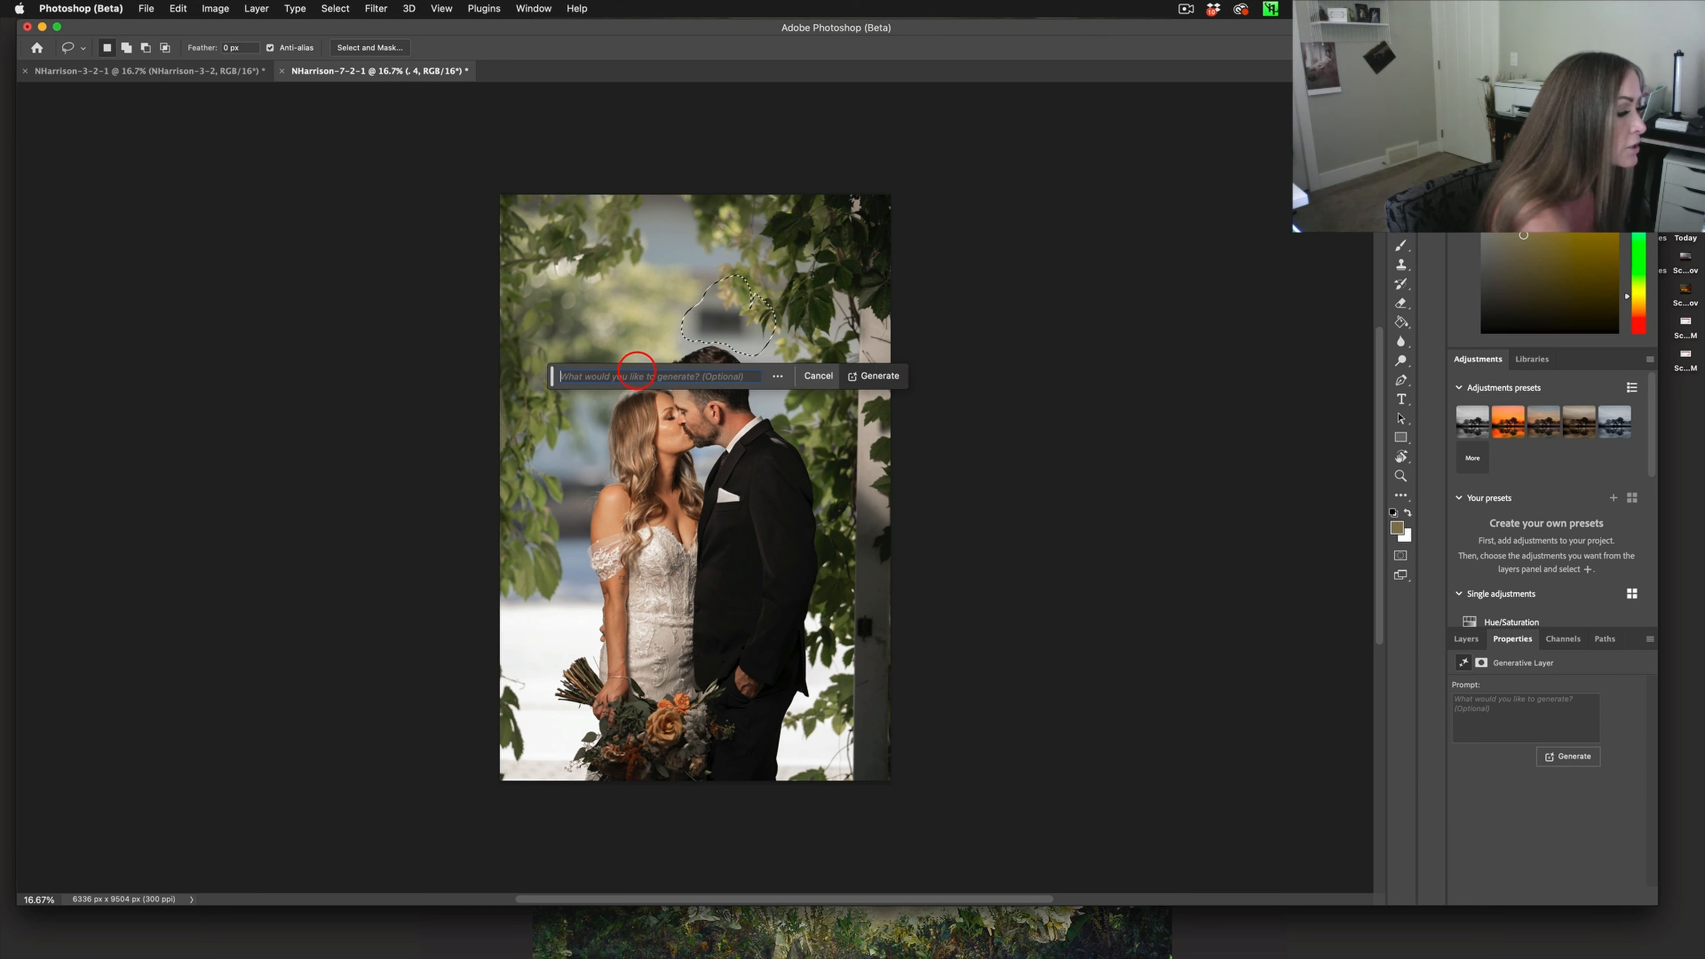
Run another prompt-free fill above the couple and settle on the second variation
click(652, 374)
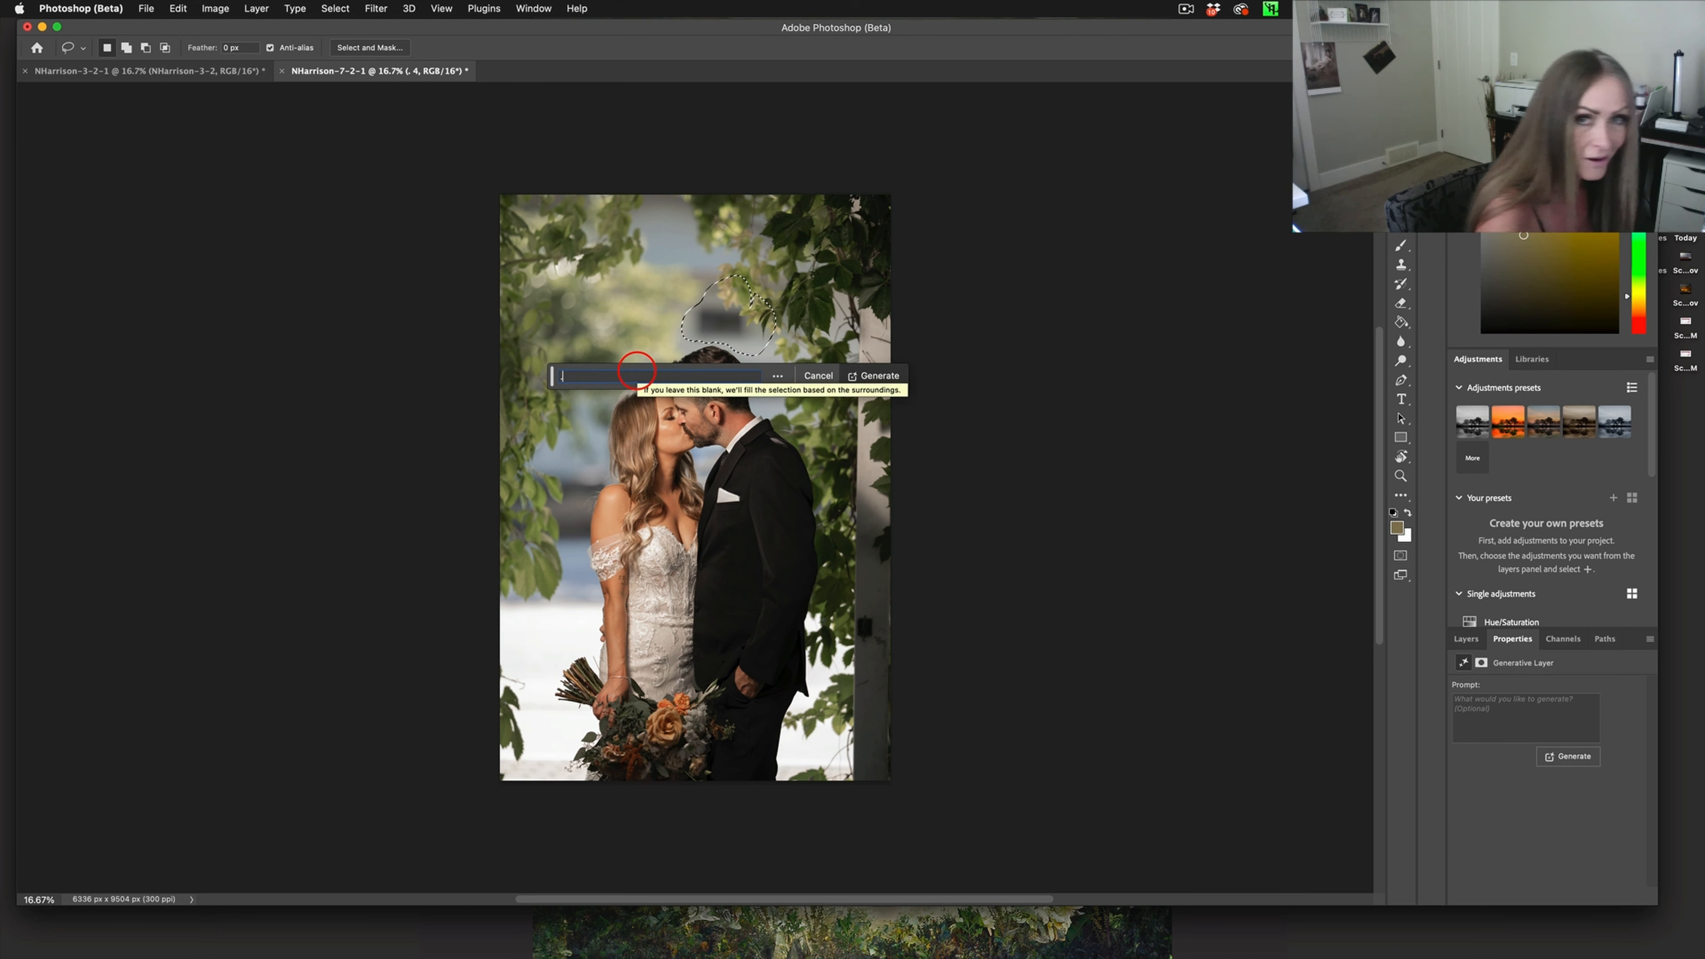
click(873, 374)
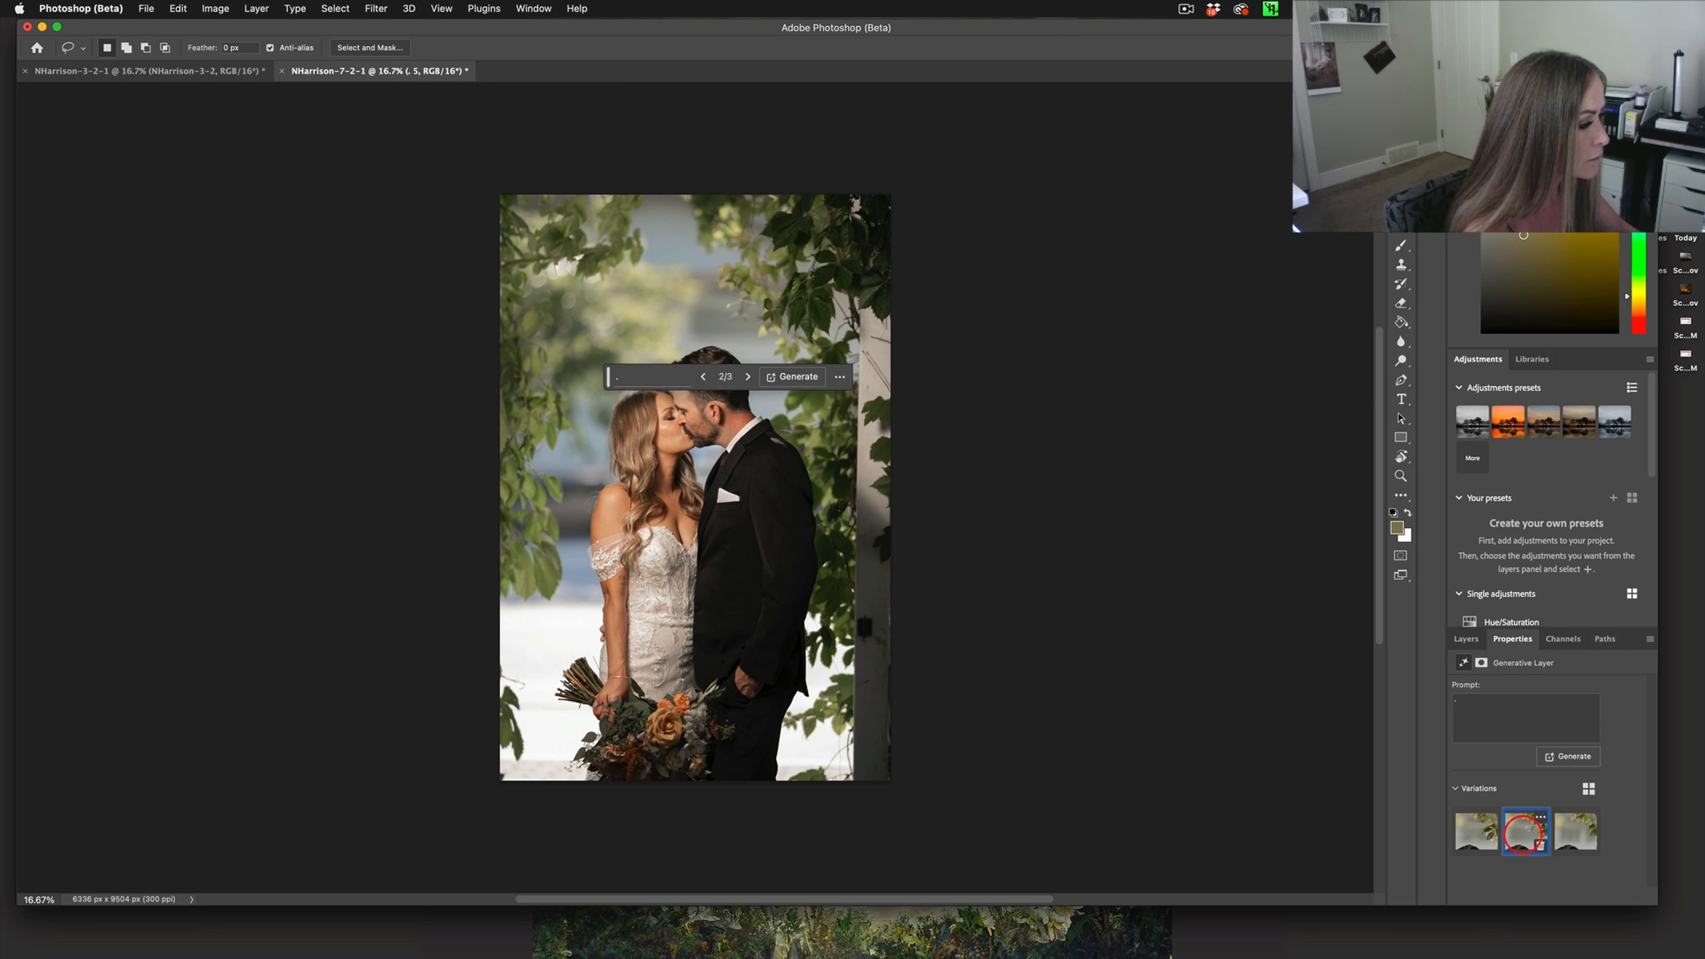
click(1578, 831)
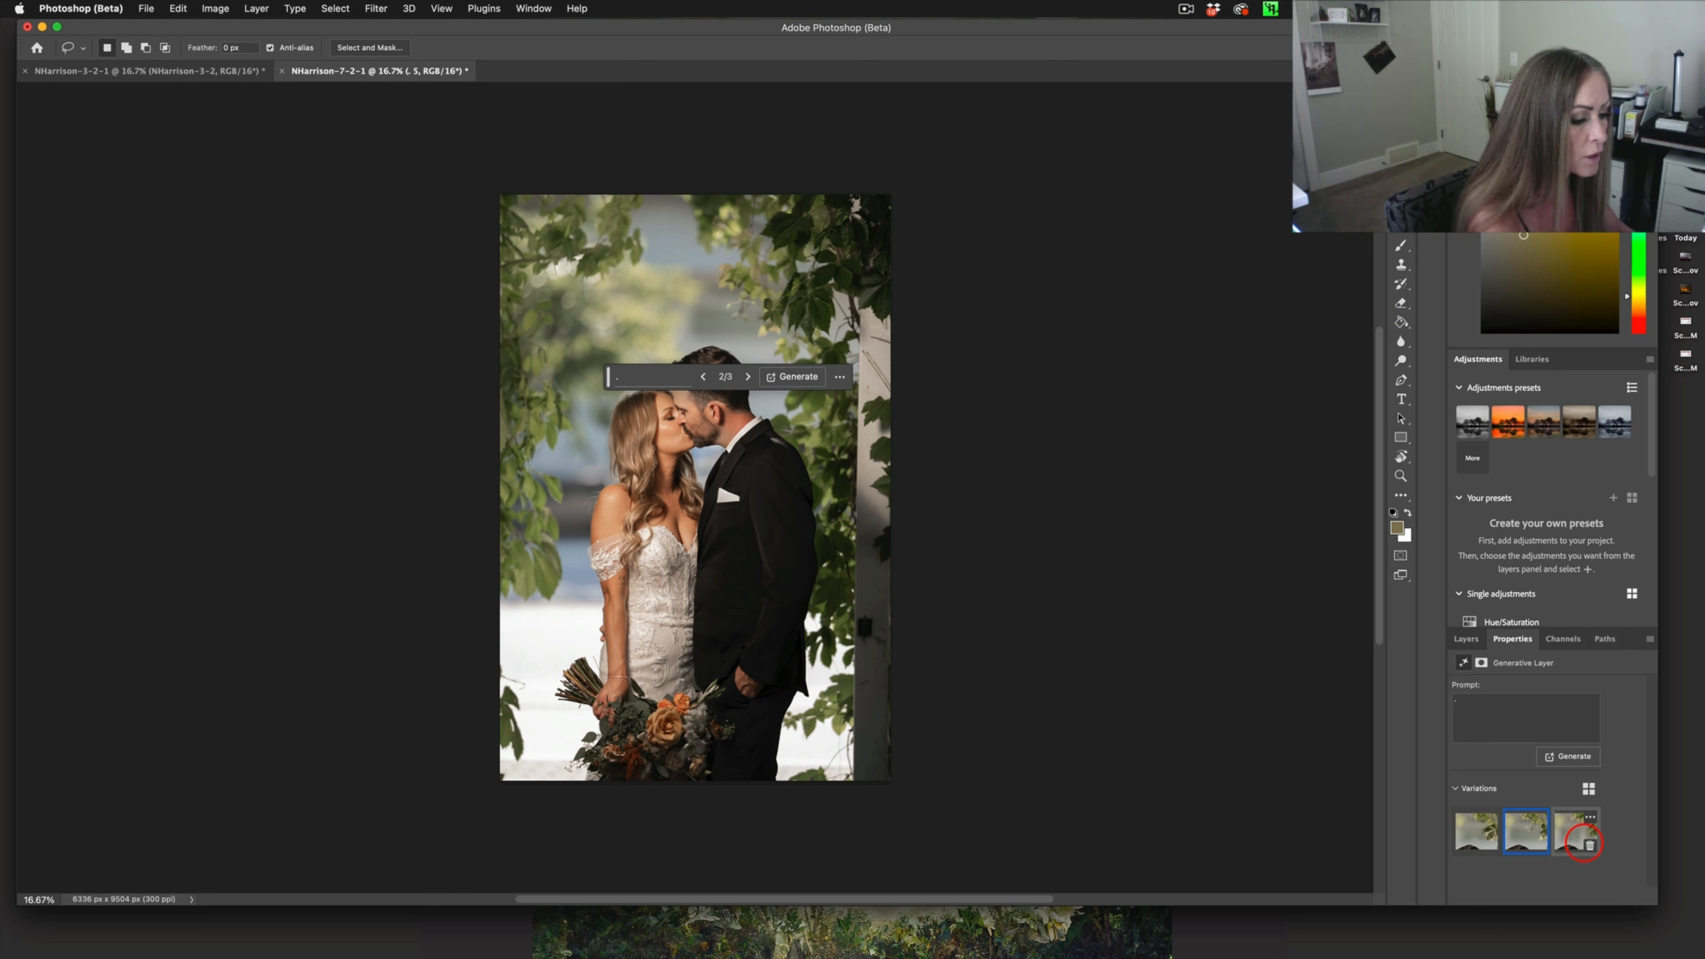
click(1474, 831)
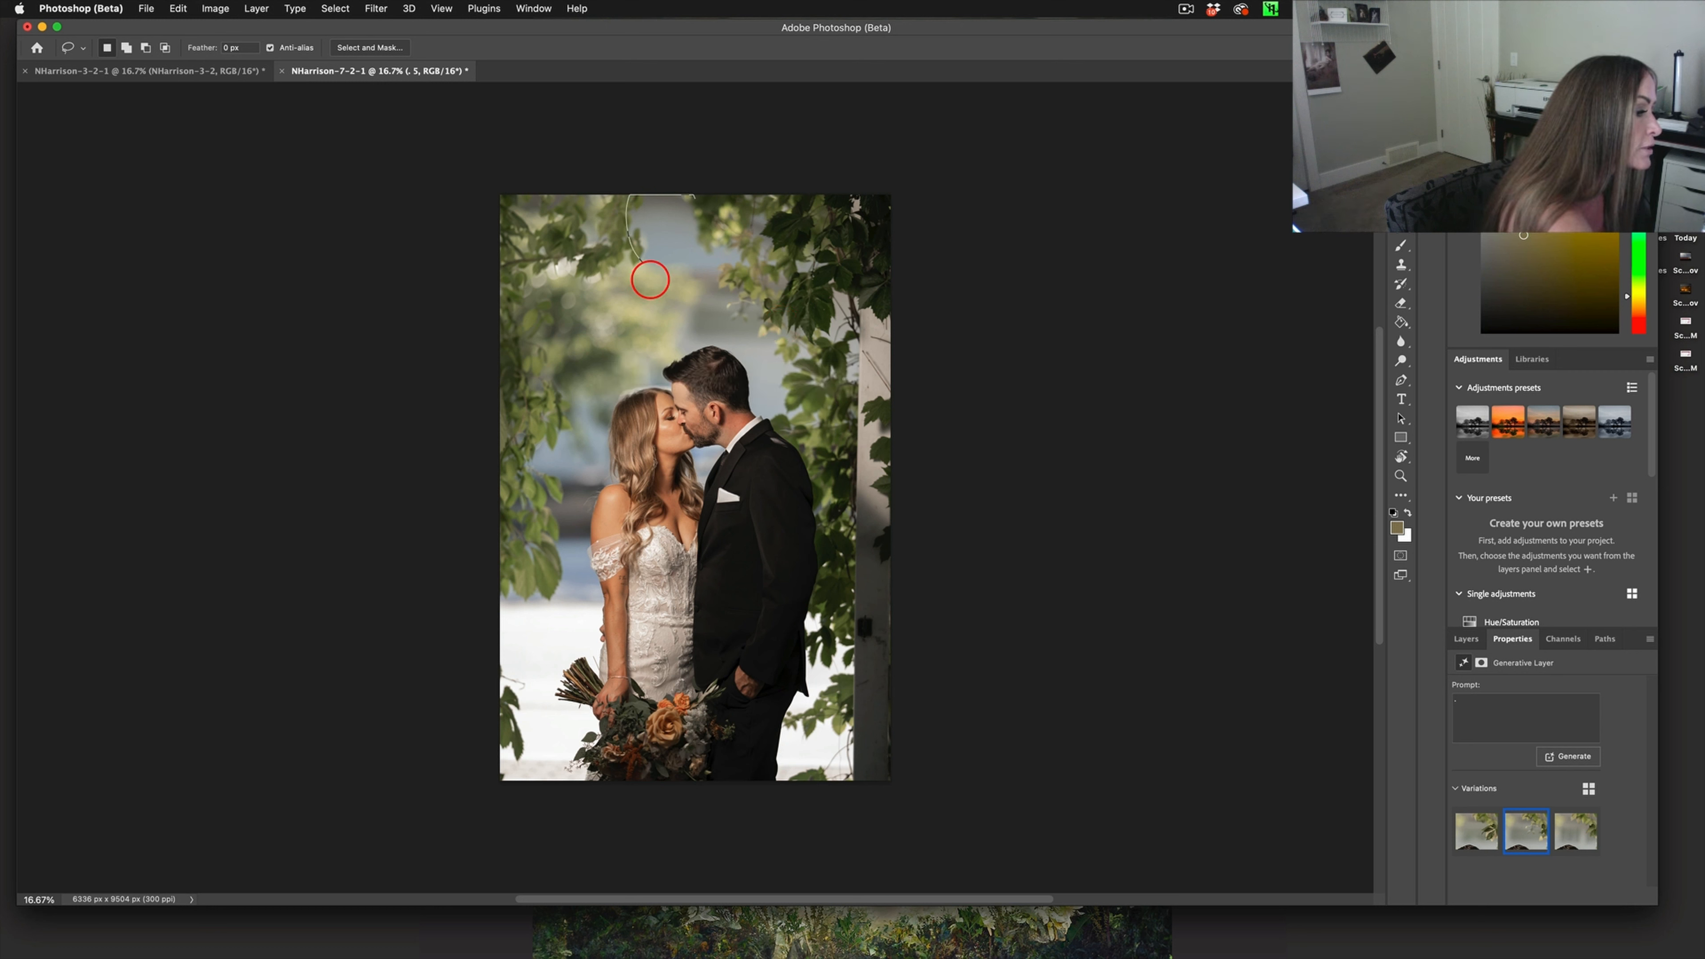
Lasso the strip above the groom's head and fill it with generated foliage, no prompt
drag(649, 280, 758, 372)
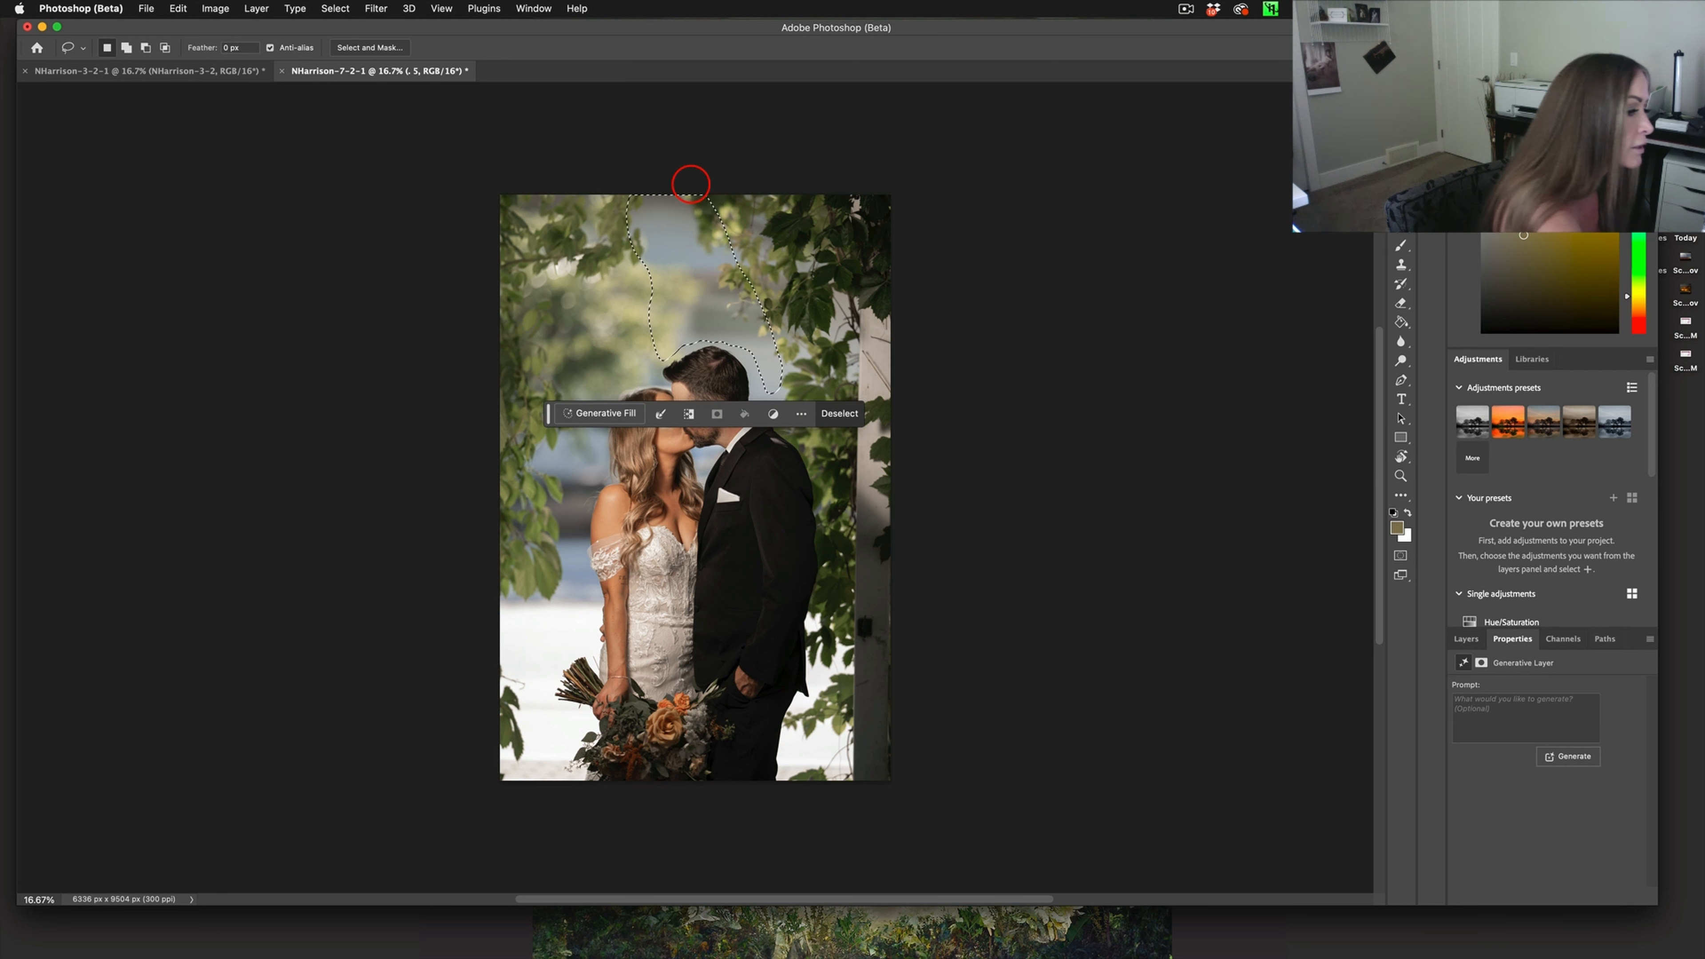
click(600, 413)
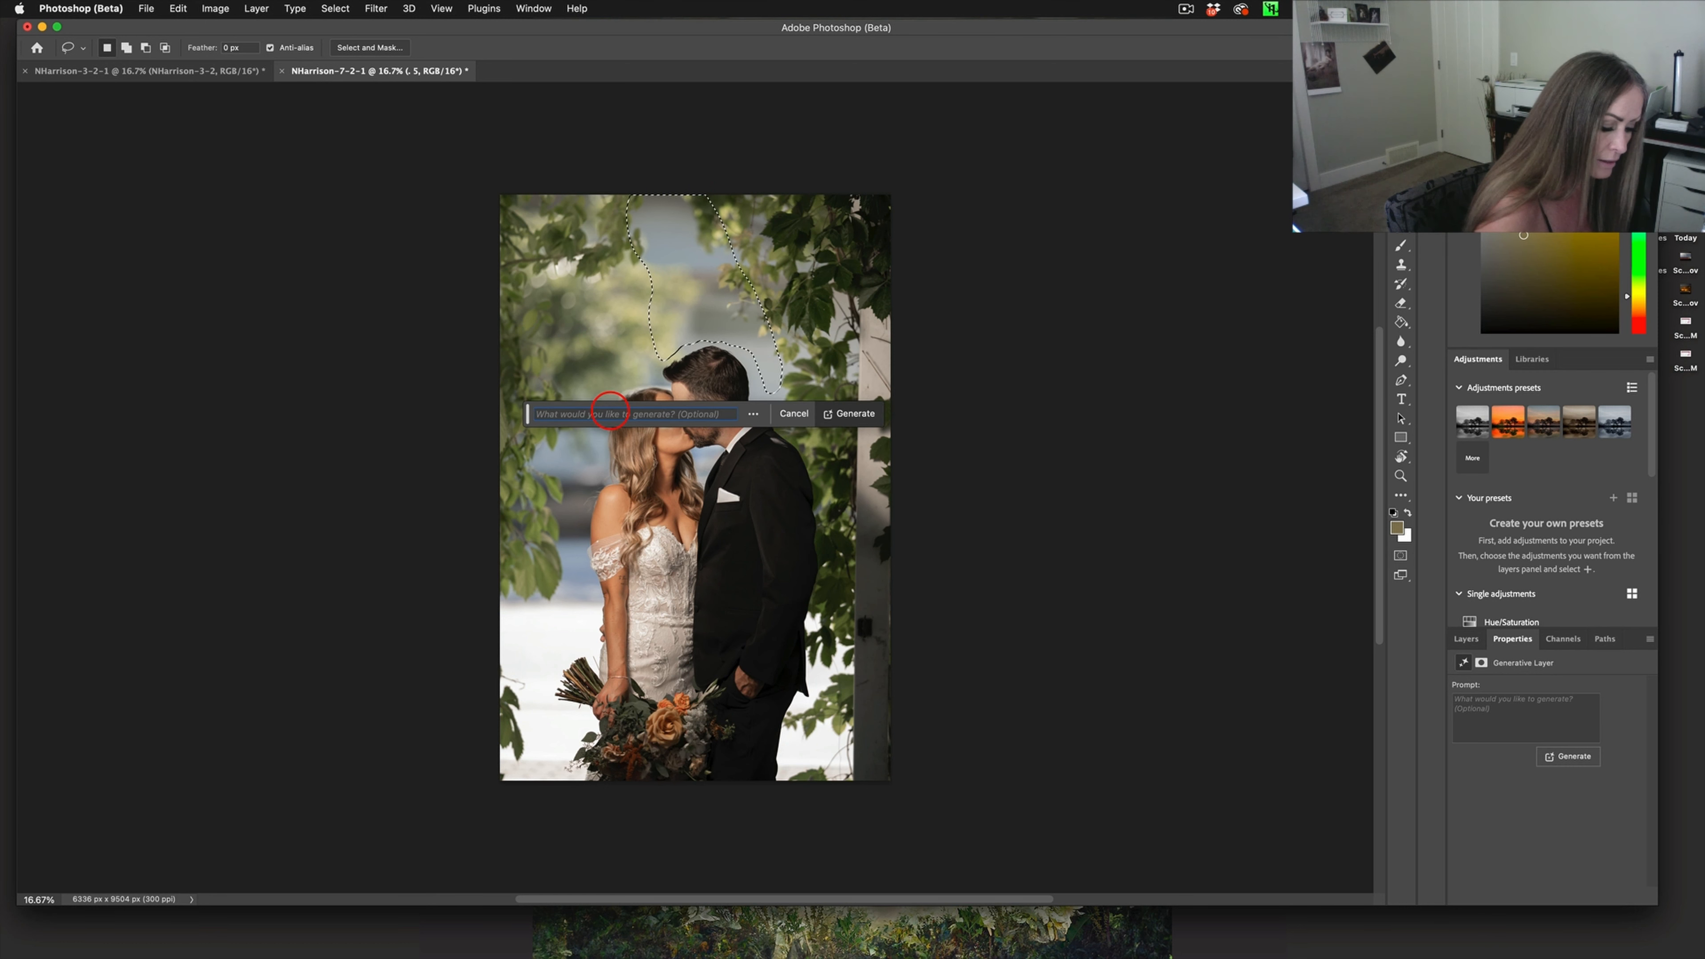
click(854, 413)
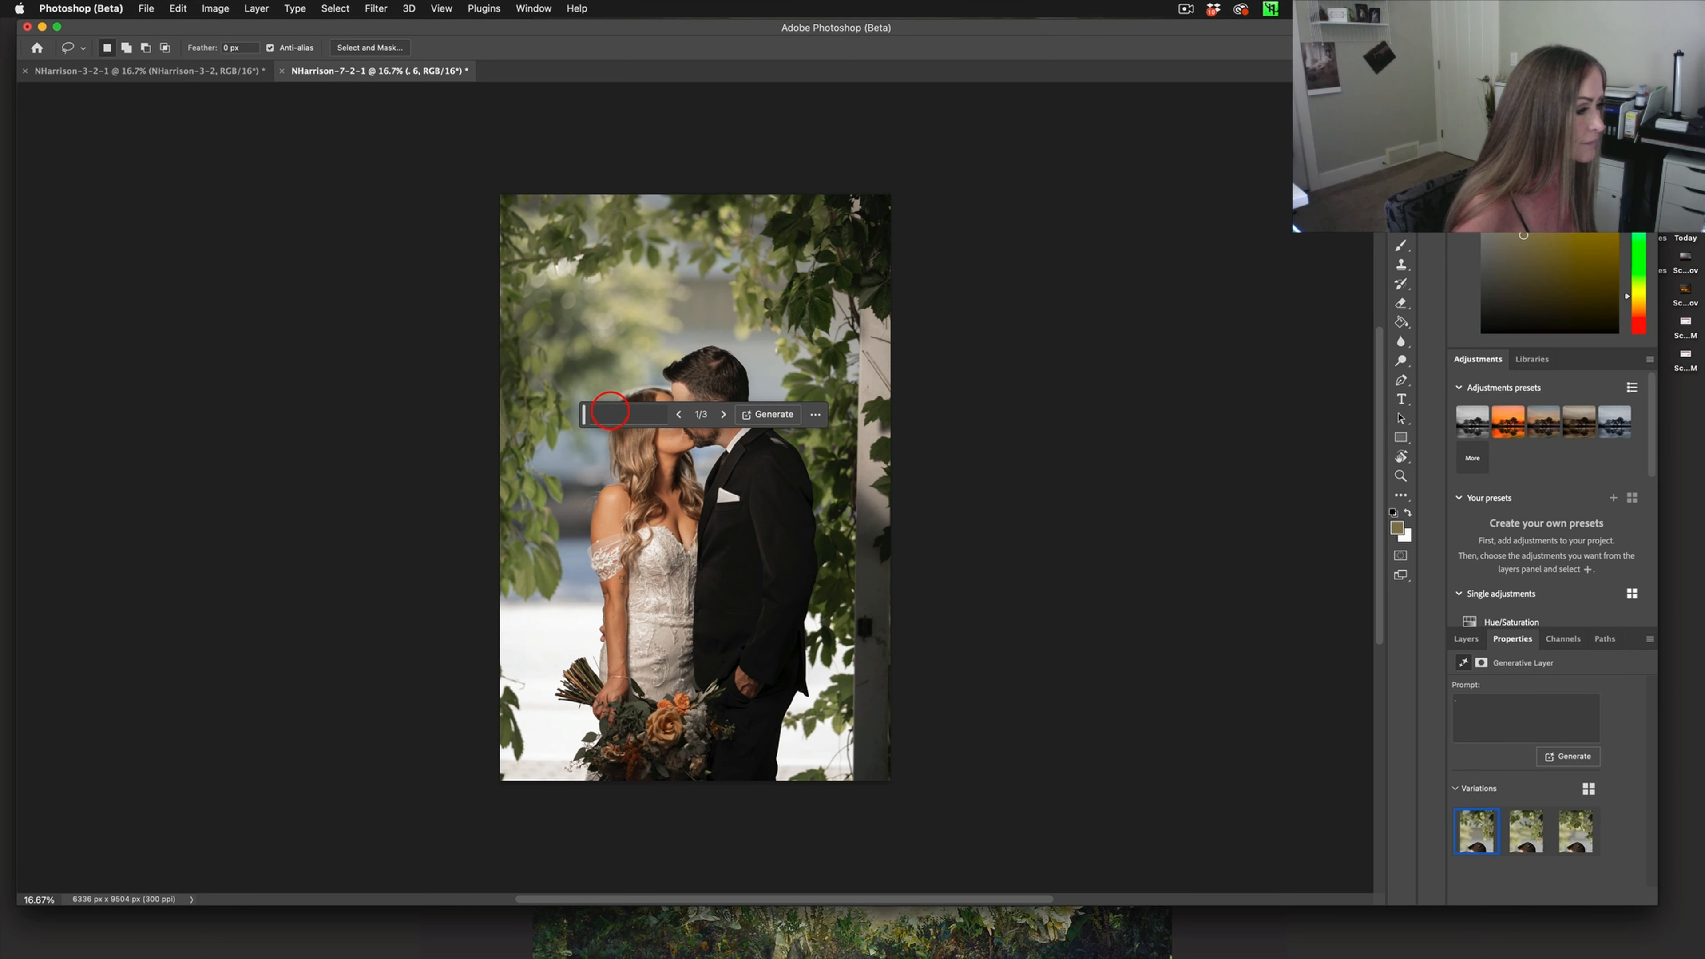
mouse_move(611, 413)
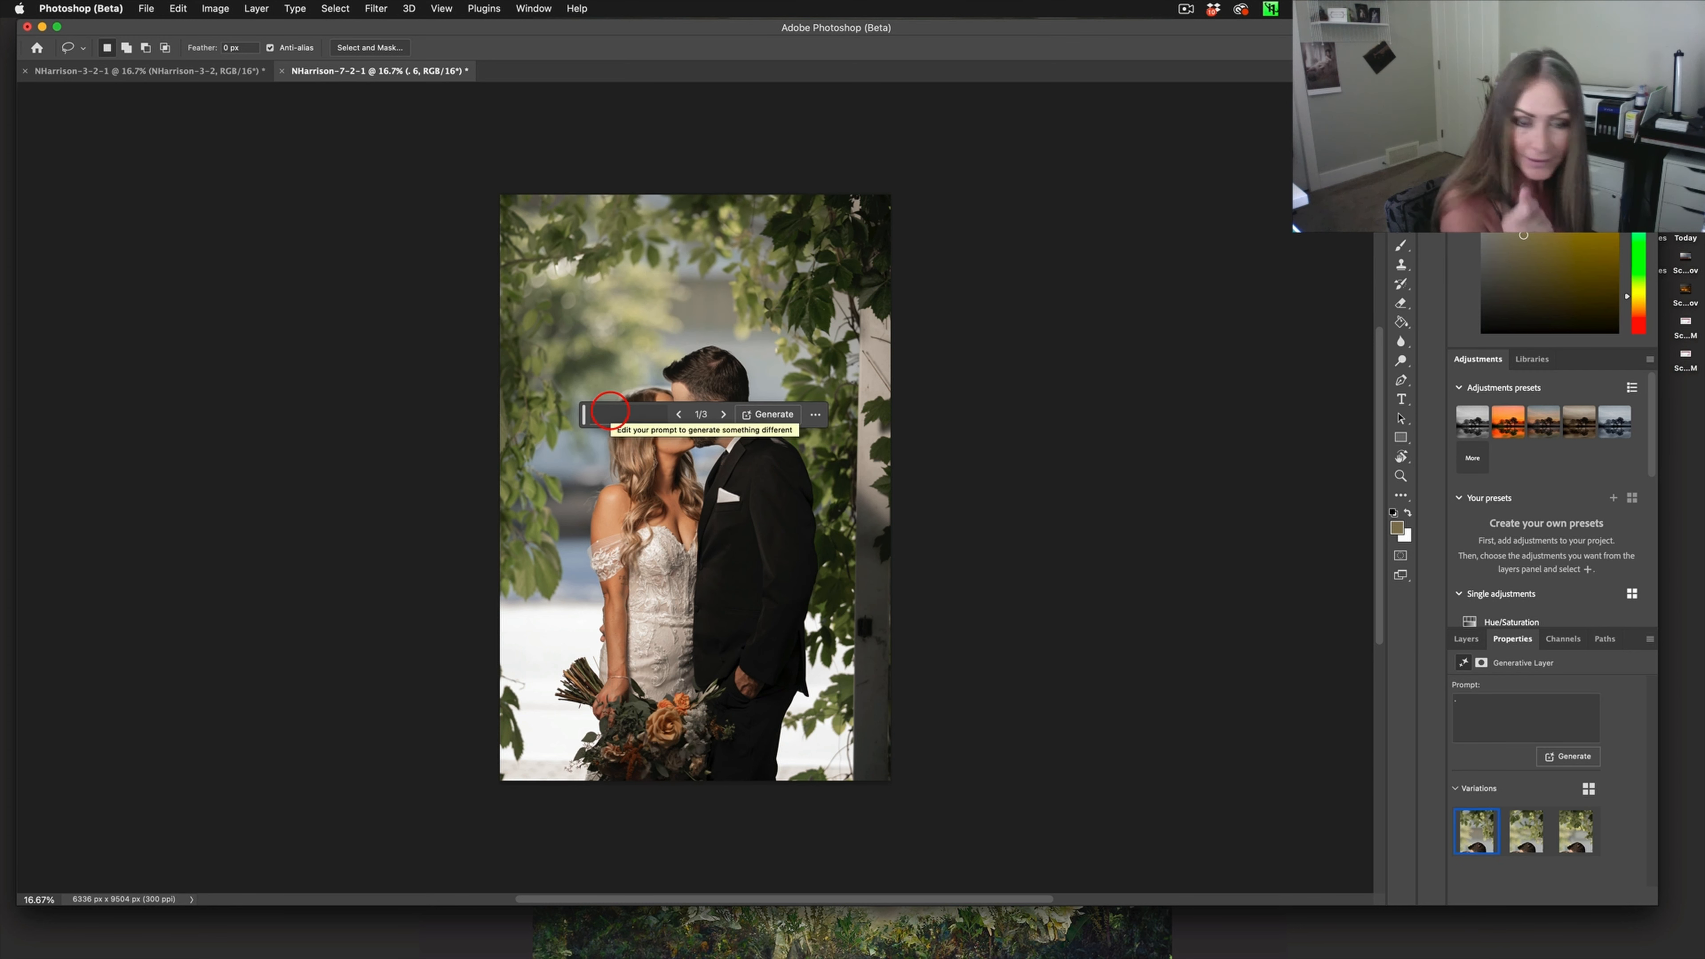
click(1524, 831)
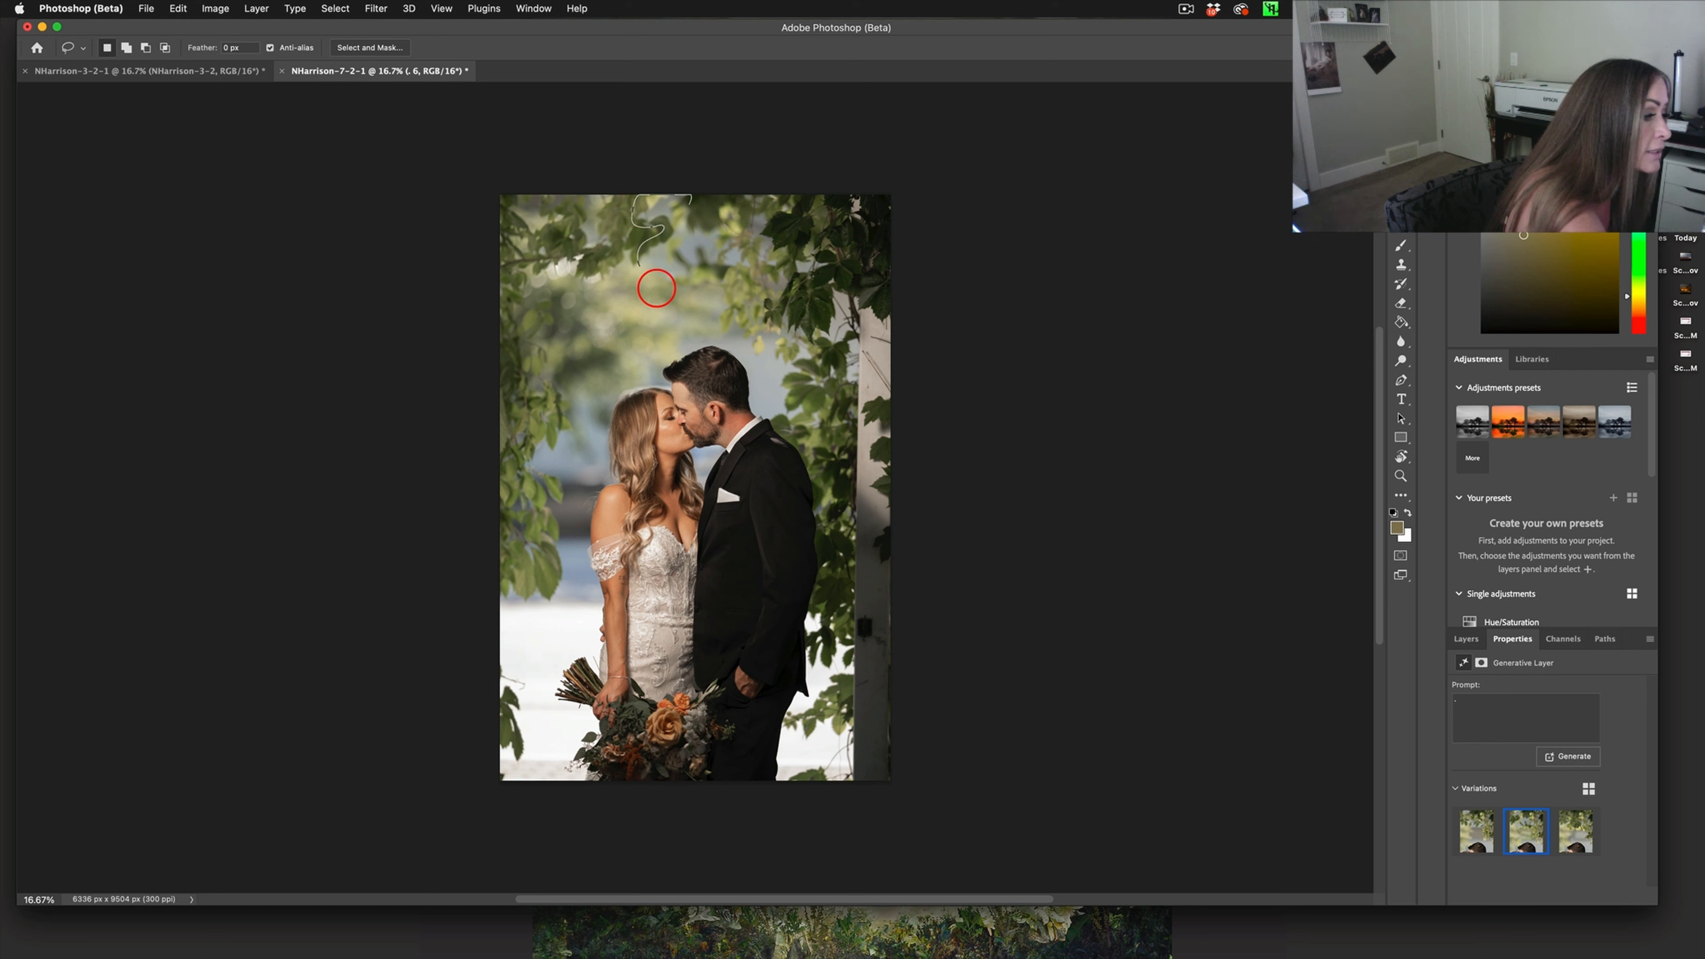
Lasso the light patch at top centre and generate leaves from an empty prompt
drag(654, 287, 694, 193)
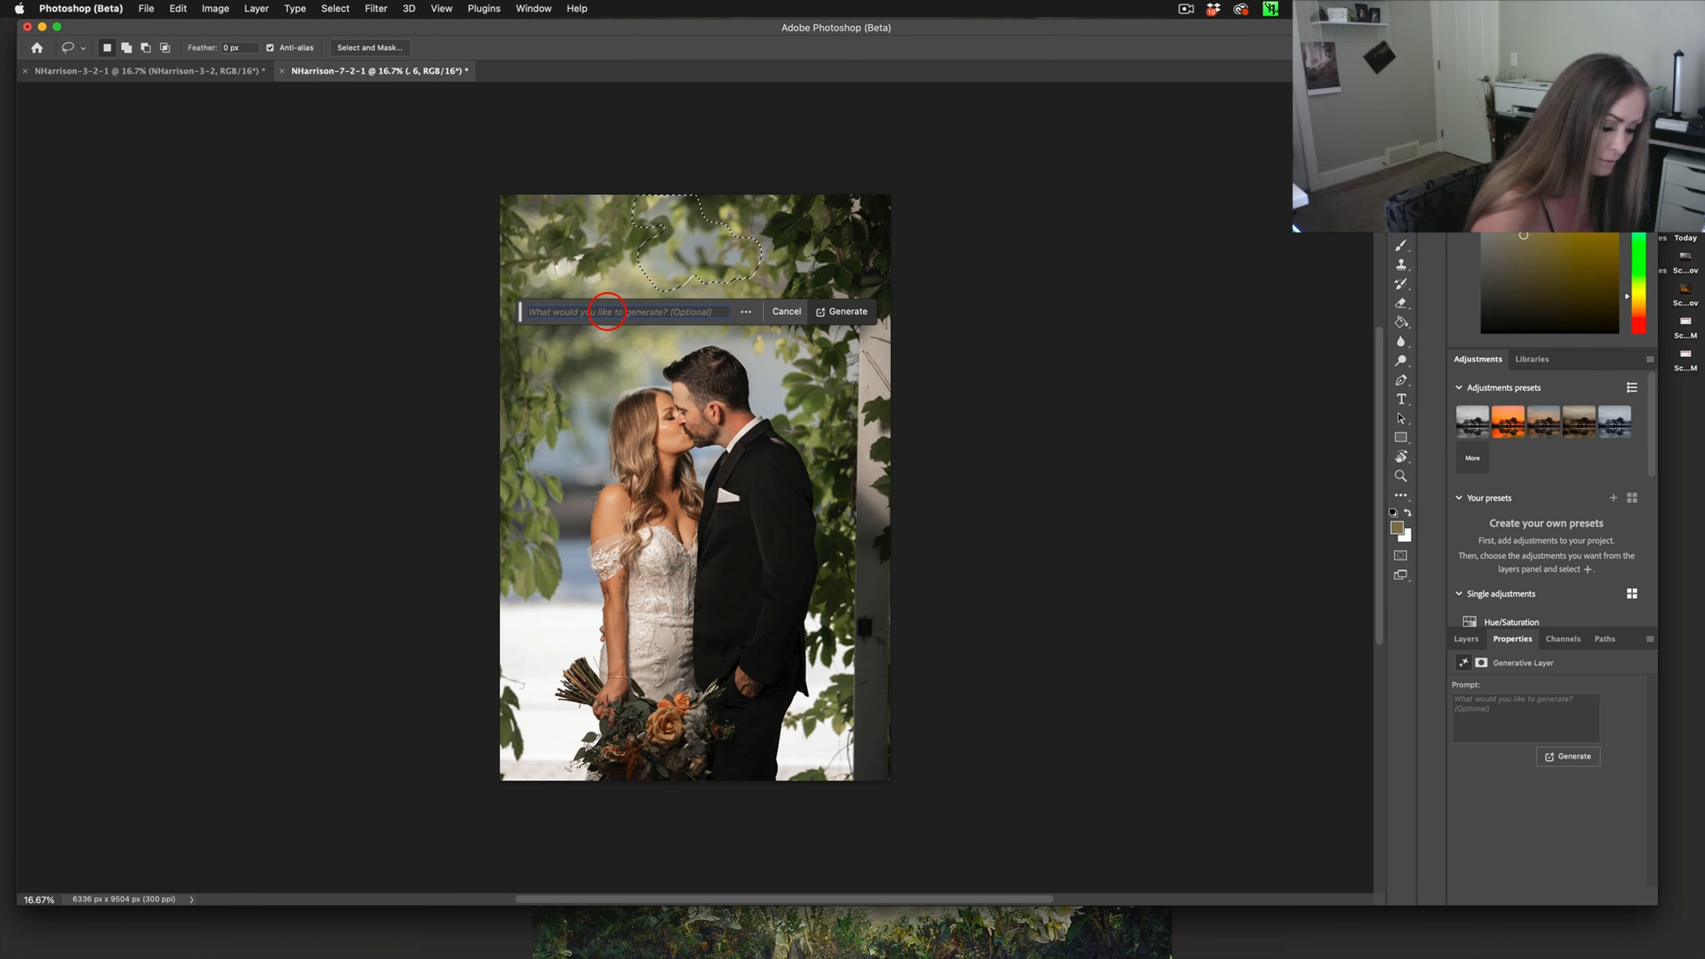
click(847, 310)
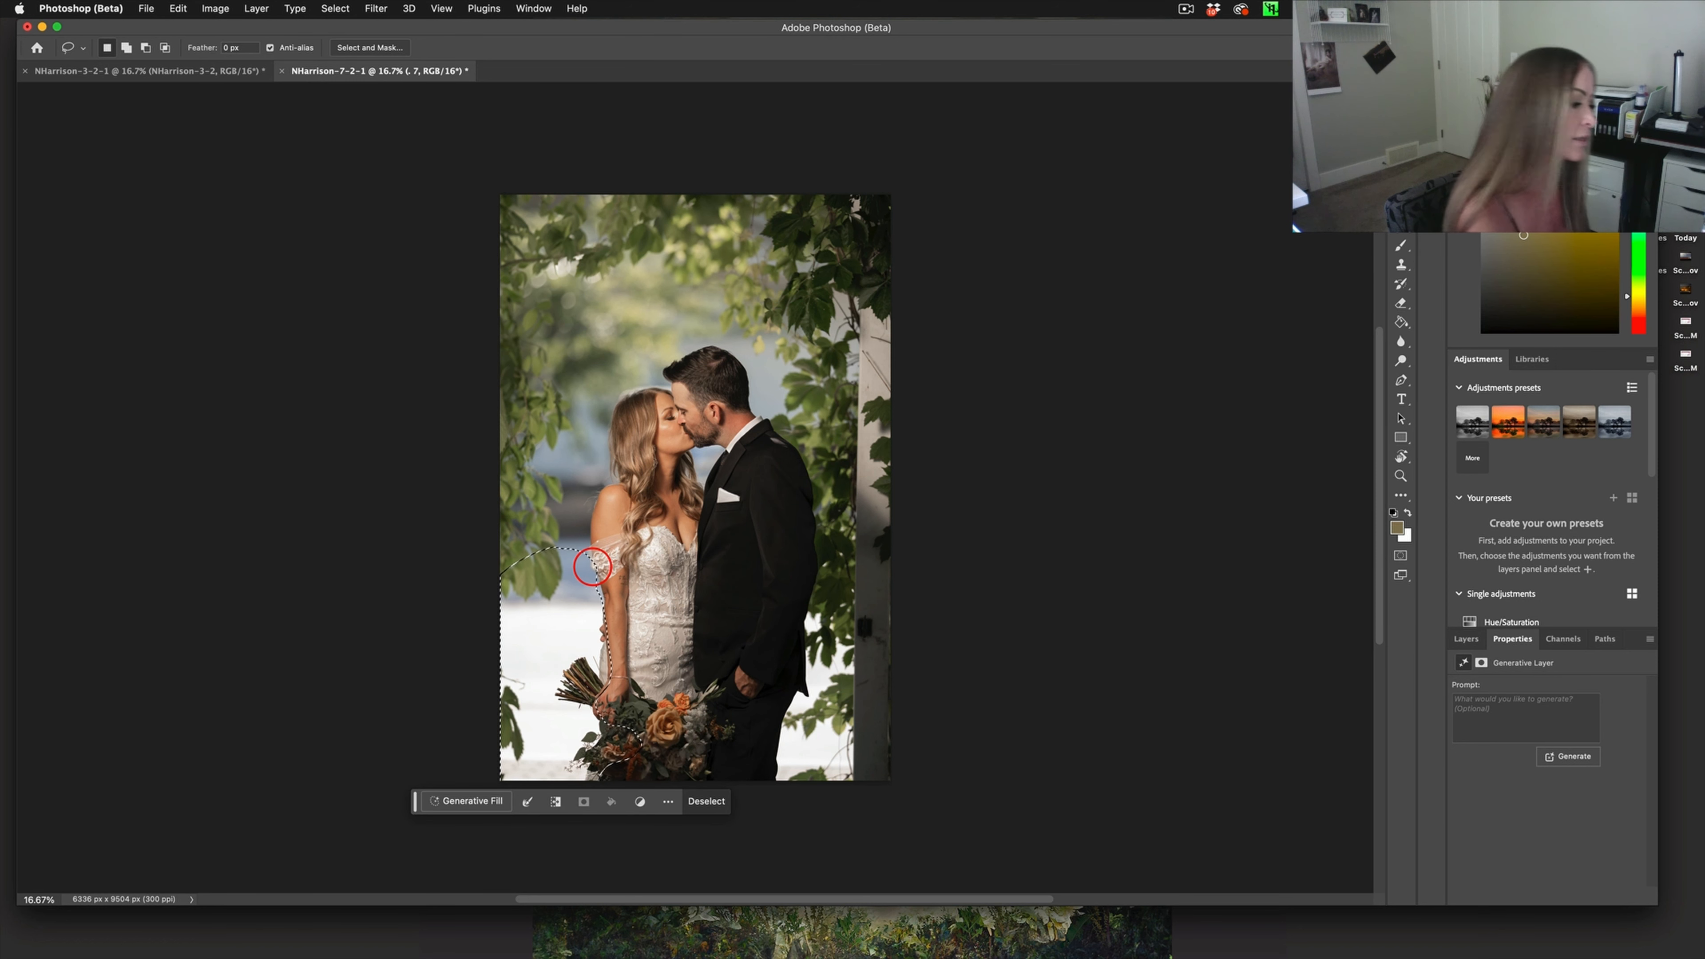
Fill the bottom-left corner by the bouquet with generated greenery and compare all three variations
click(469, 801)
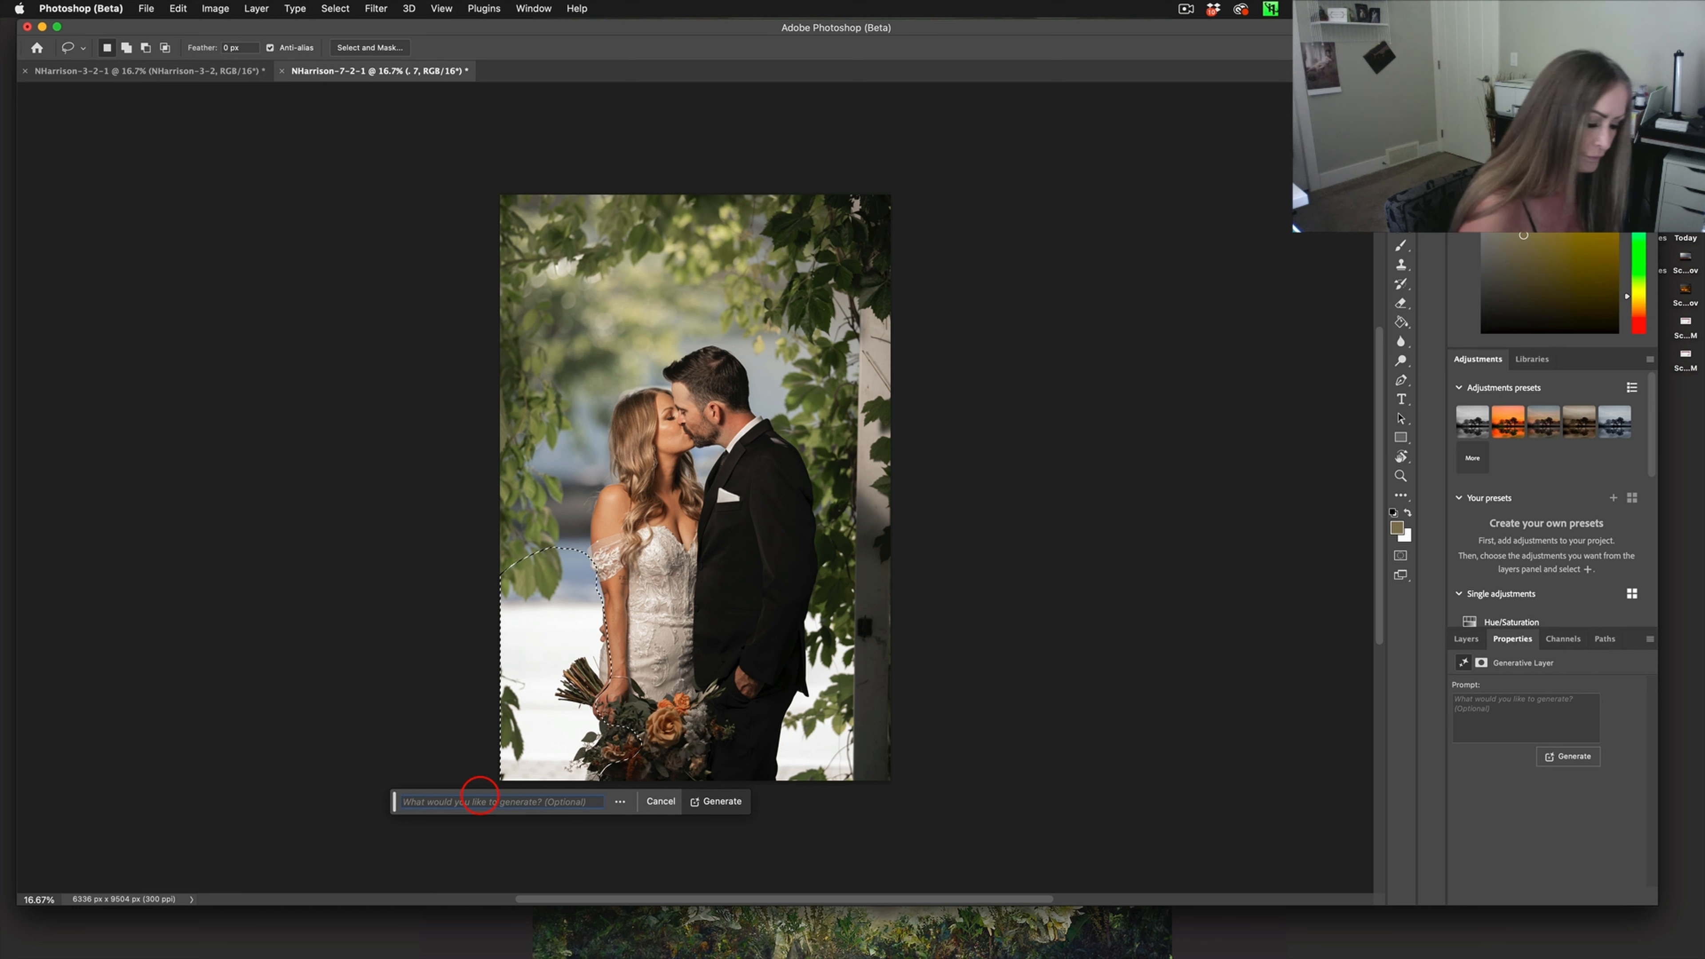
click(720, 801)
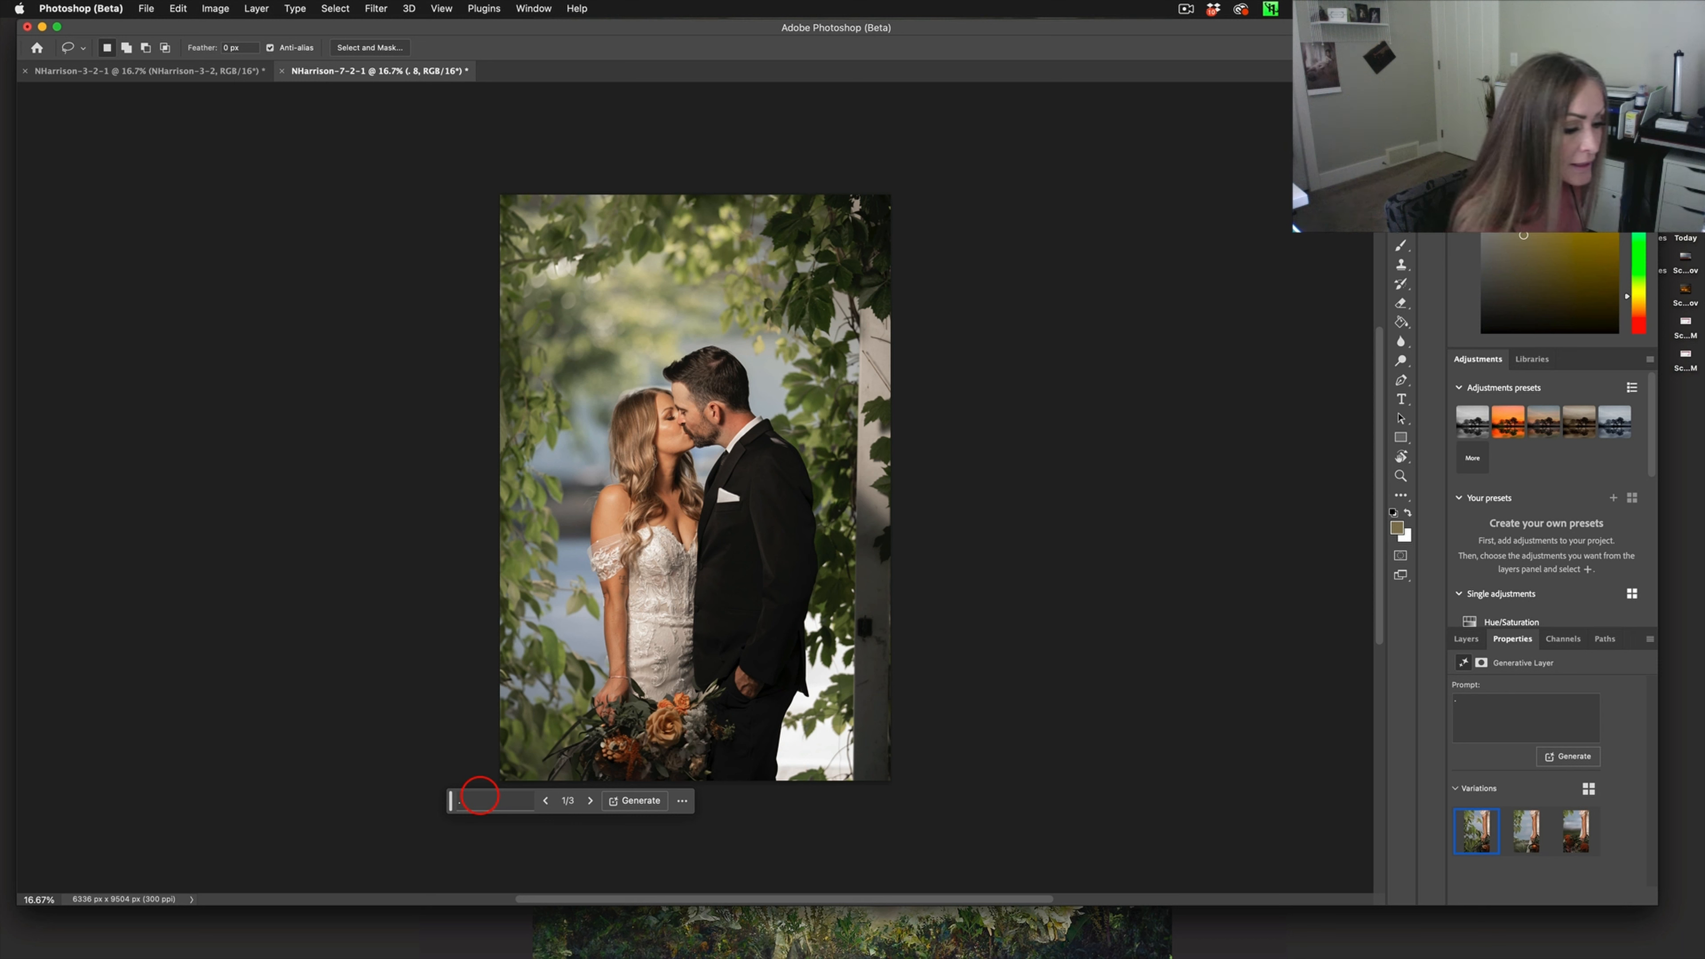
click(1525, 832)
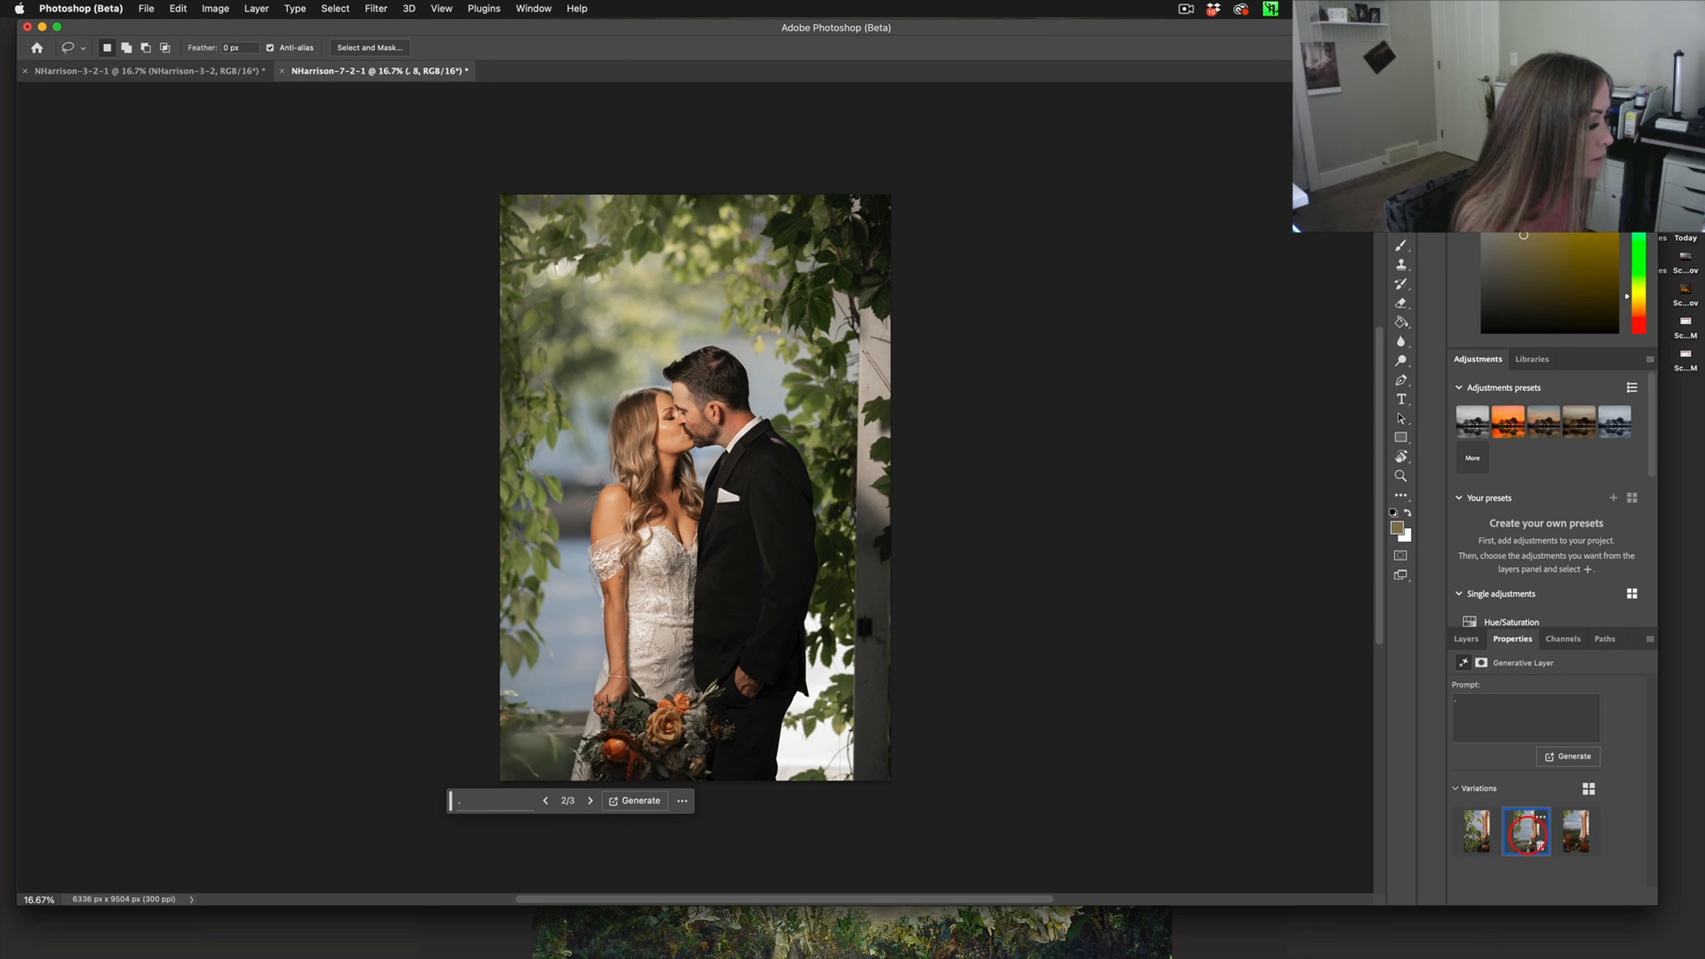
click(1575, 832)
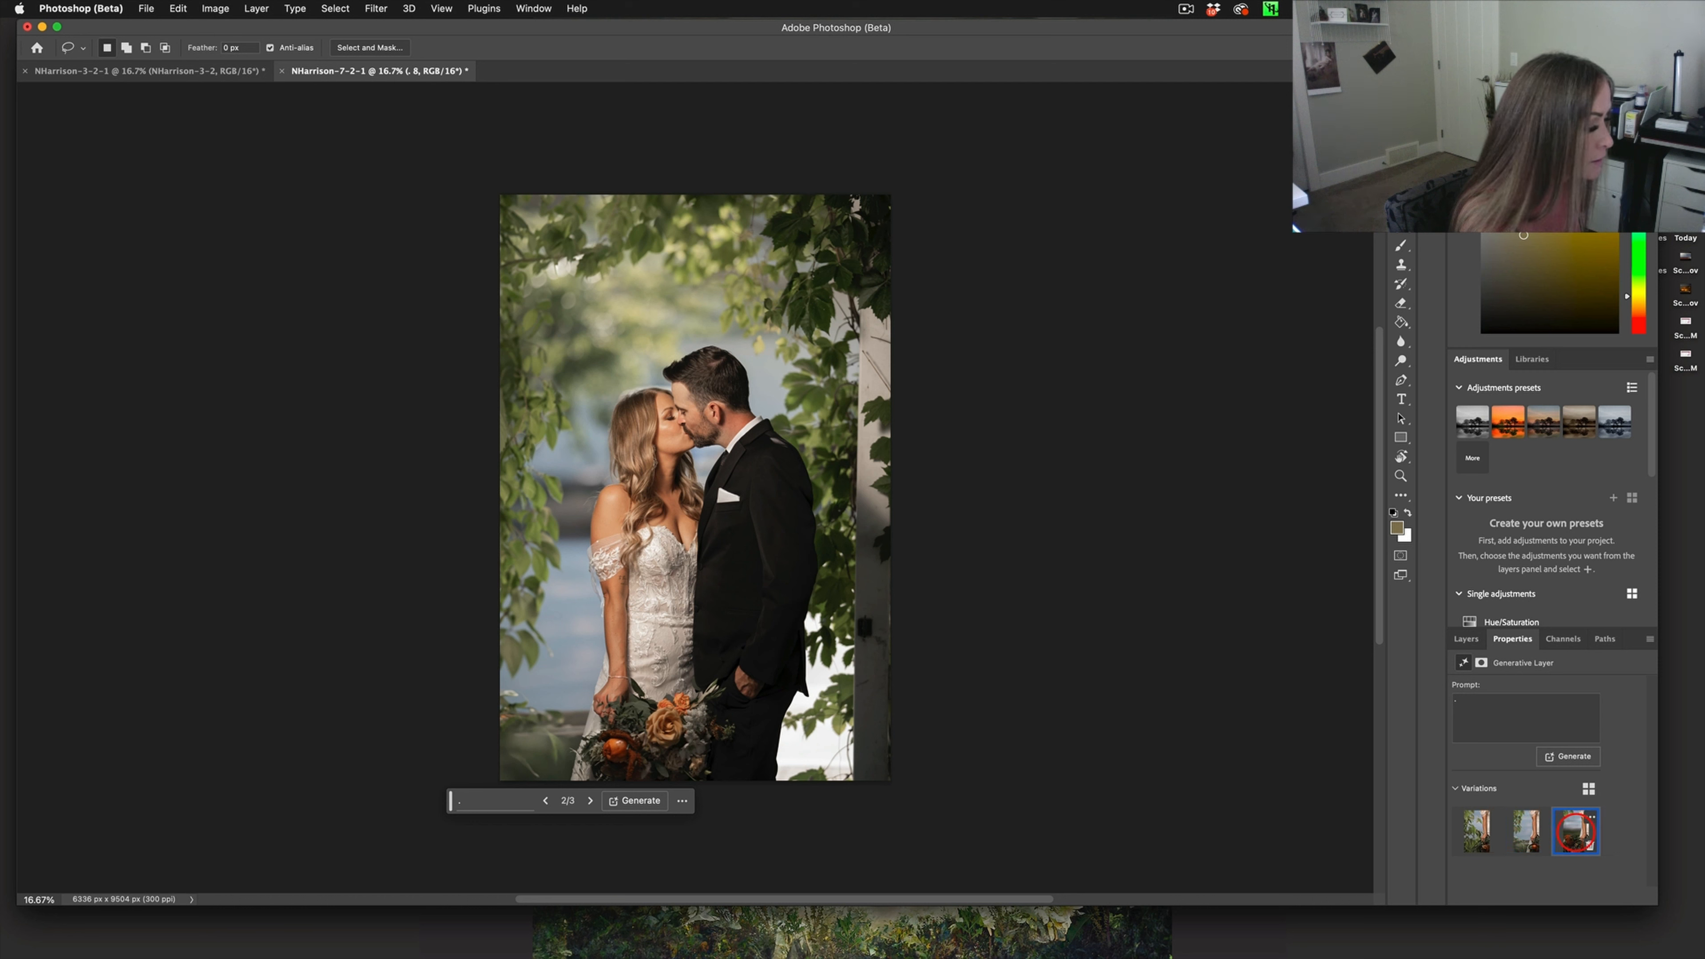
click(591, 800)
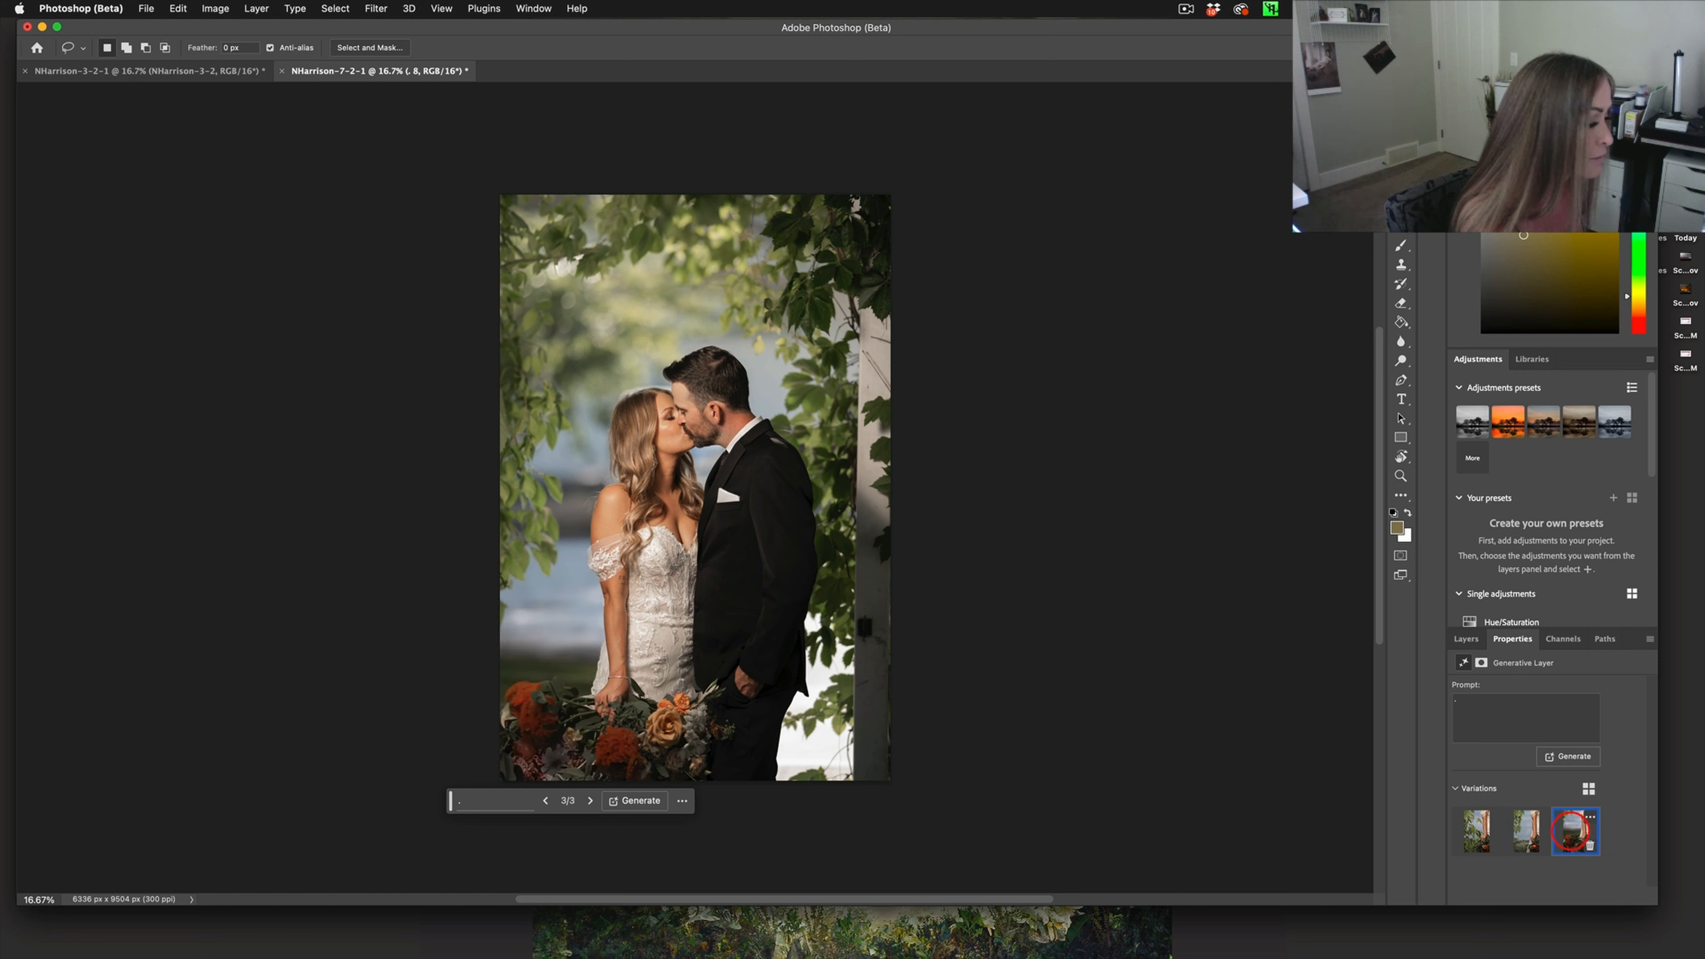
click(1474, 830)
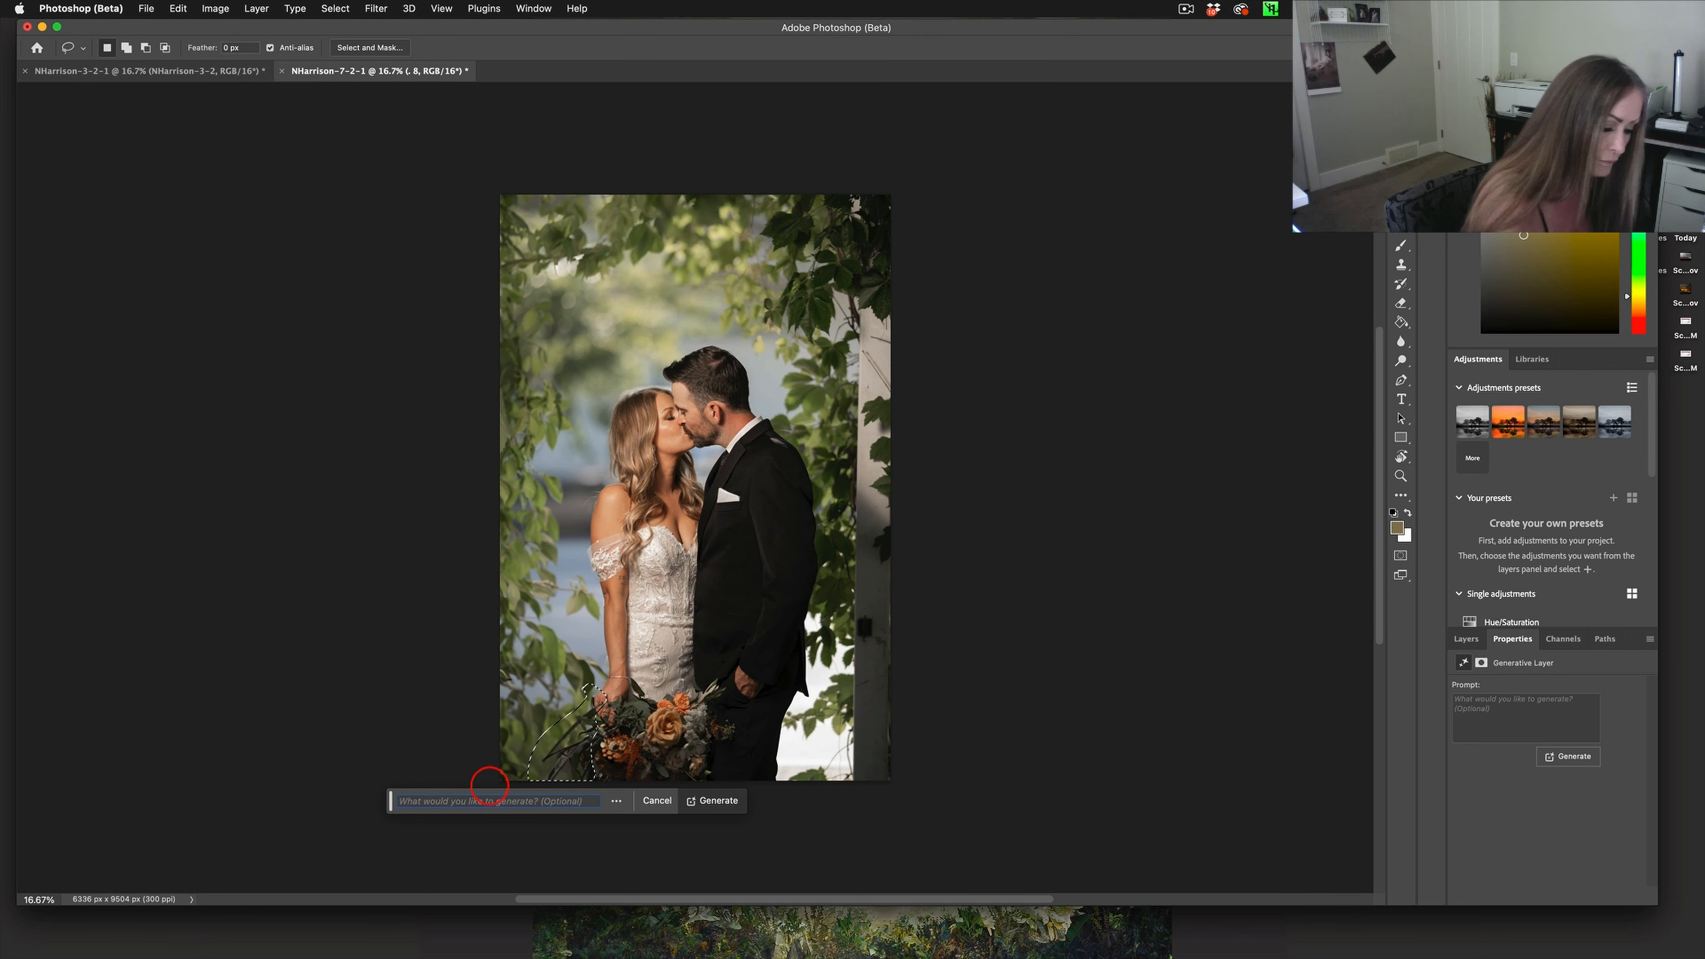
Preview the third foliage variation beside the bouquet, then settle on the second one
click(717, 800)
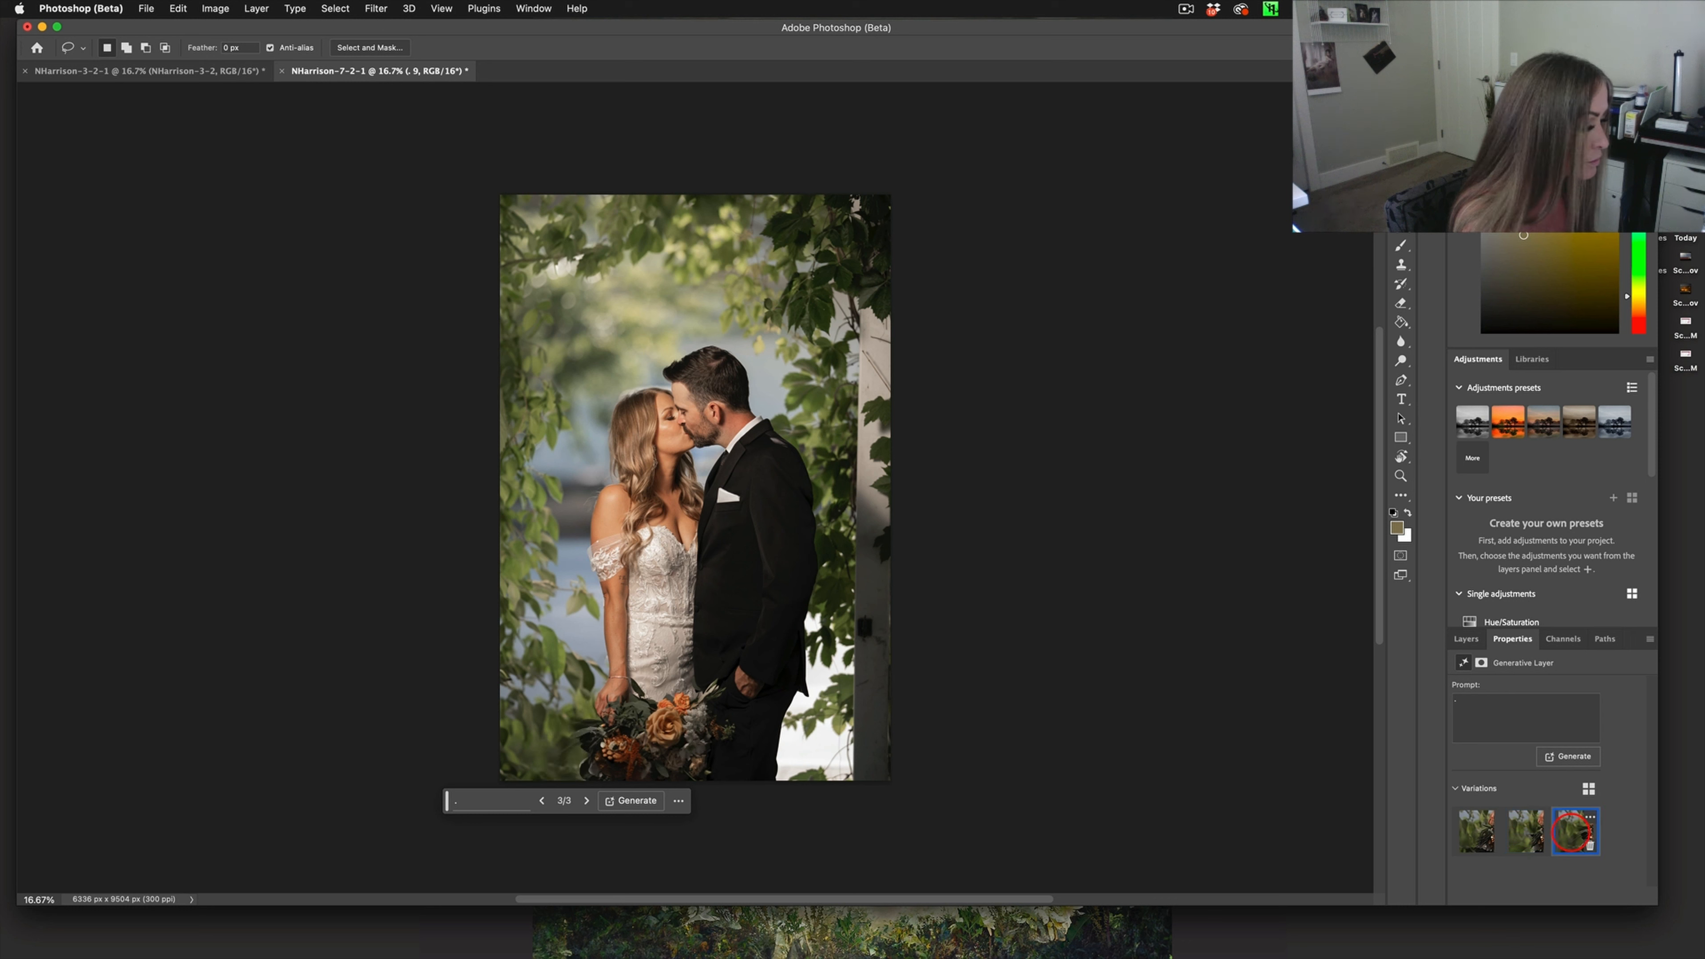
click(1525, 831)
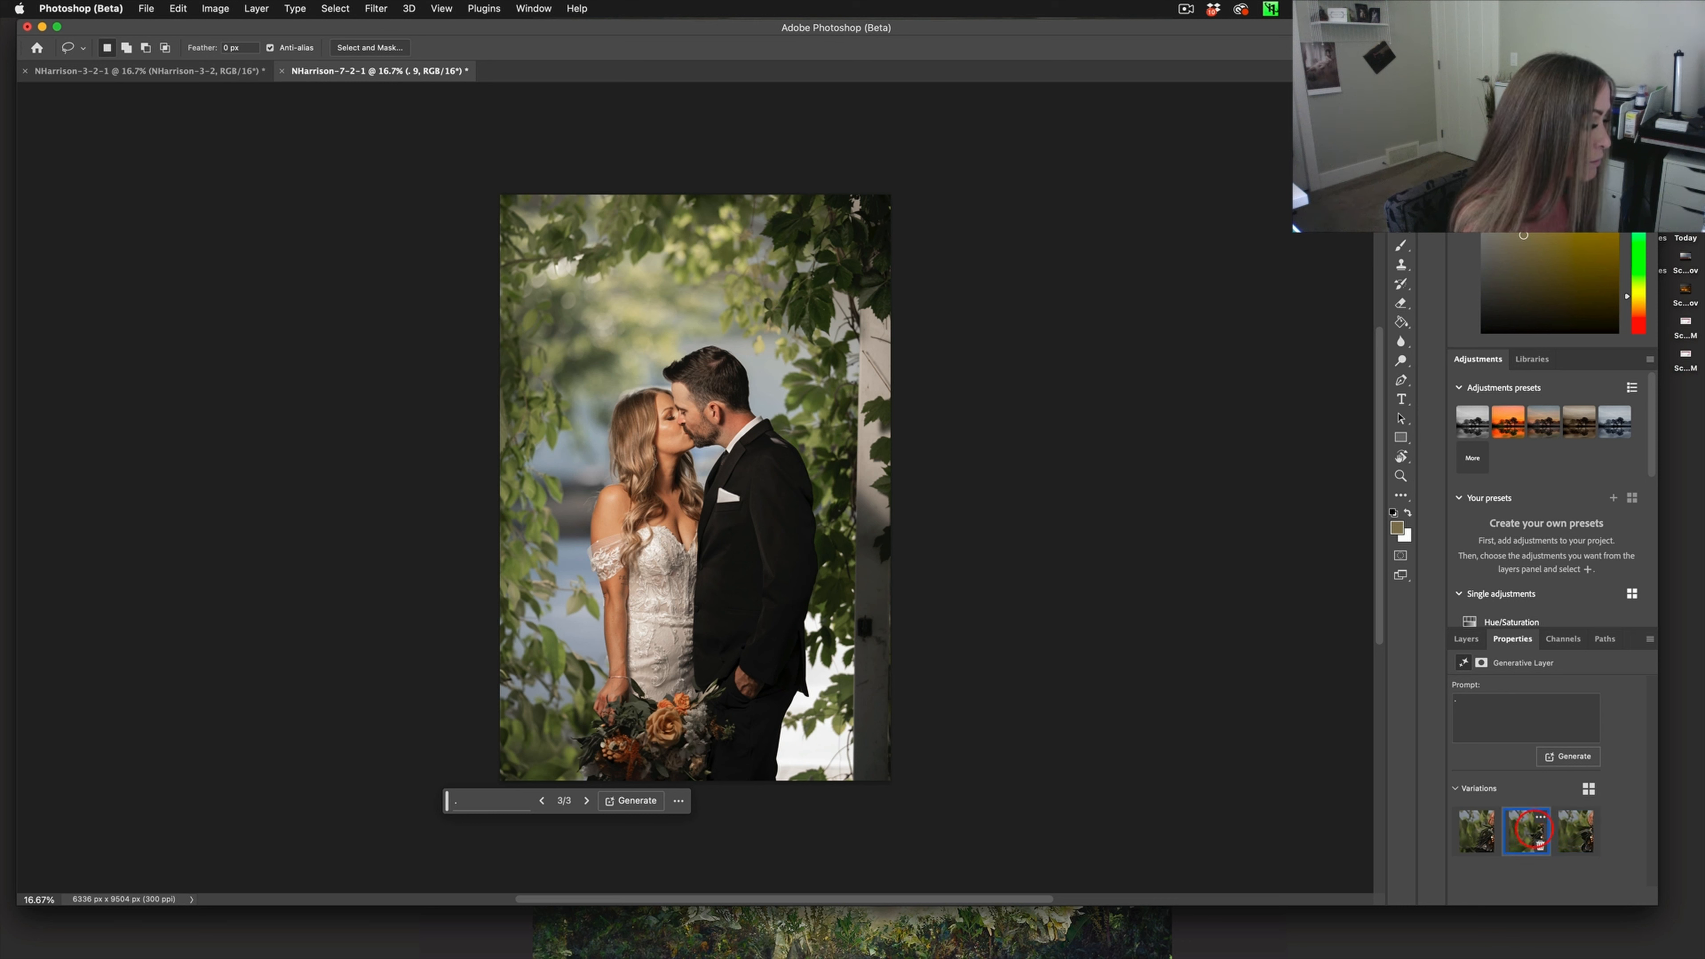
click(541, 800)
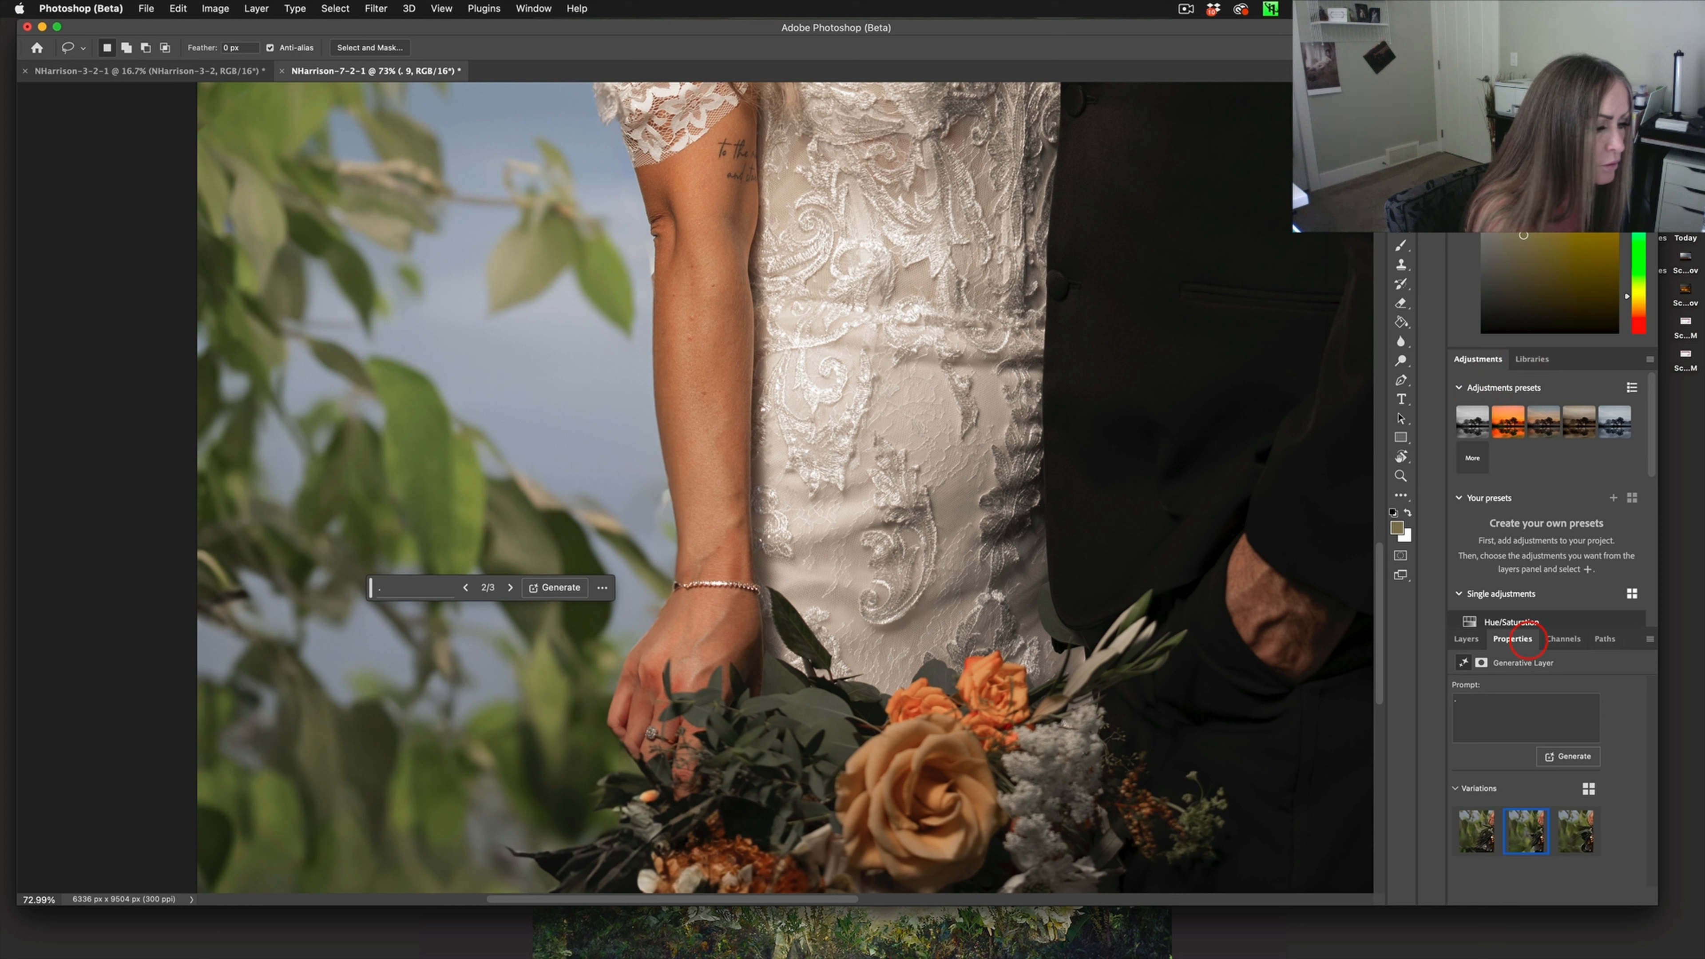
Toggle layer 8's generated foliage by the bride's hand off and back on to compare
click(1464, 639)
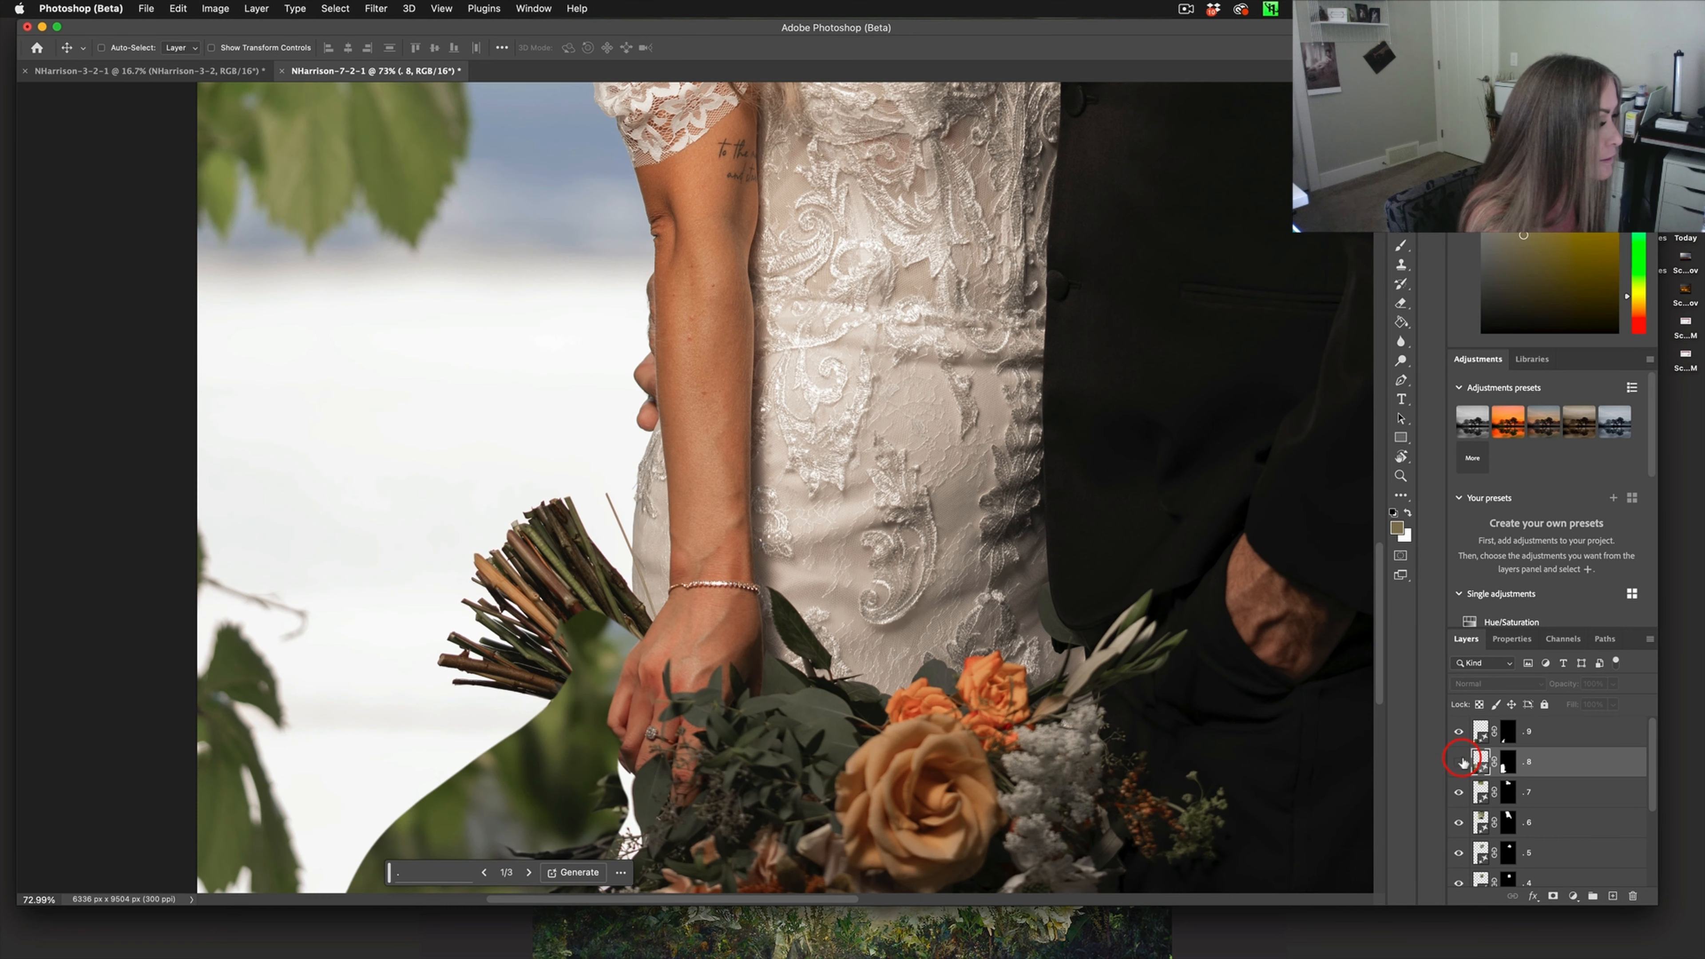
click(1459, 761)
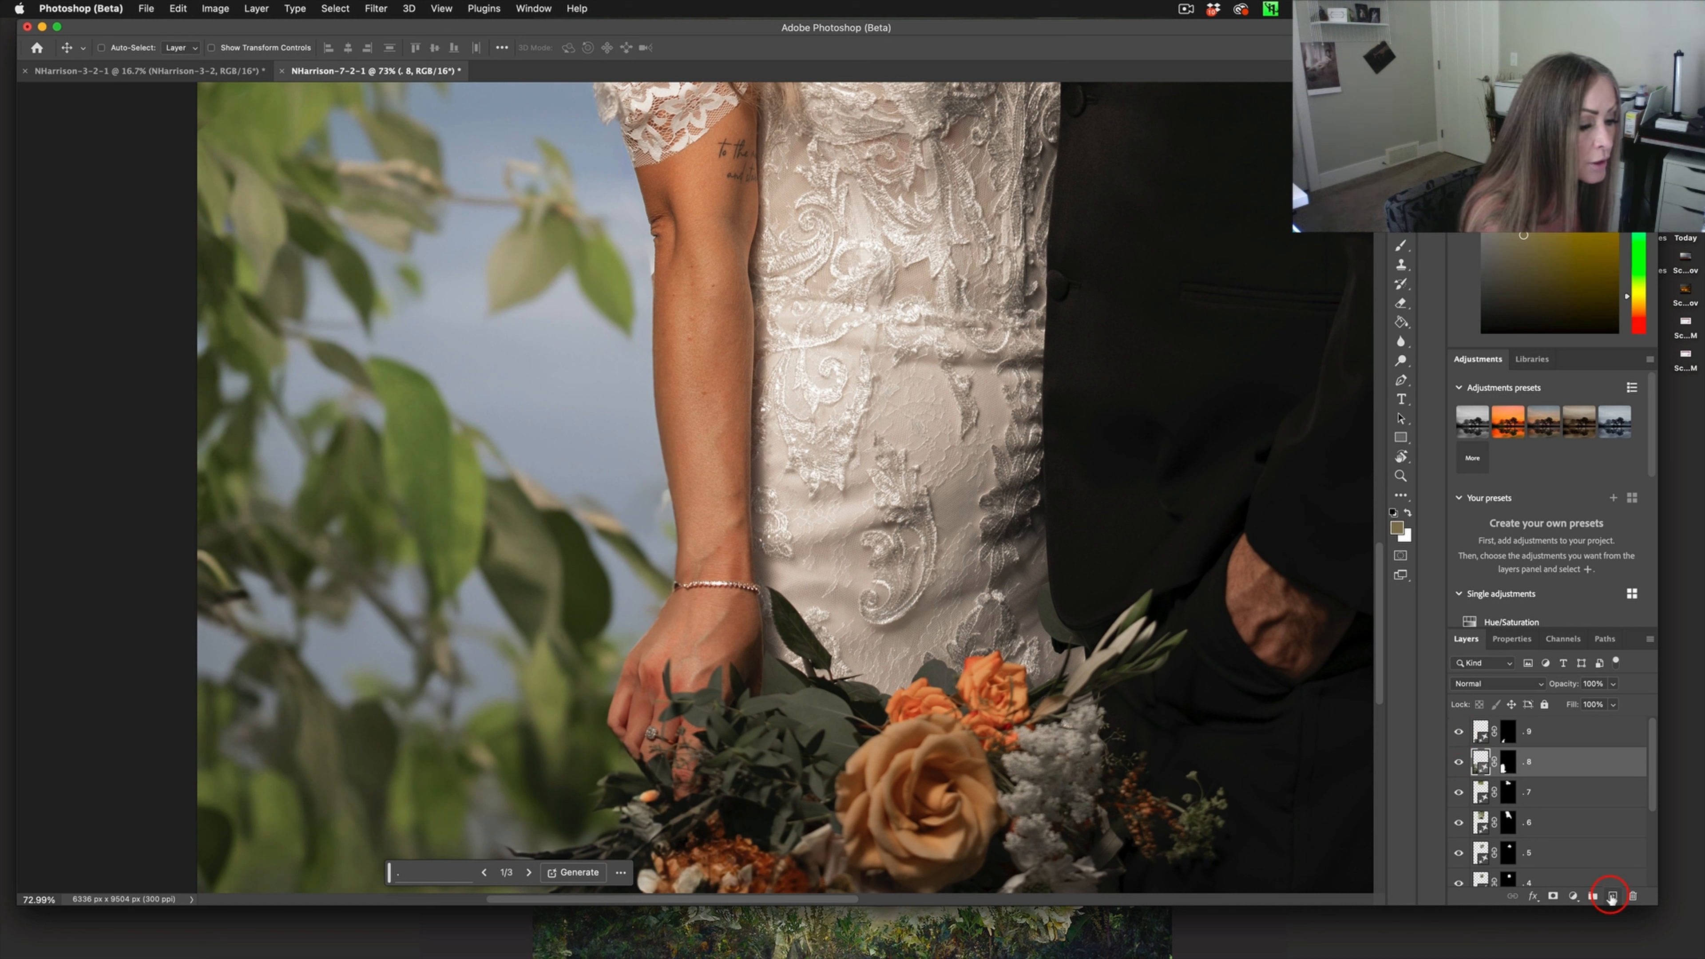
Add a new blank layer above the foliage layer for retouching the bride's arm edge
click(1610, 896)
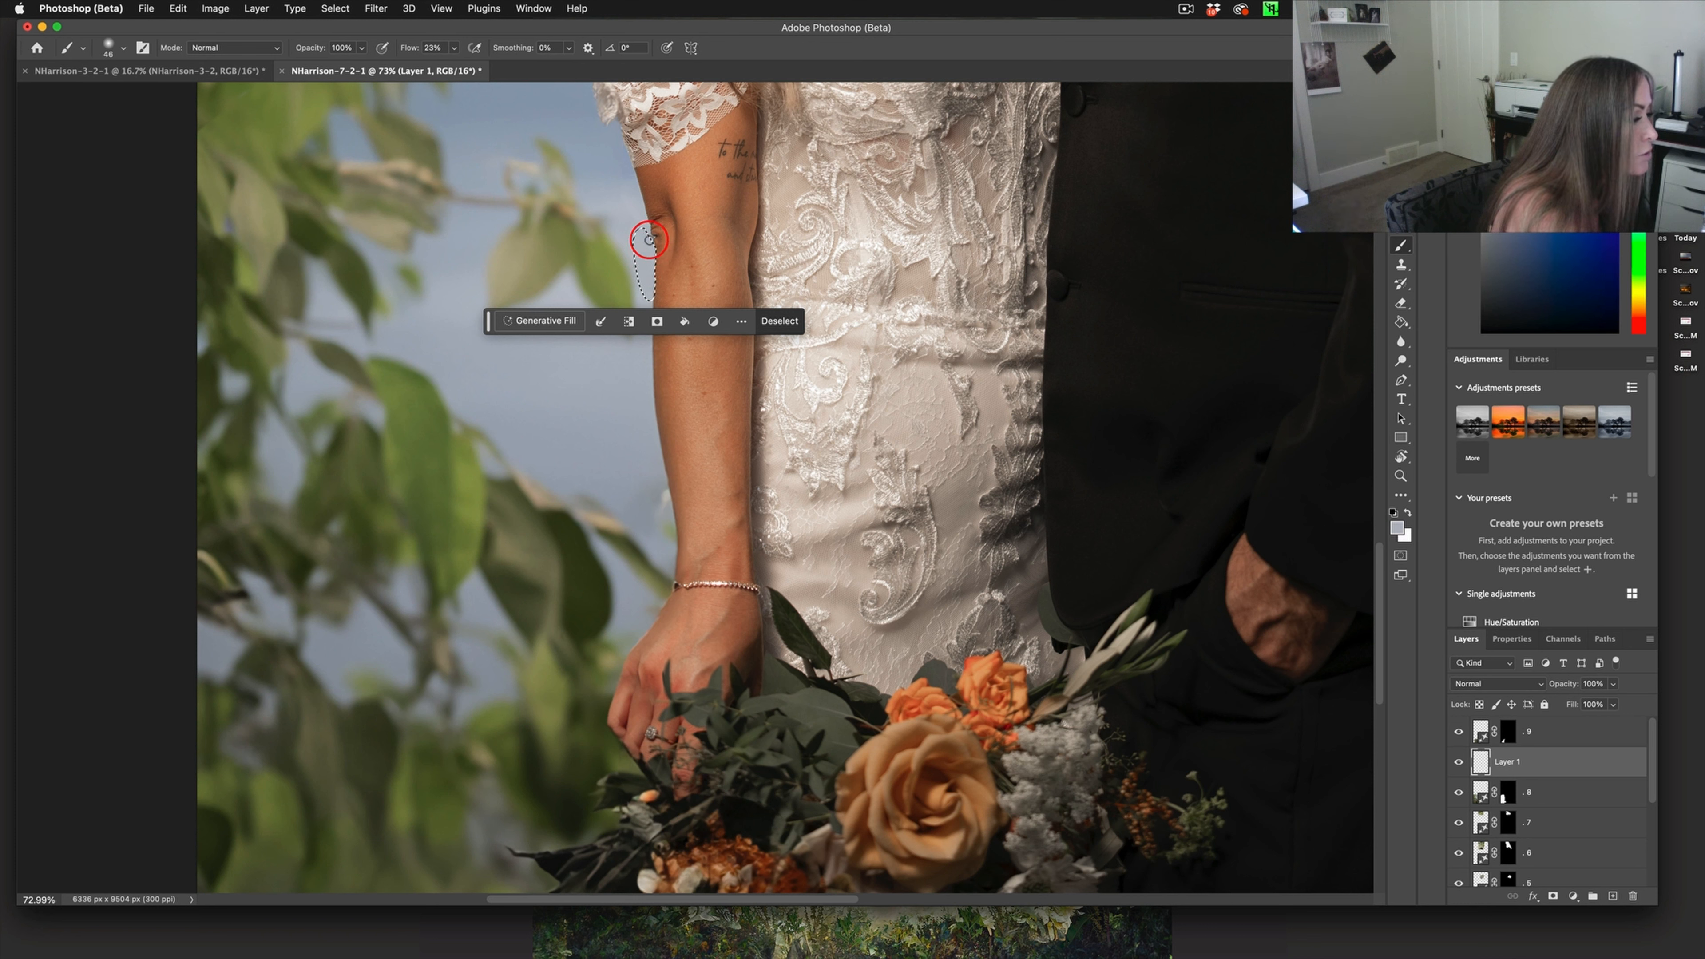
mouse_move(675, 169)
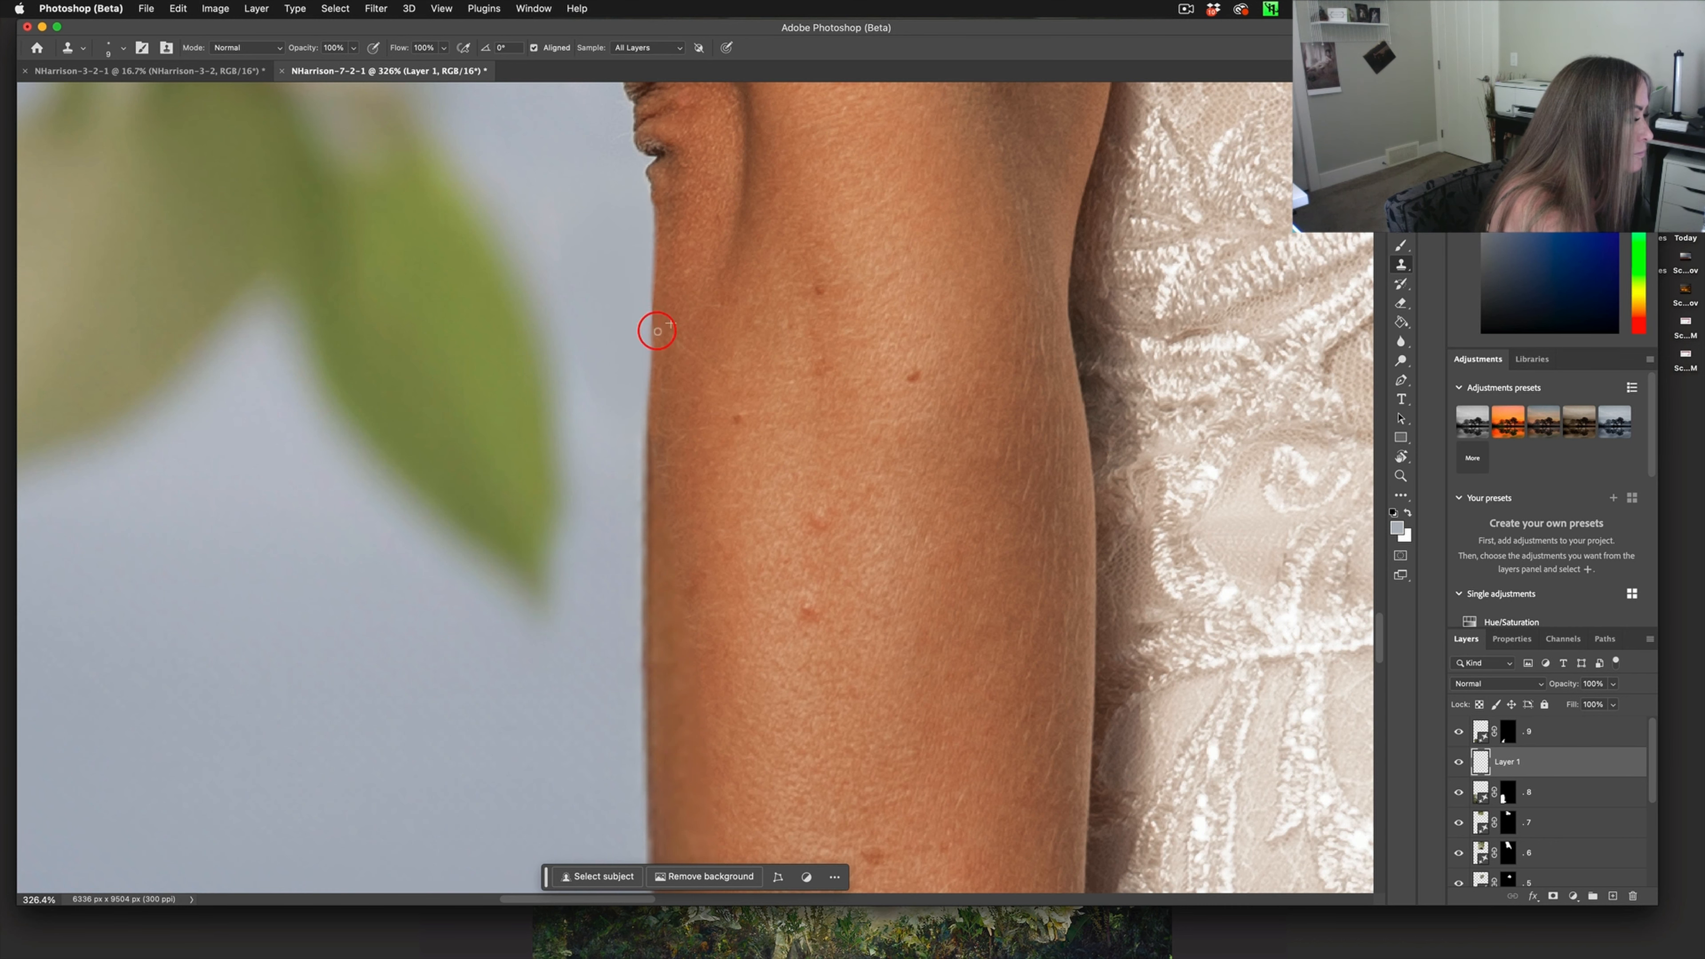
mouse_move(684, 582)
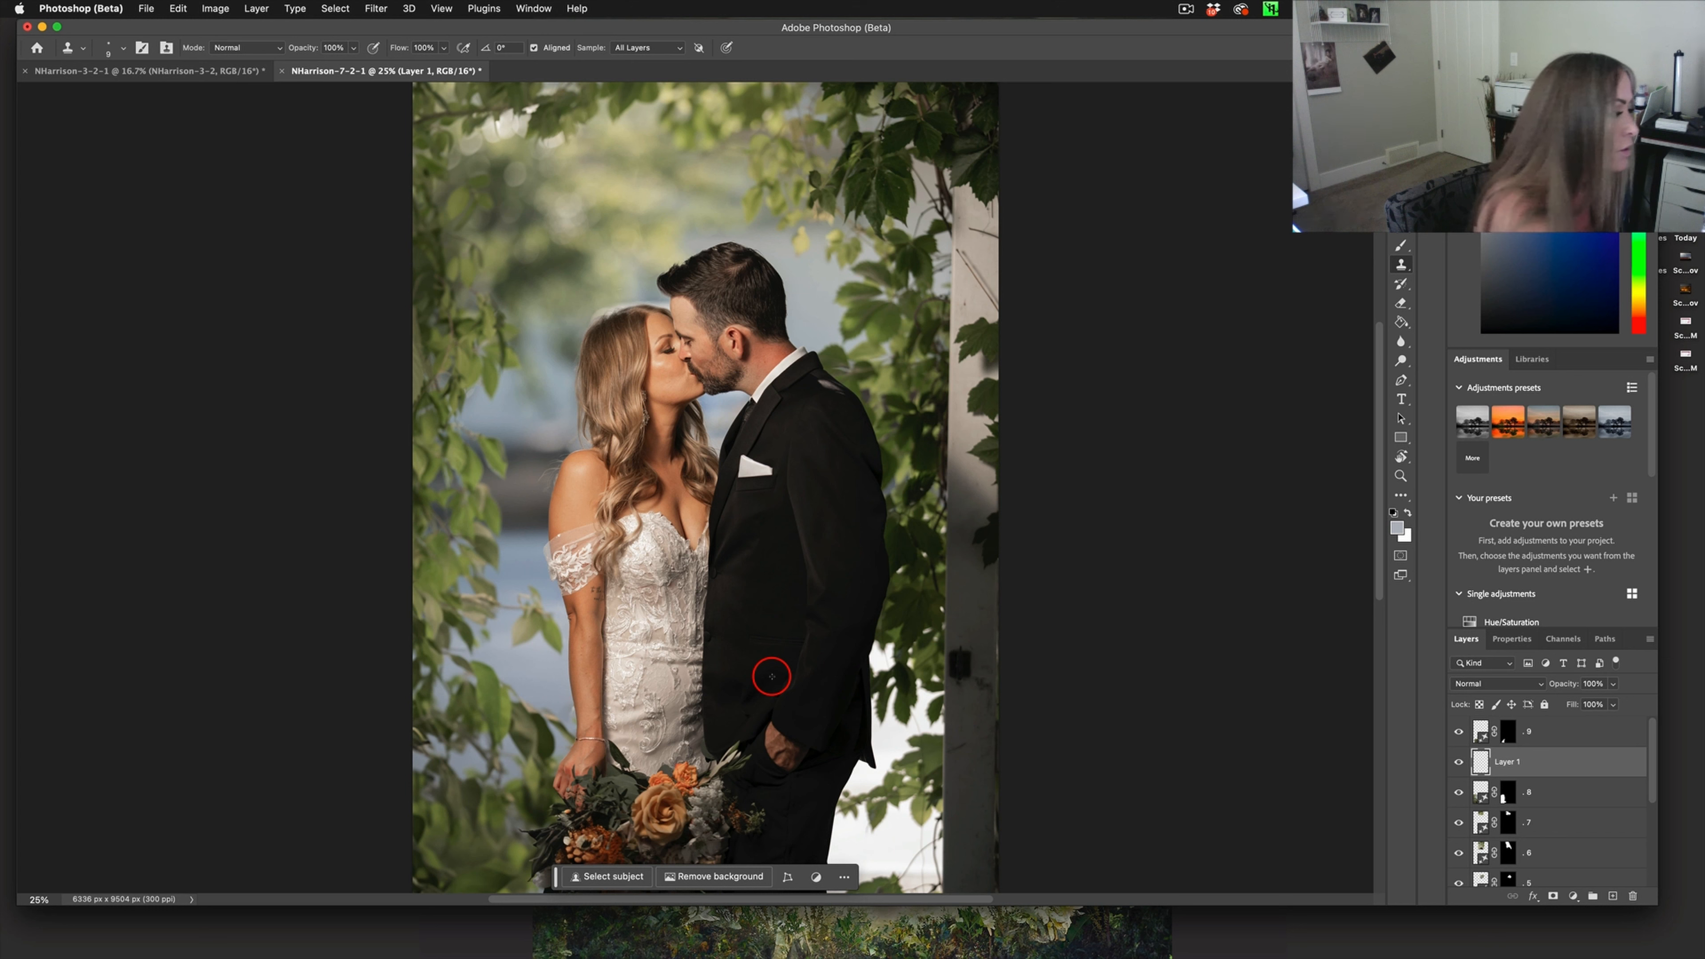
mouse_move(703, 321)
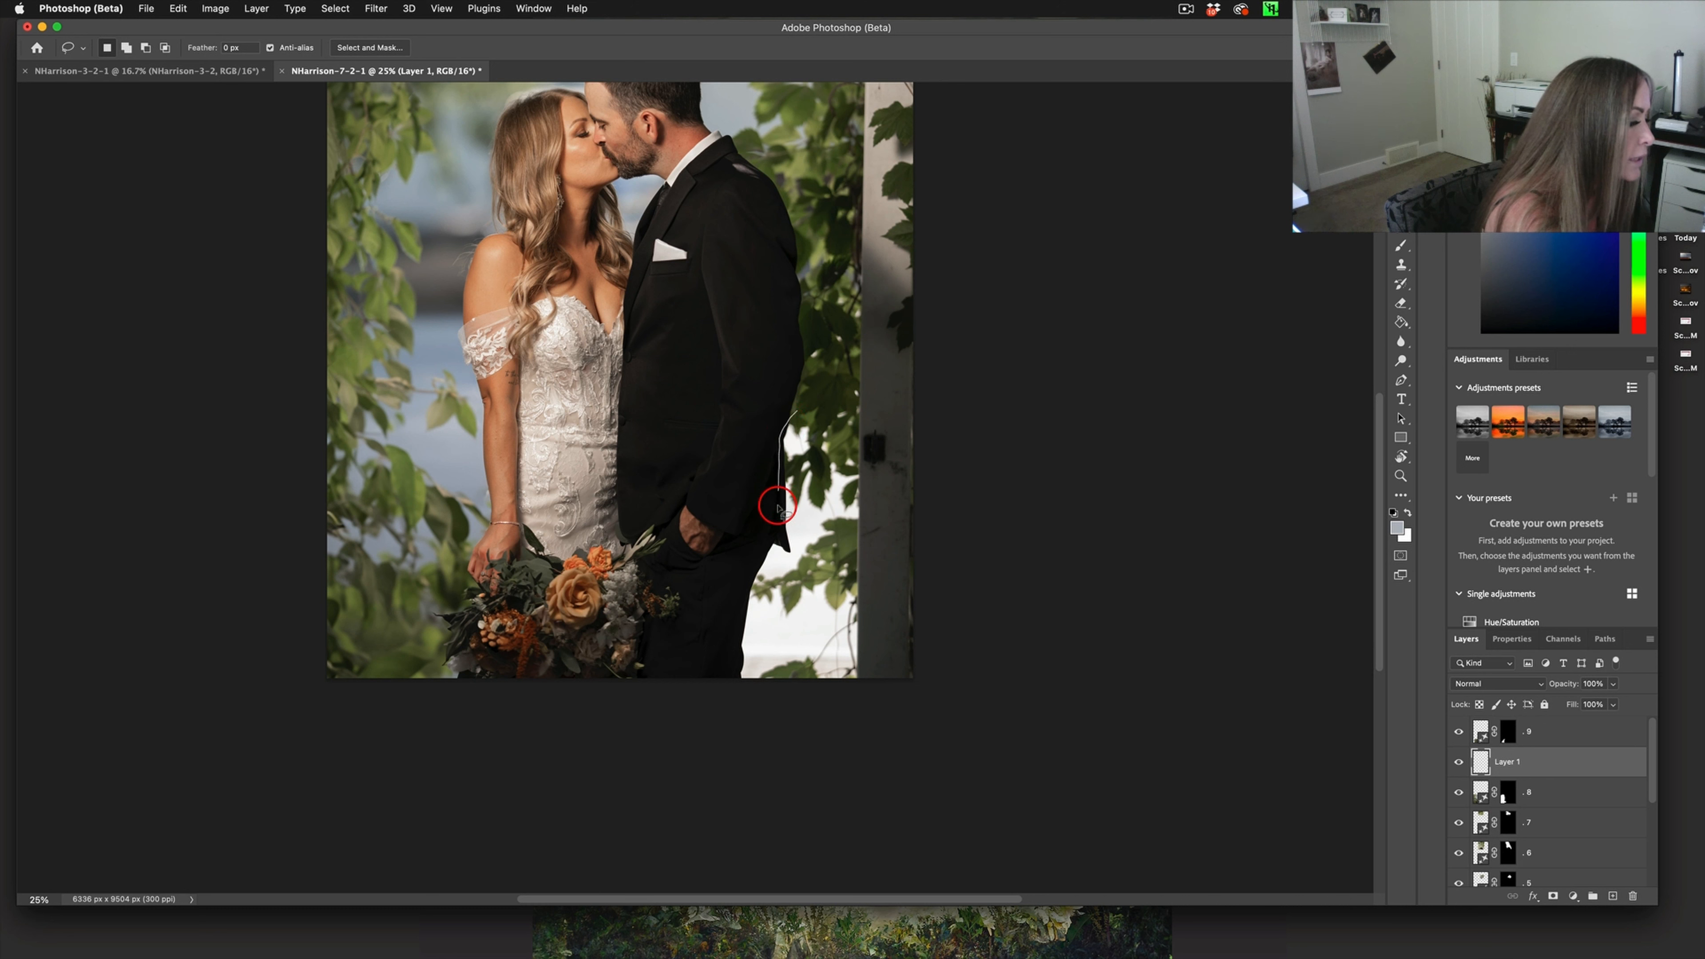
Lasso the bright gap between groom and pillar, generative-fill it, and preview the second and third variations
drag(781, 507, 864, 677)
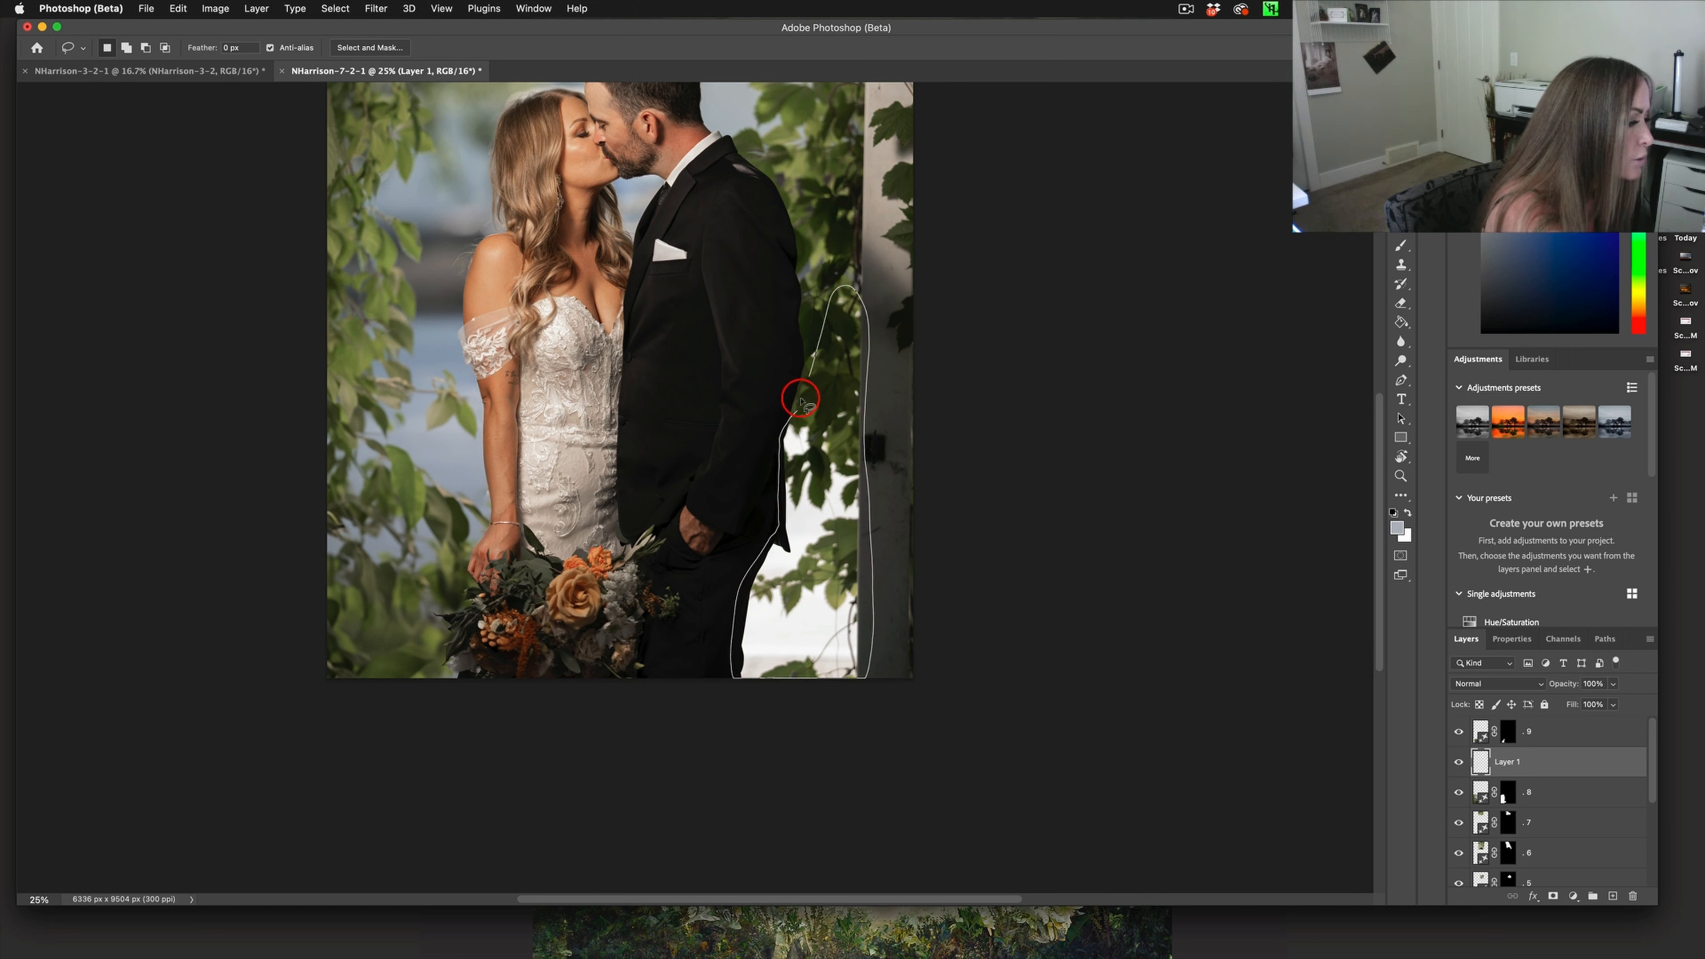
click(800, 392)
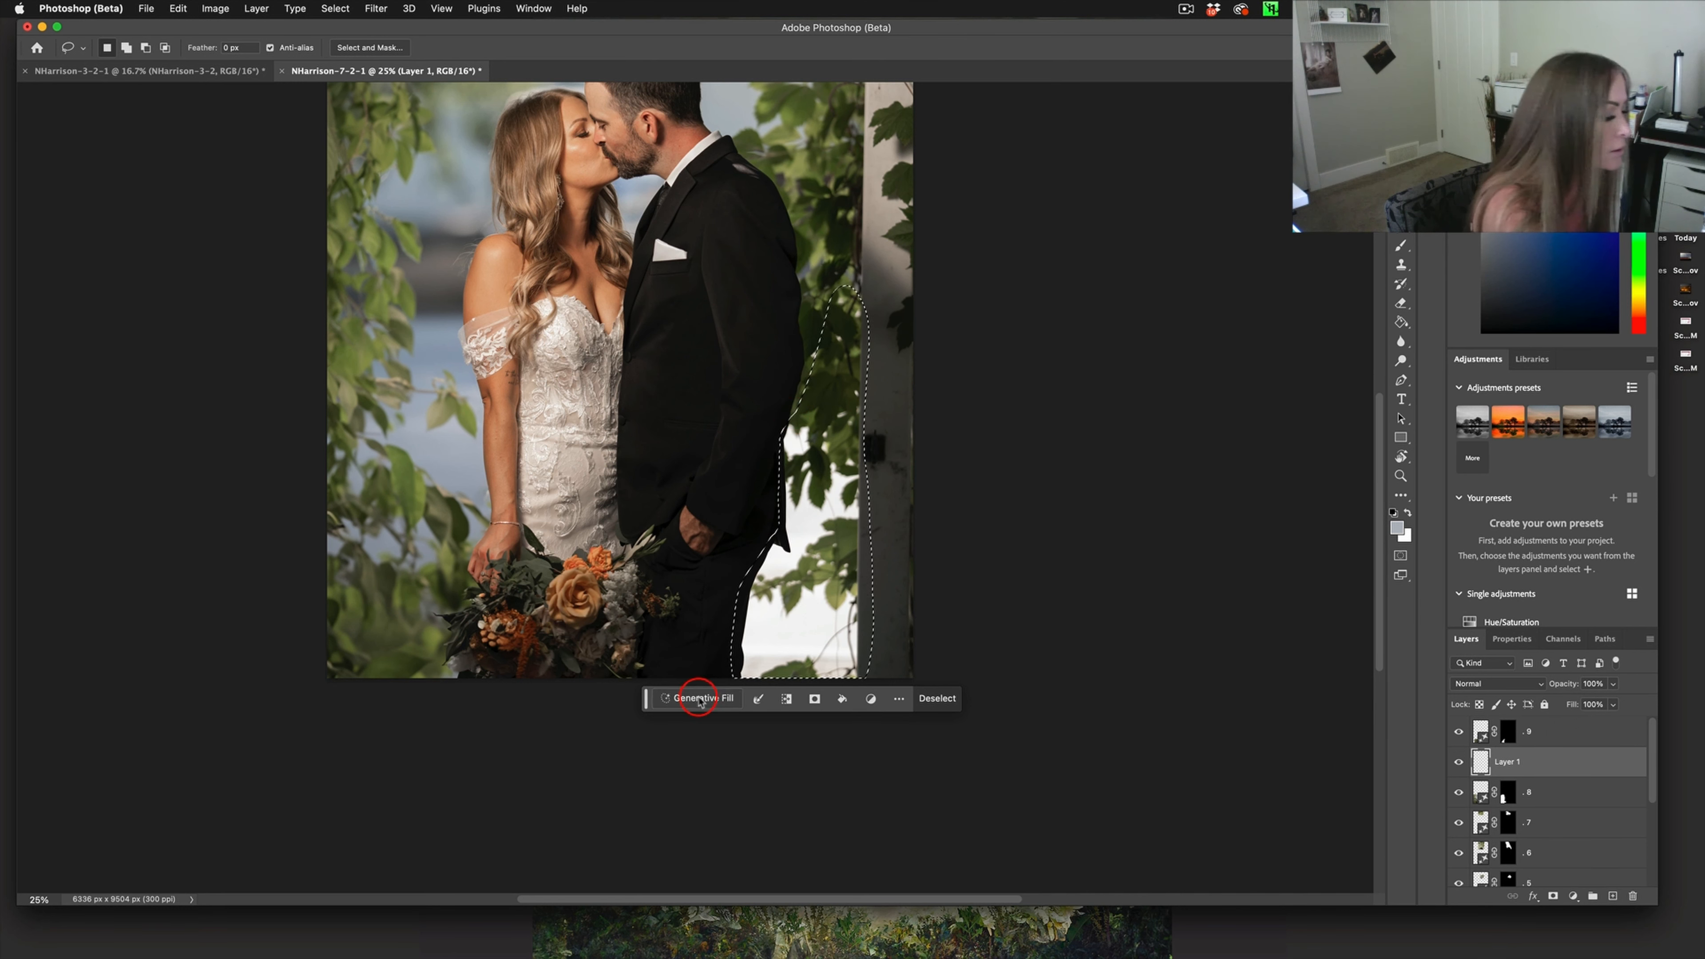
click(697, 698)
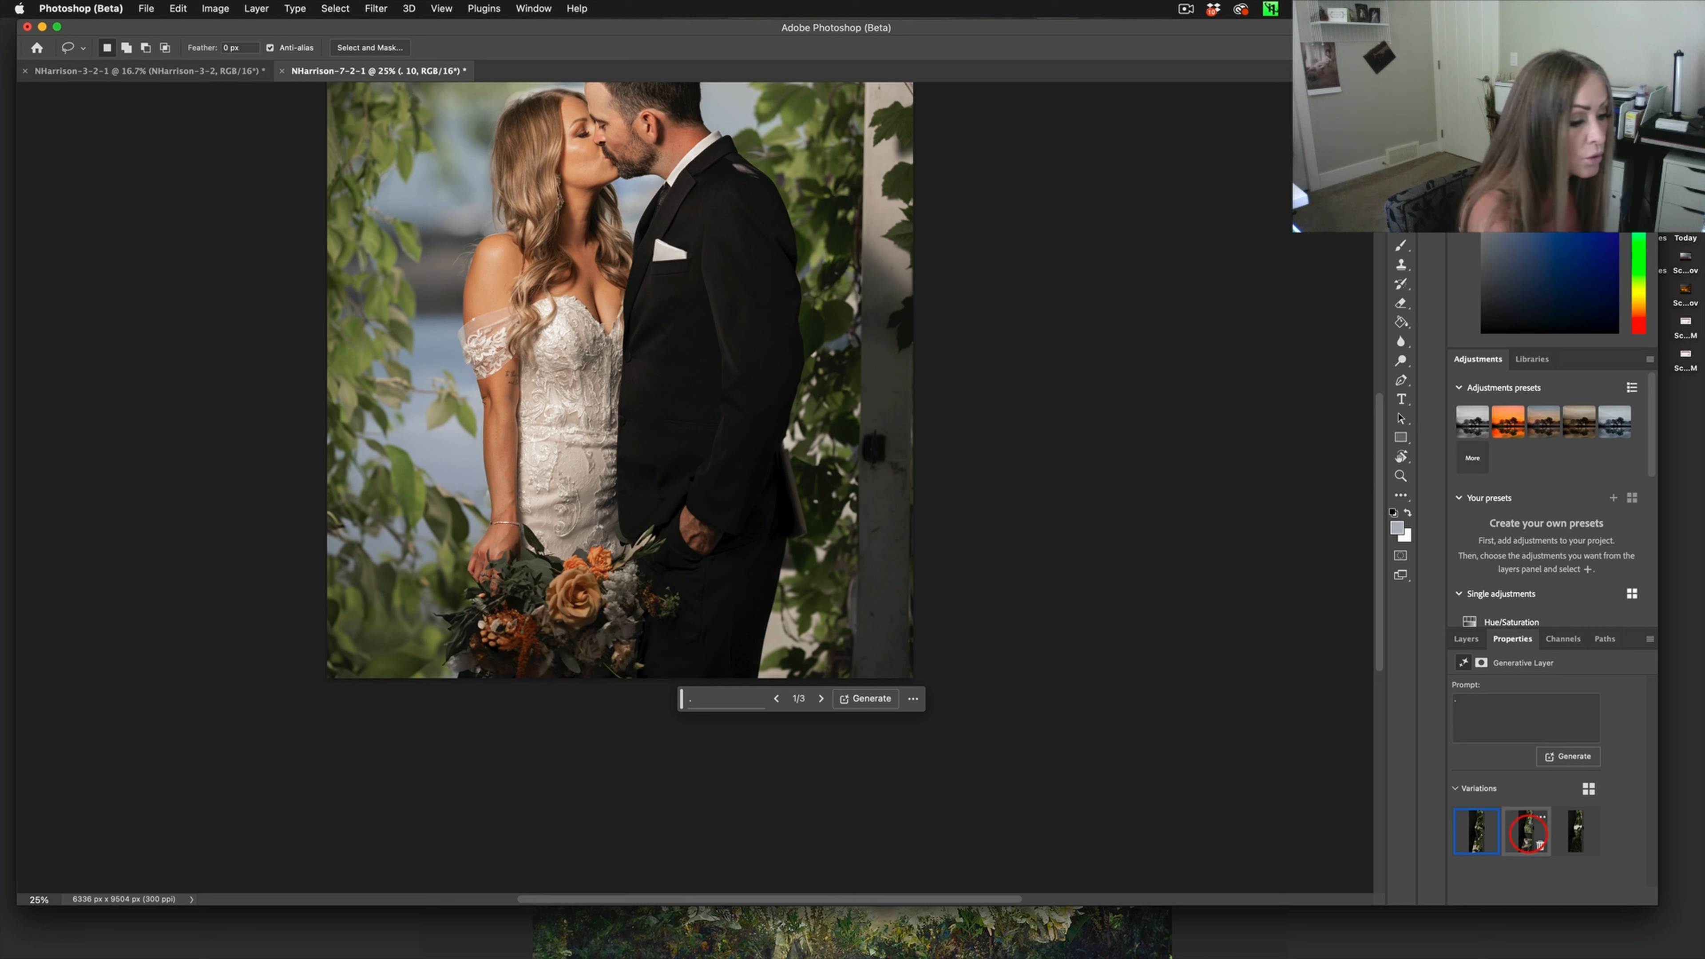
click(820, 698)
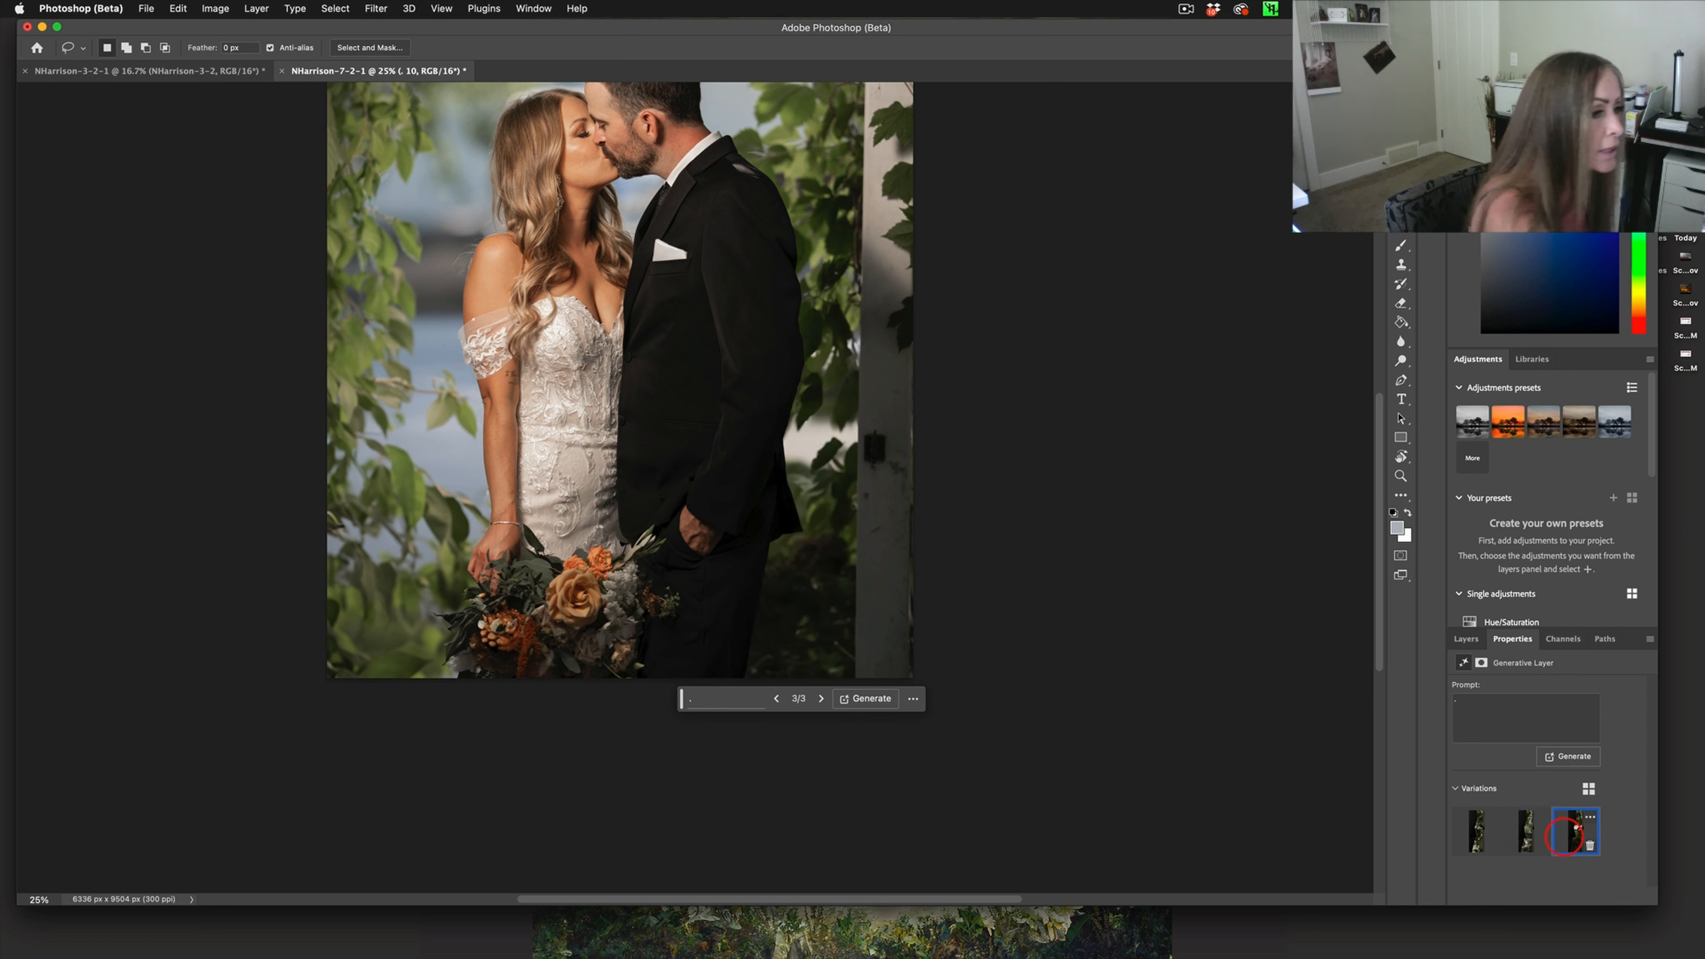
click(1575, 832)
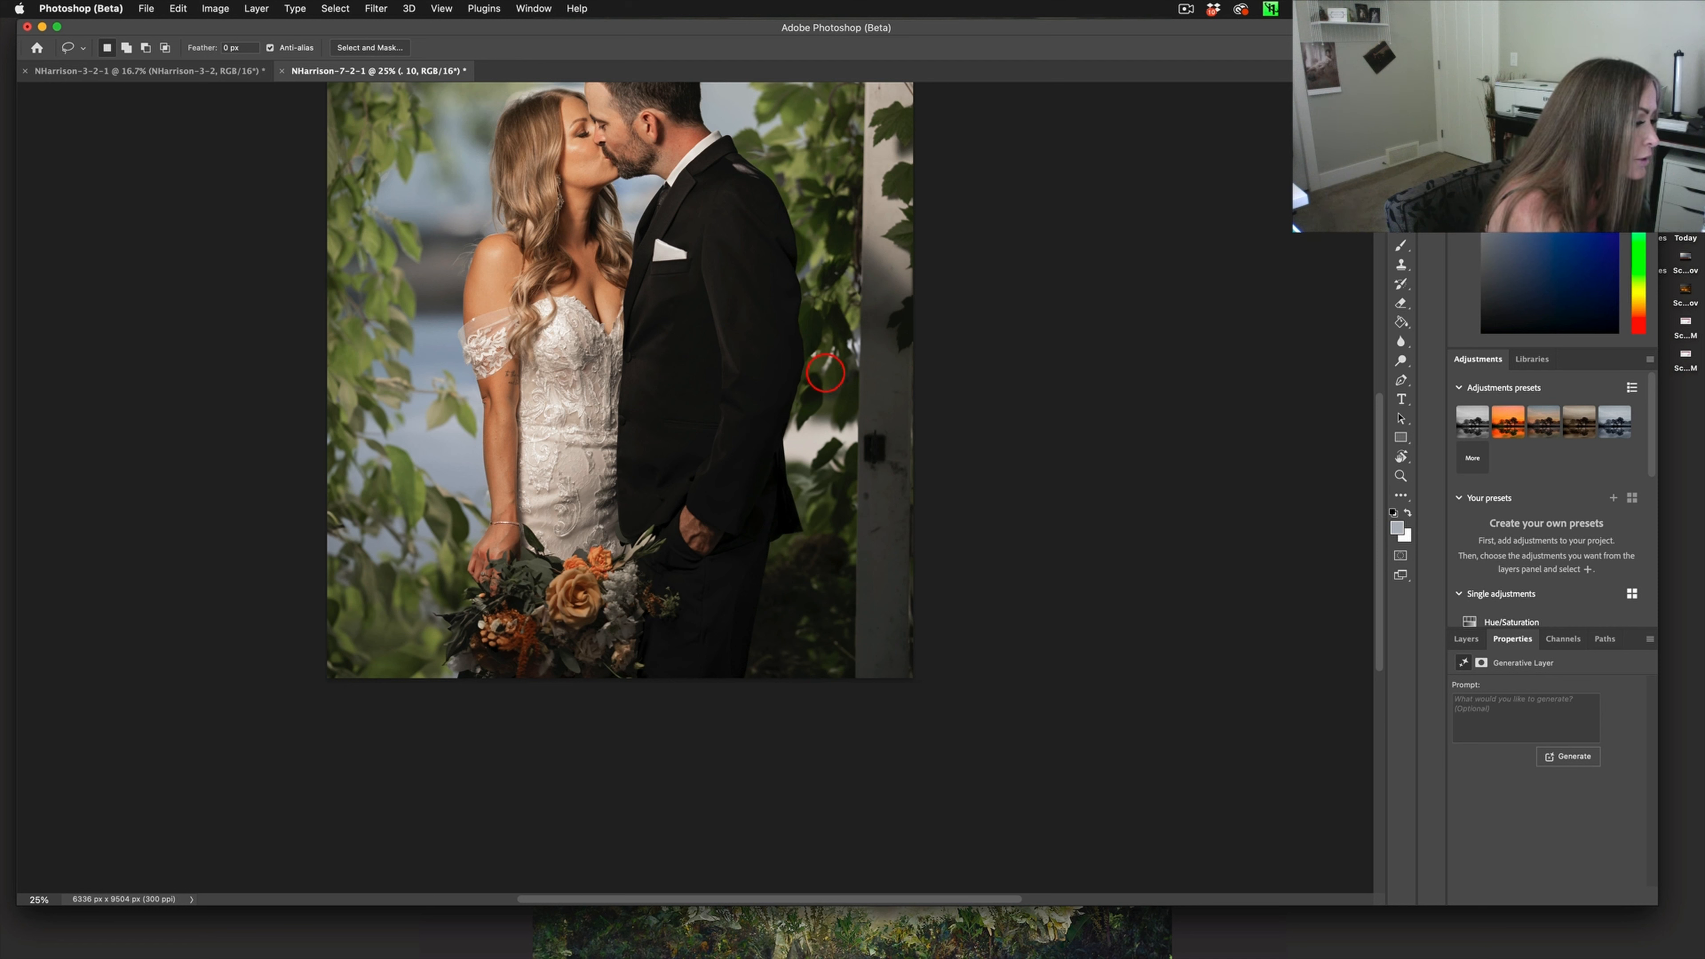
Lasso the small patch by the groom's elbow and generate foliage fill for it
drag(809, 369, 848, 456)
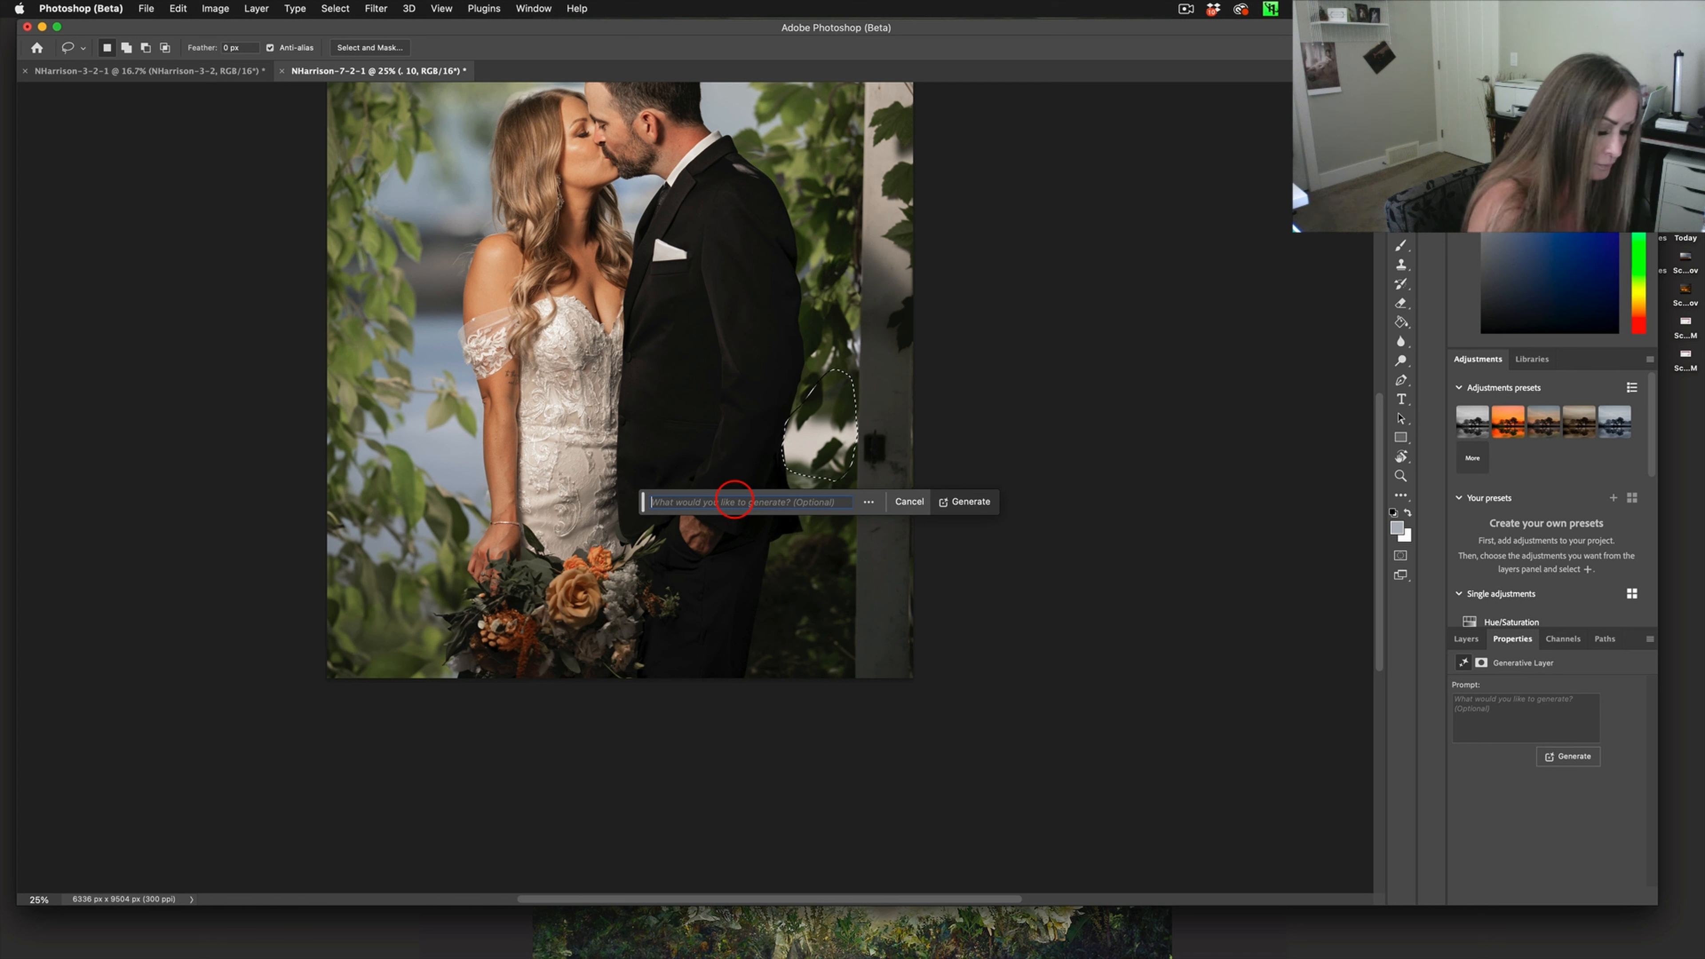
click(964, 501)
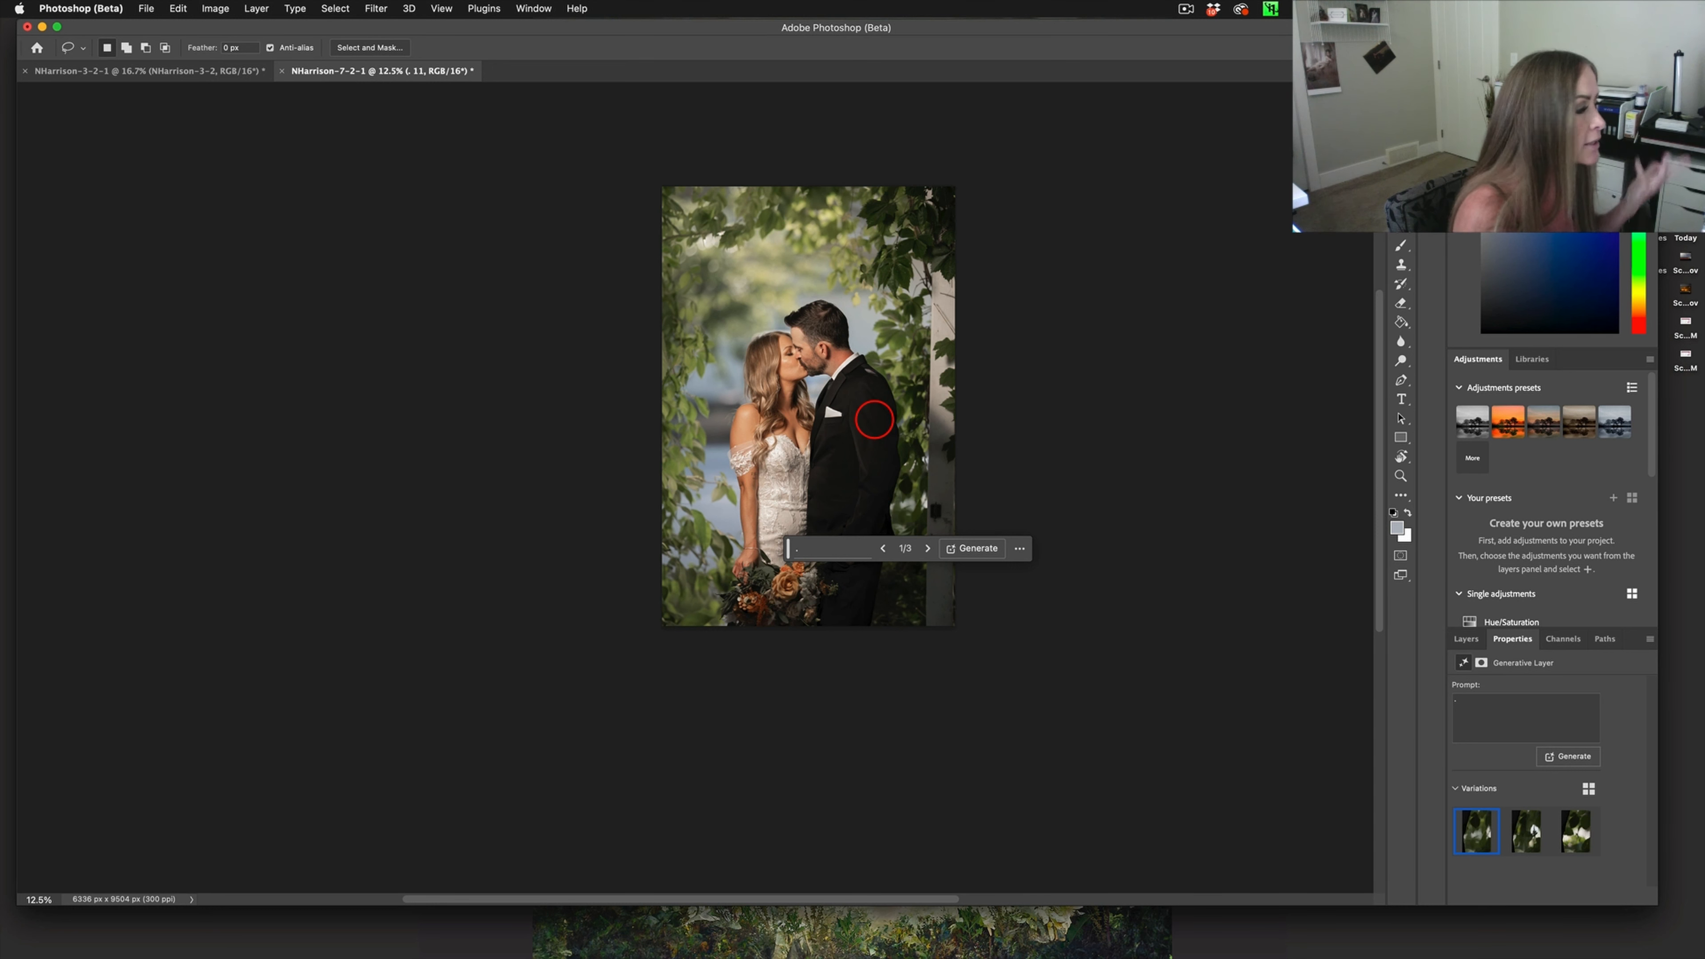
mouse_move(1085, 774)
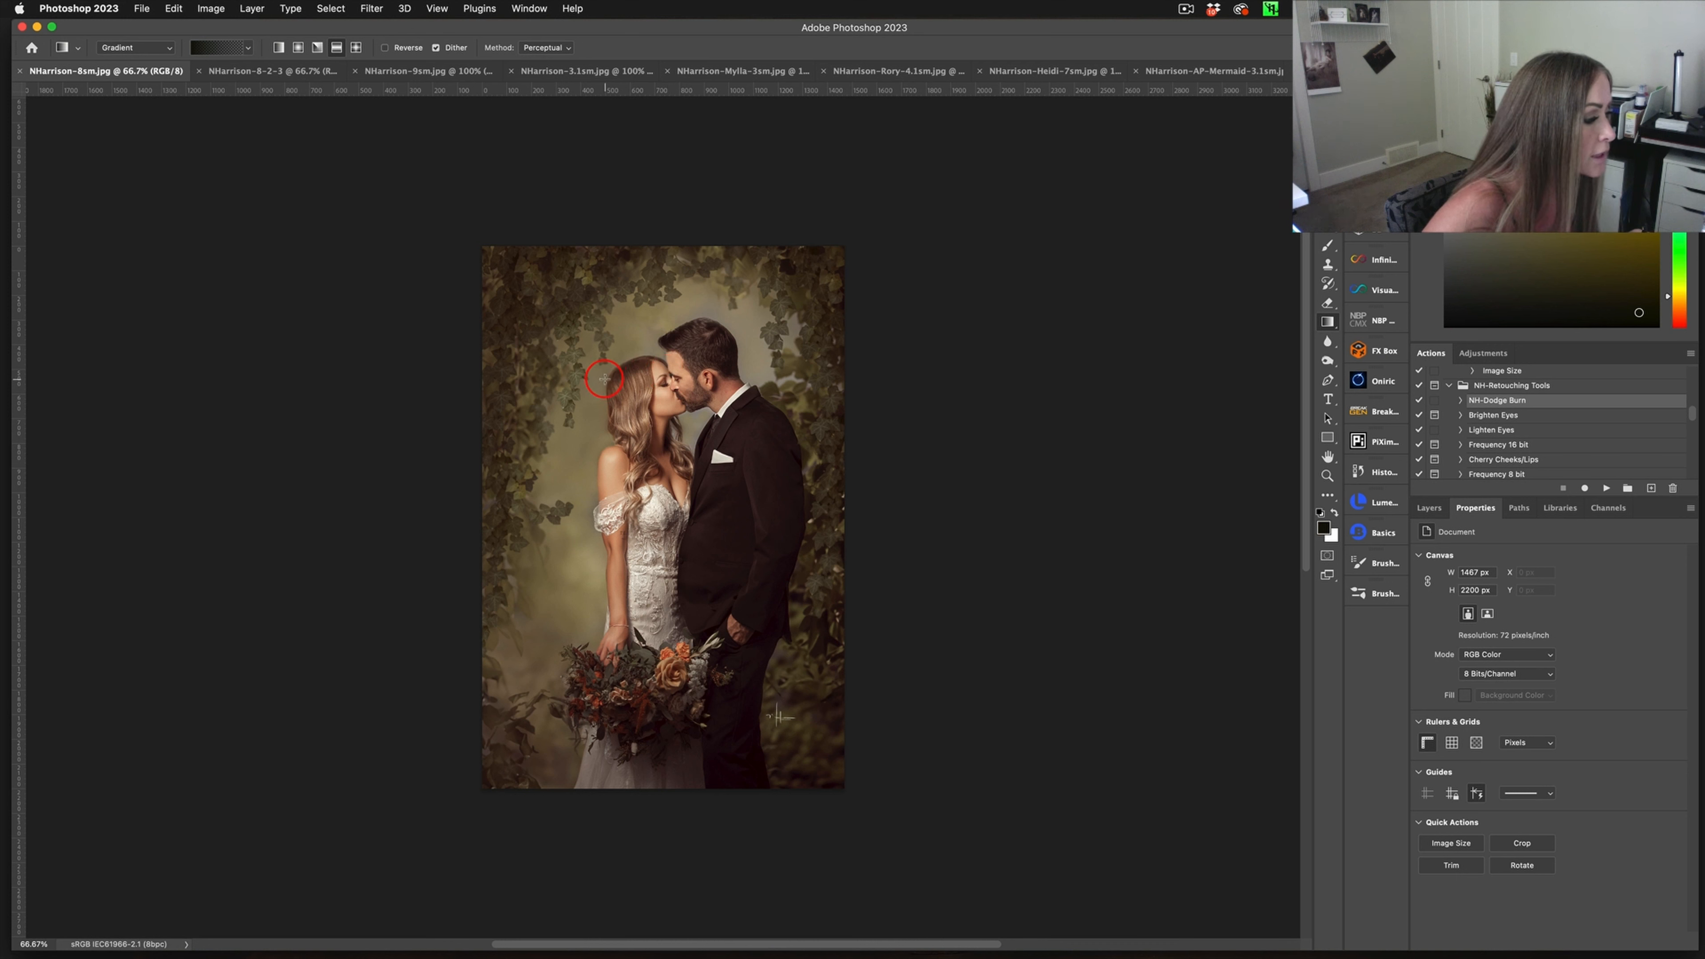
mouse_move(604, 636)
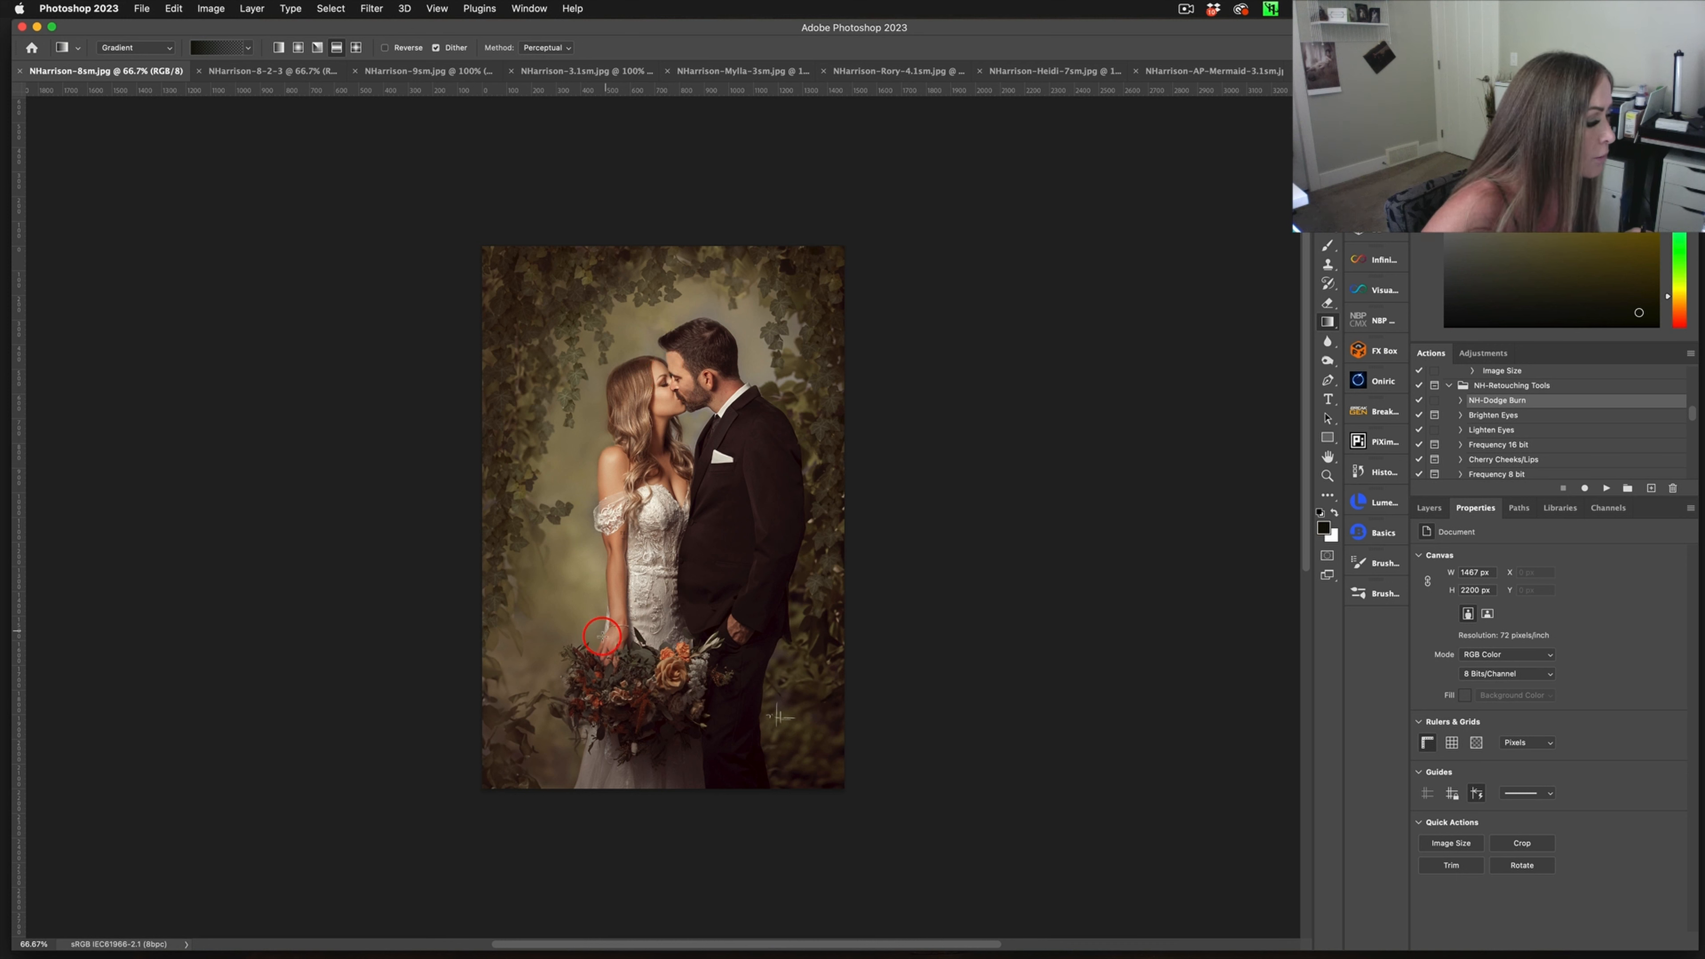
mouse_move(586, 706)
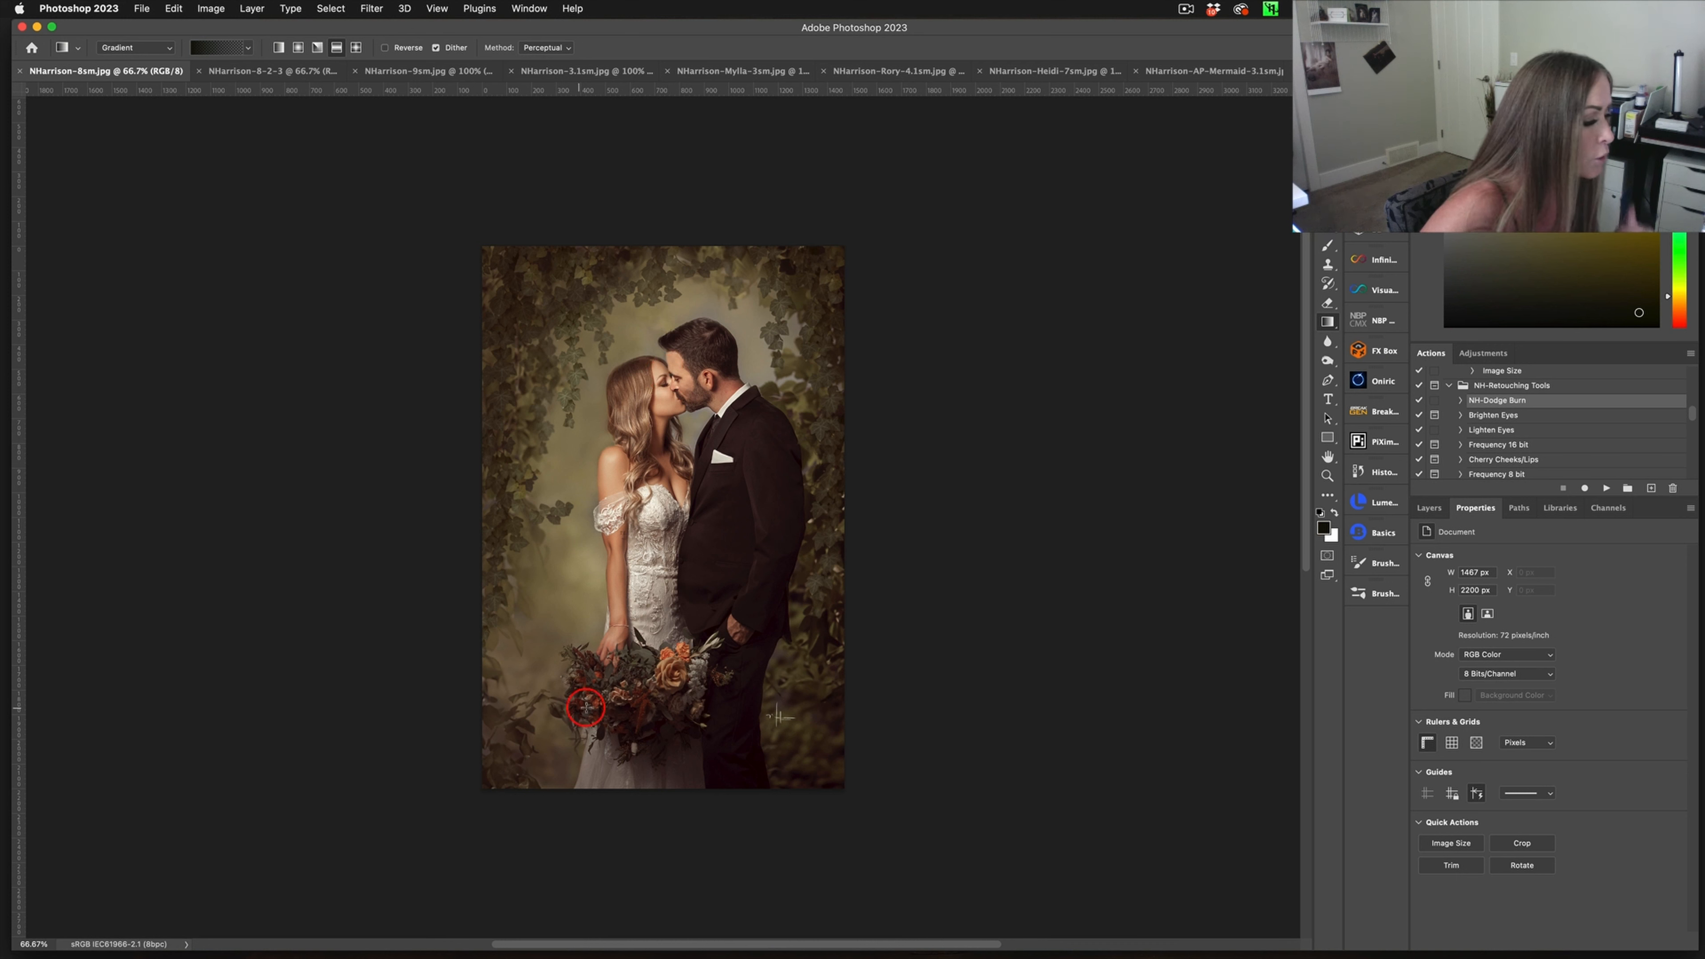
mouse_move(594, 271)
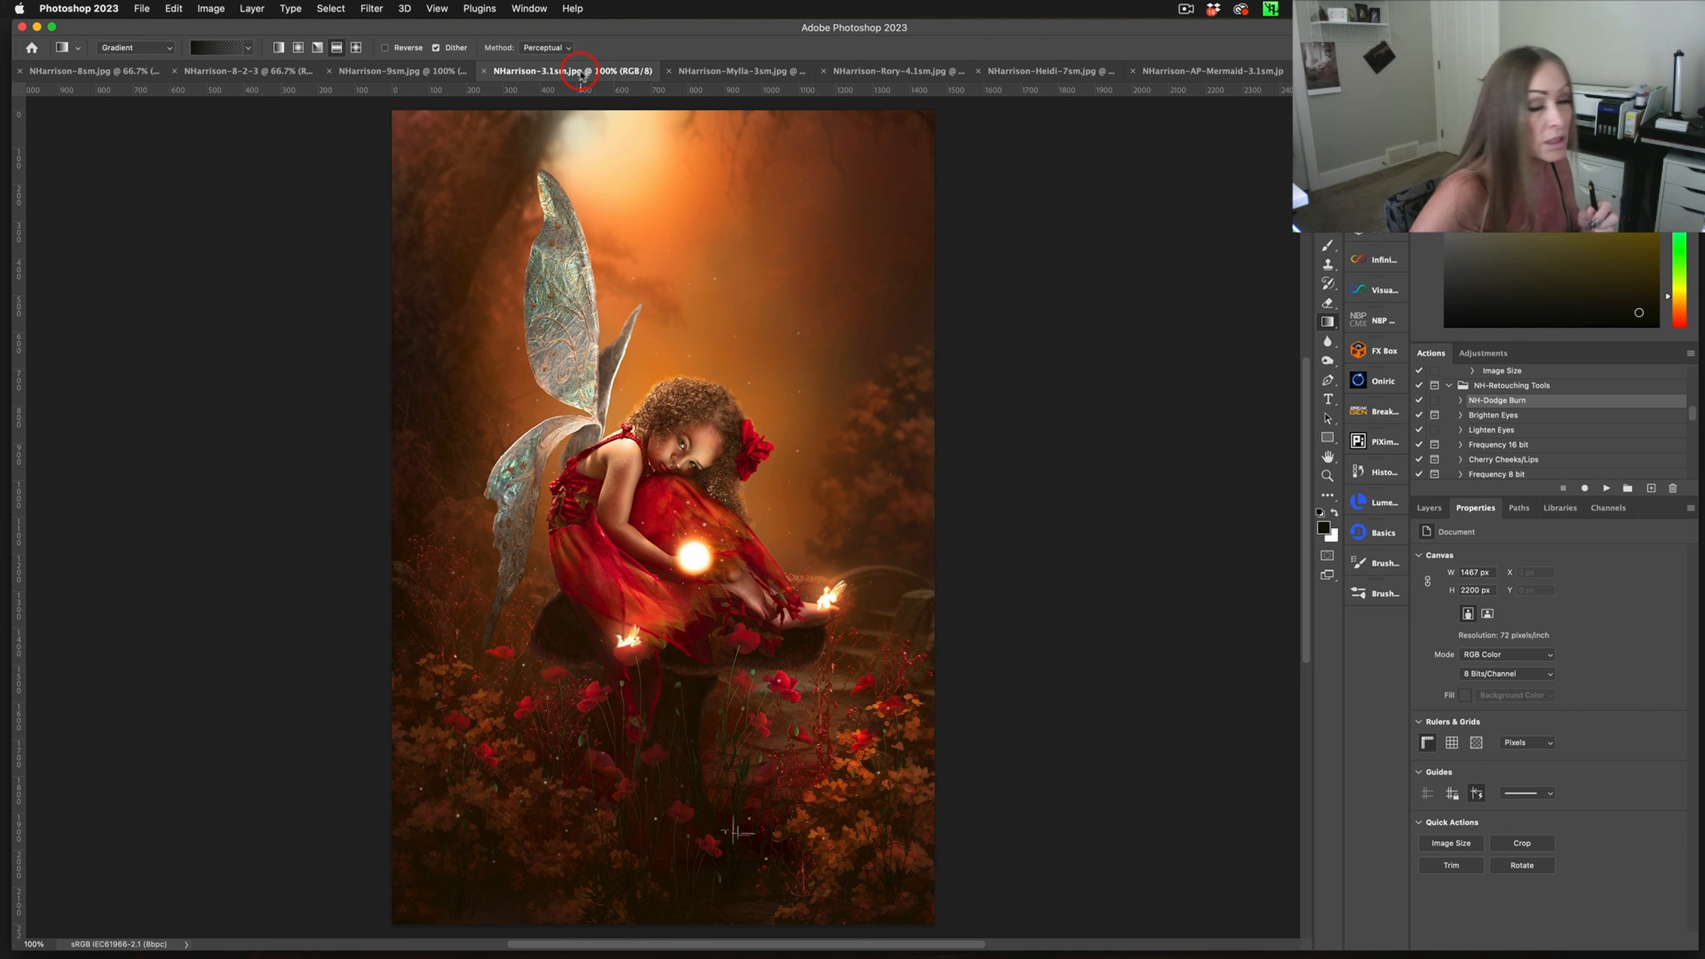
mouse_move(358, 243)
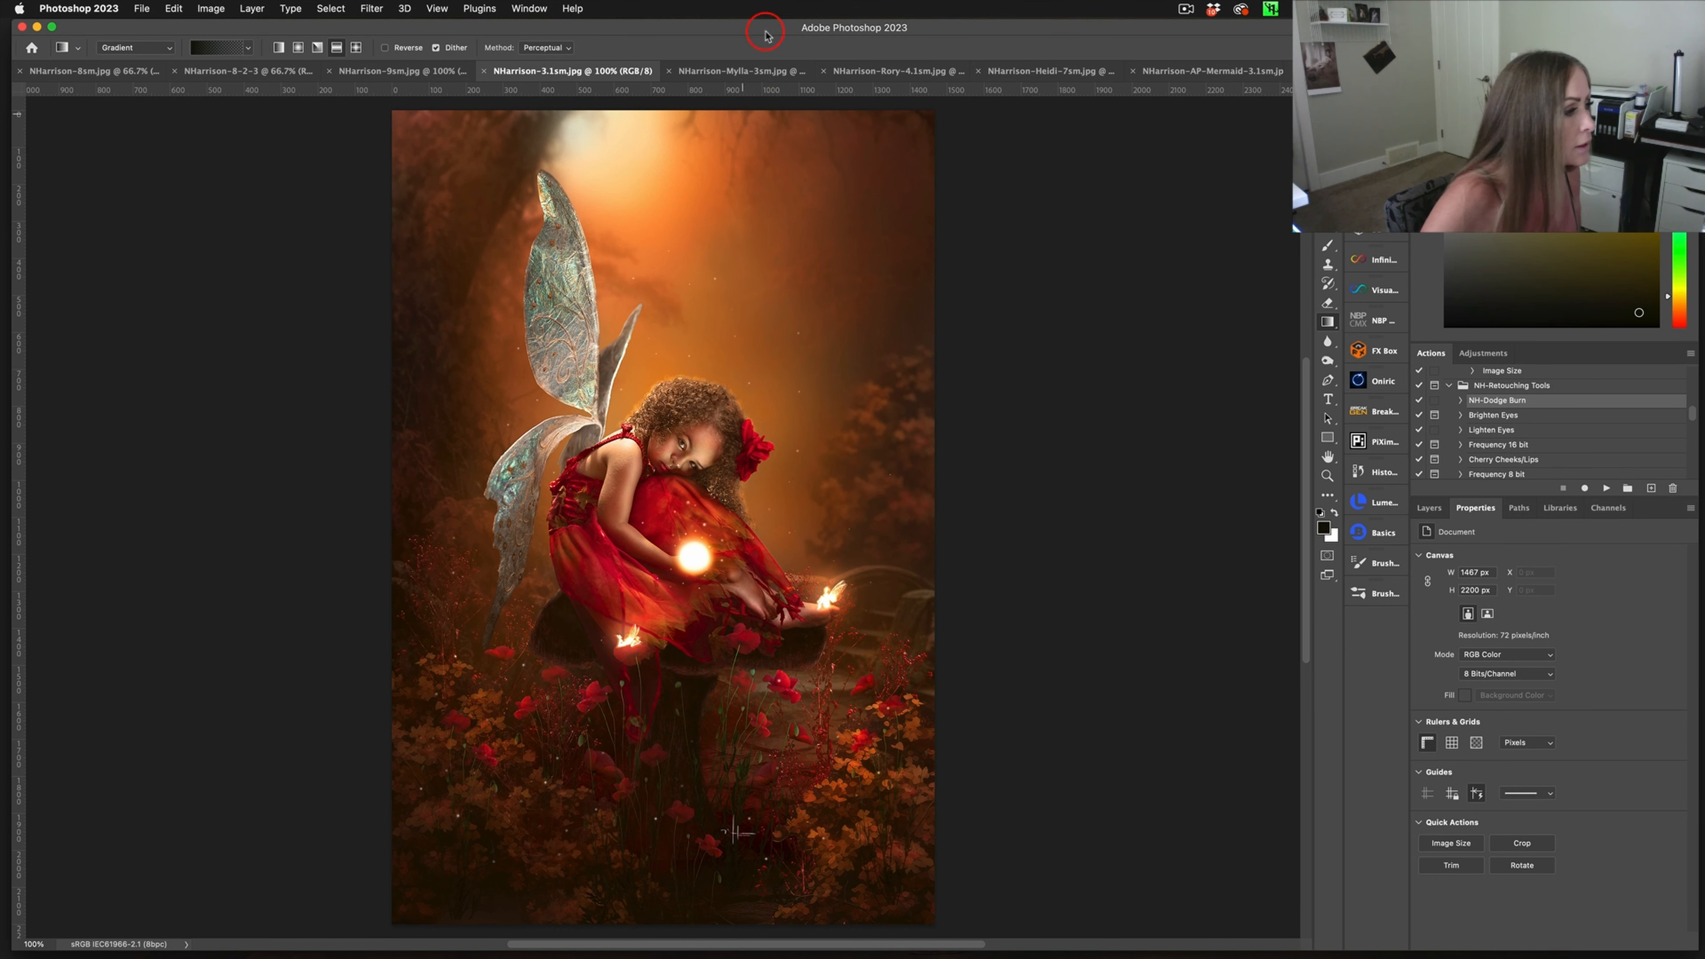
Switch document tabs toward the floral portrait of the woman surrounded by flowers
click(717, 71)
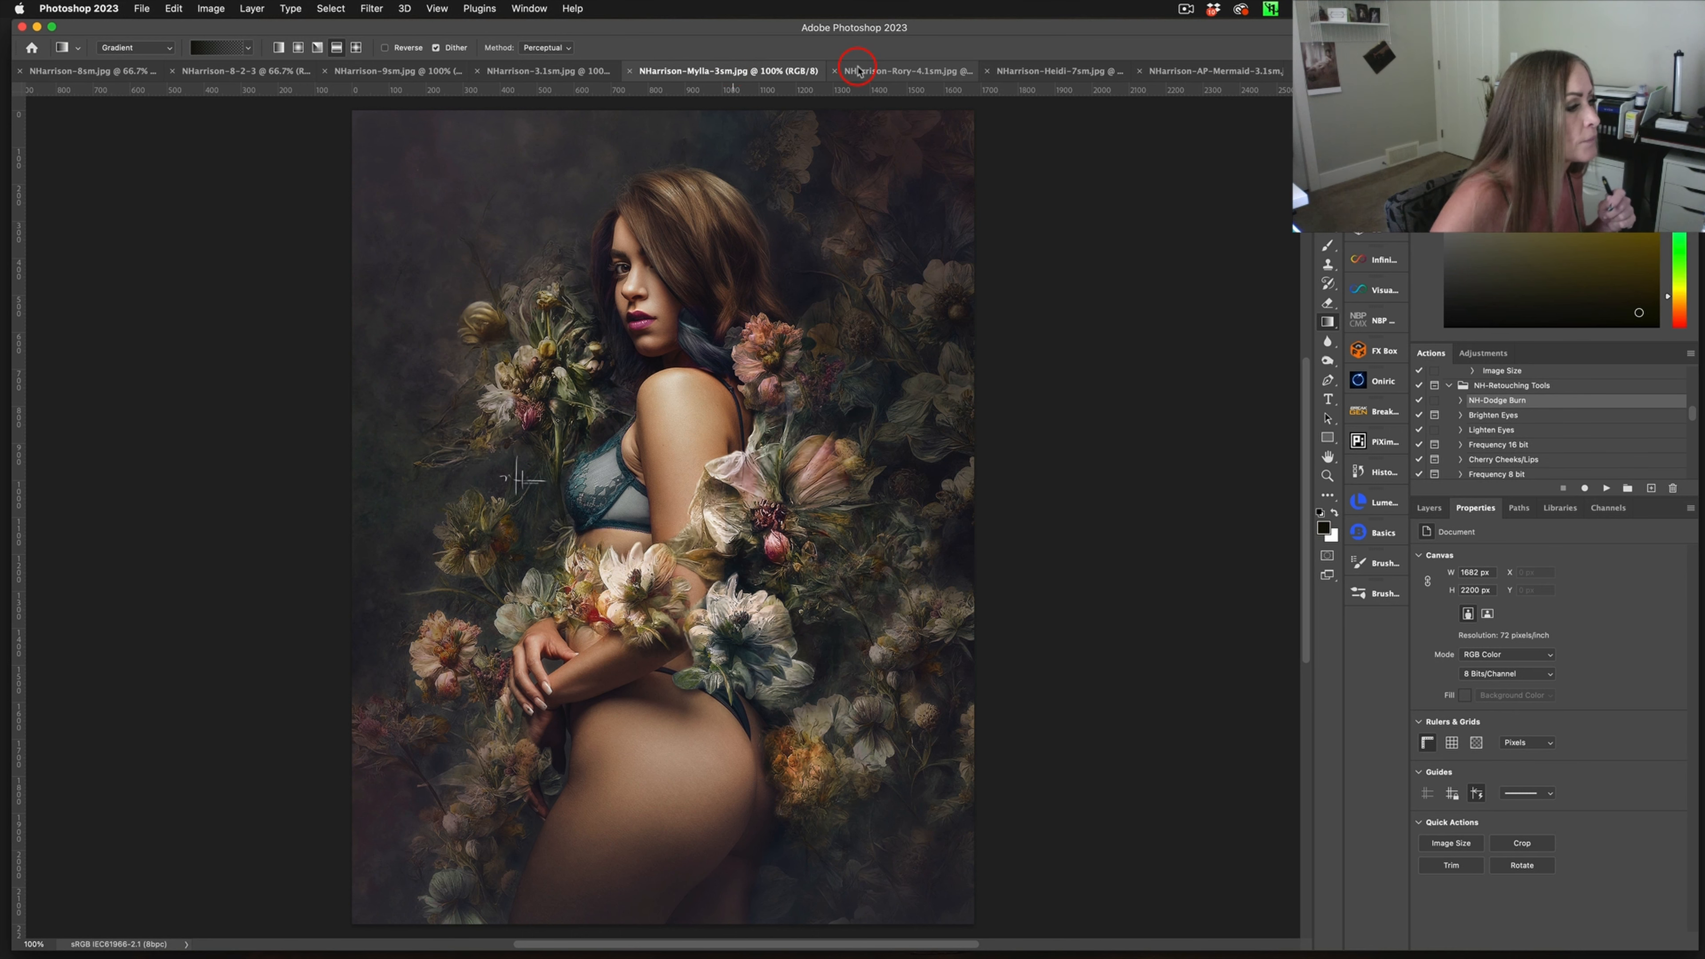
Show the blue floral, red poppy, and mermaid portfolio edits in turn
click(906, 71)
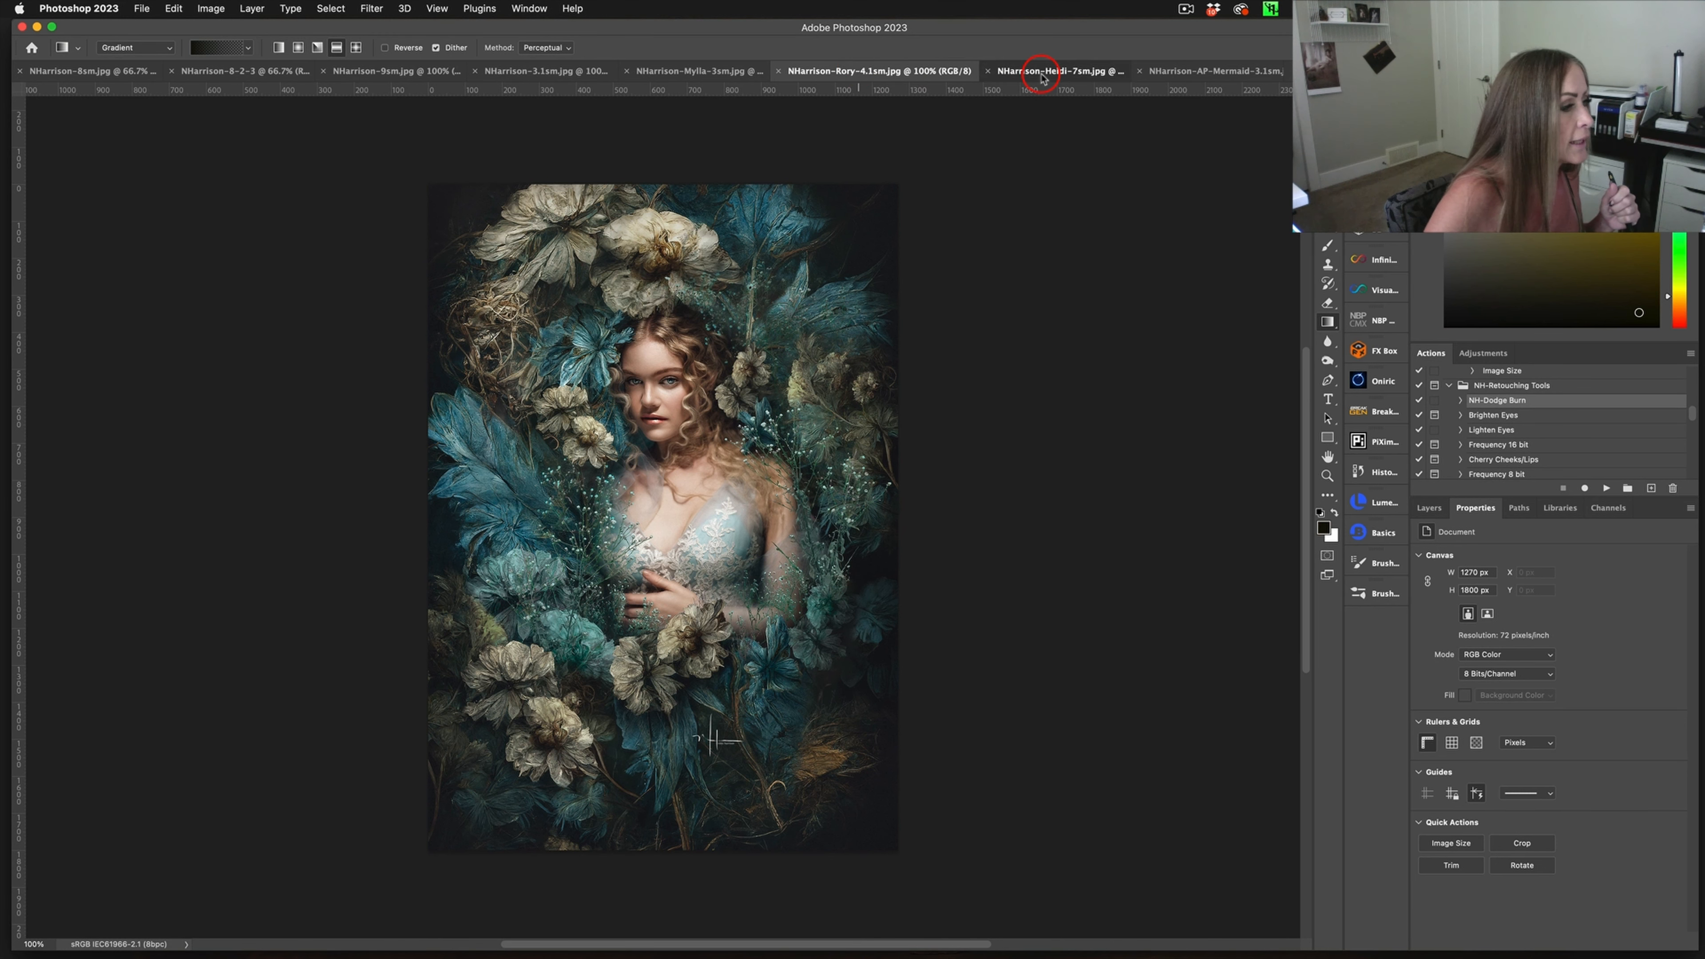
click(1052, 72)
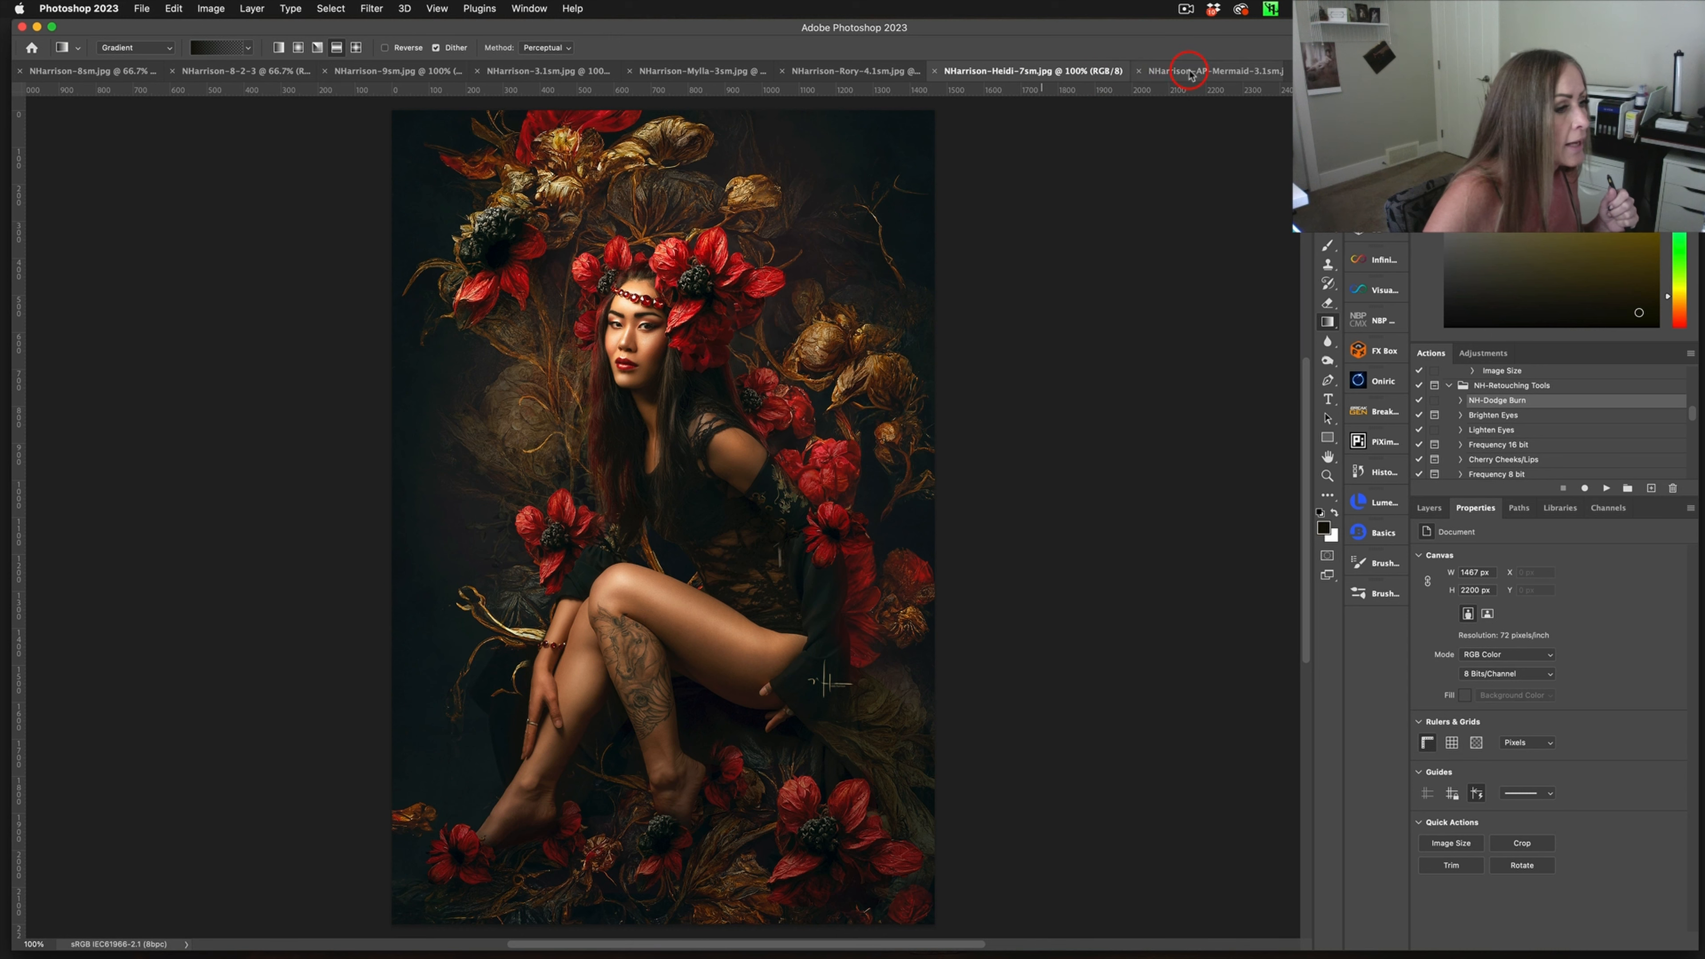
click(1218, 71)
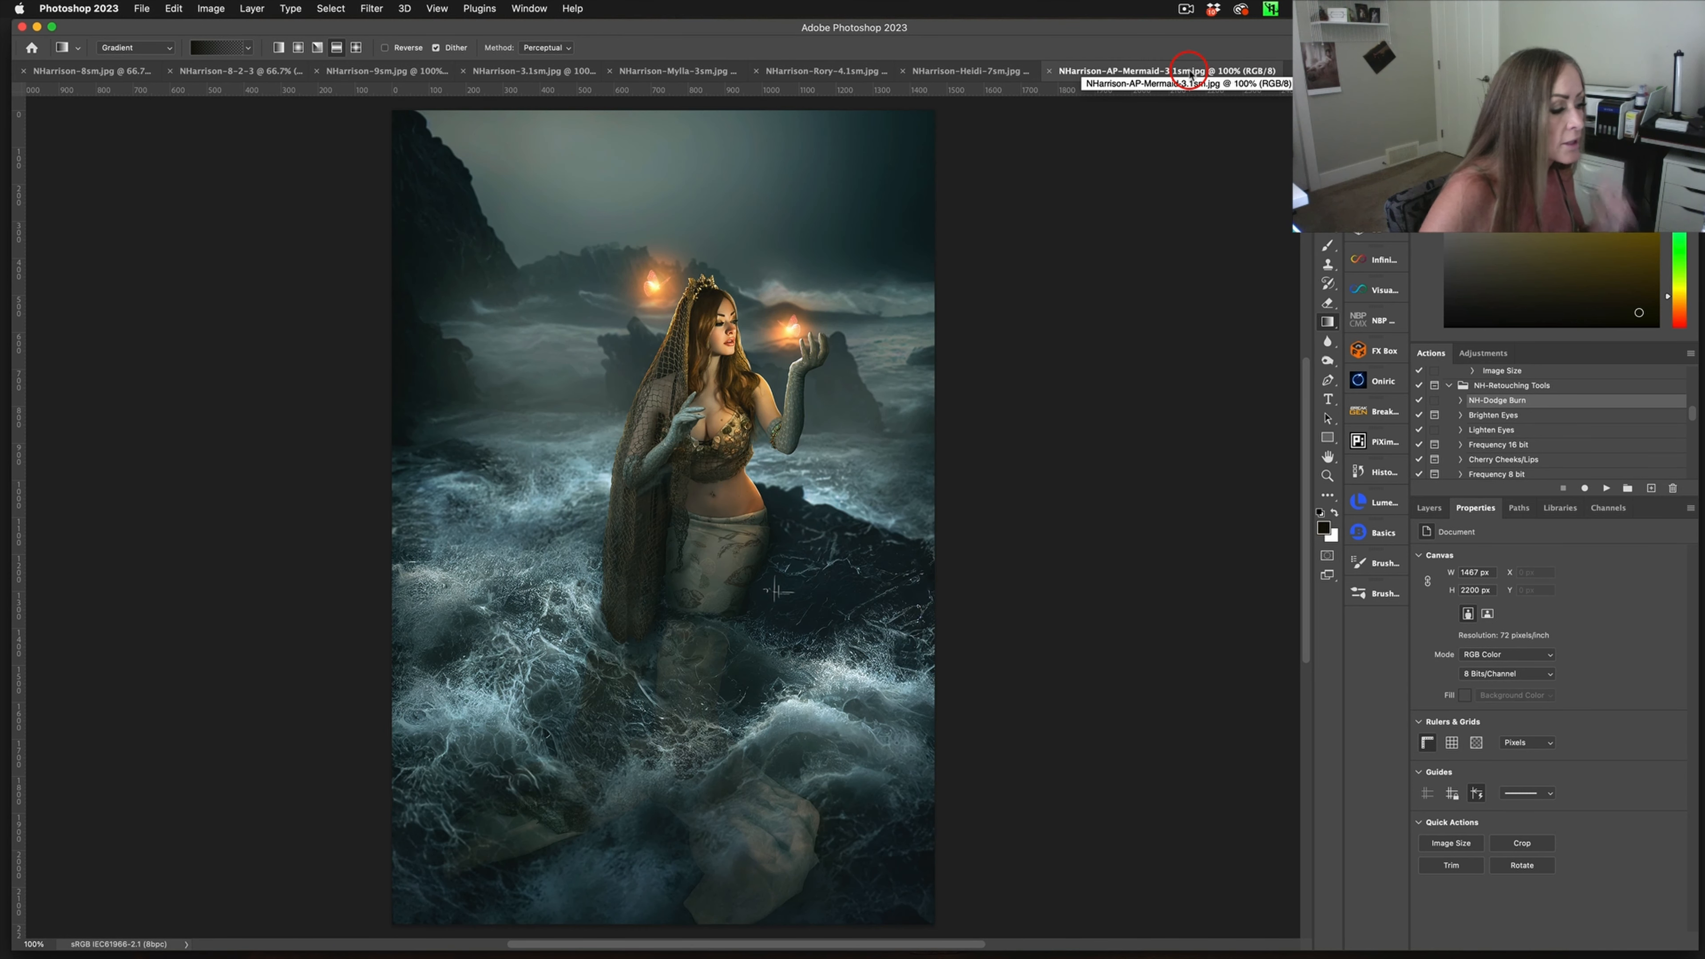